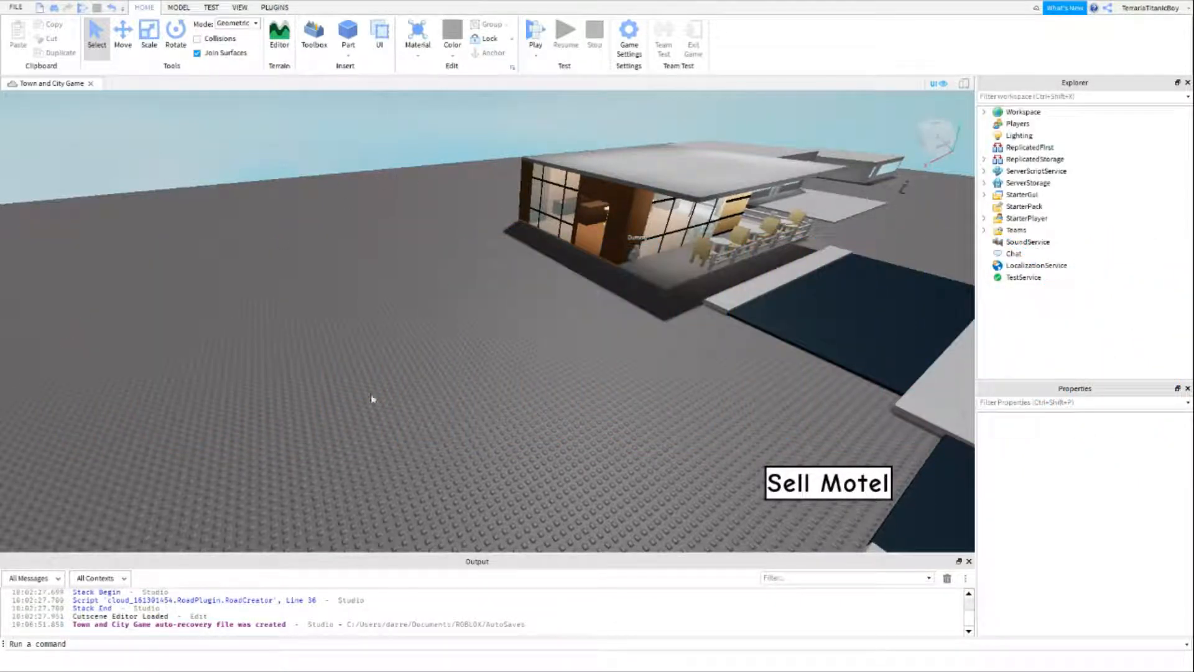
pyautogui.moveTo(564, 352)
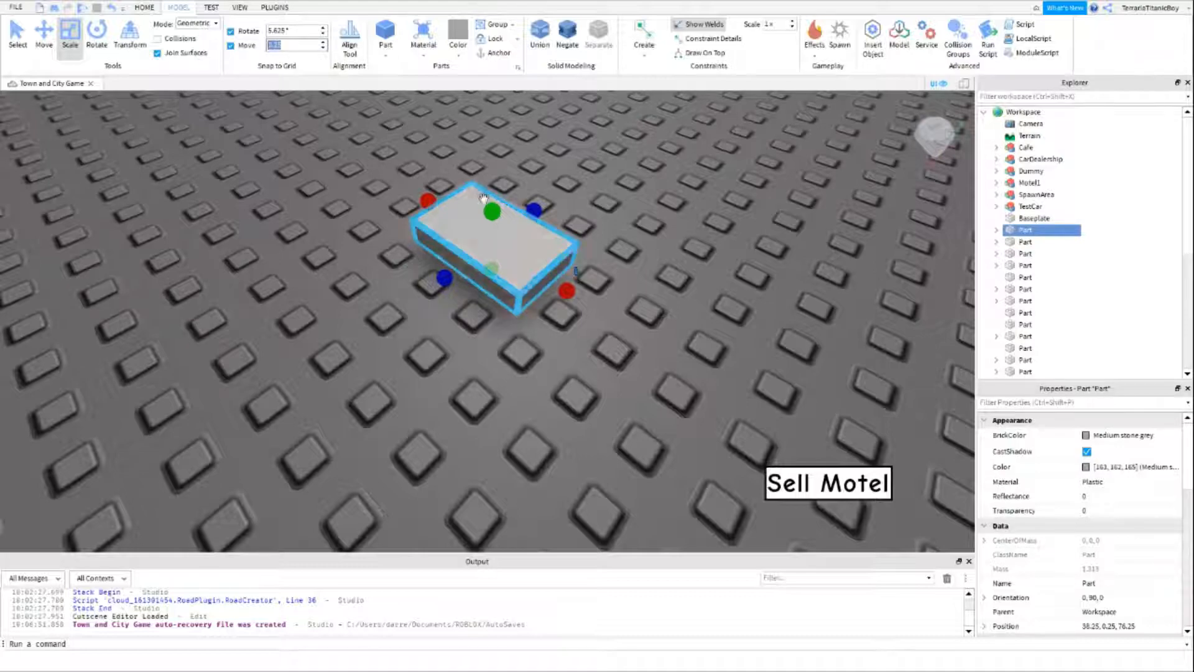
# - Set the part's Size Y to 0.125 and stretch it into a phone-shaped slab
pyautogui.write('0.125')
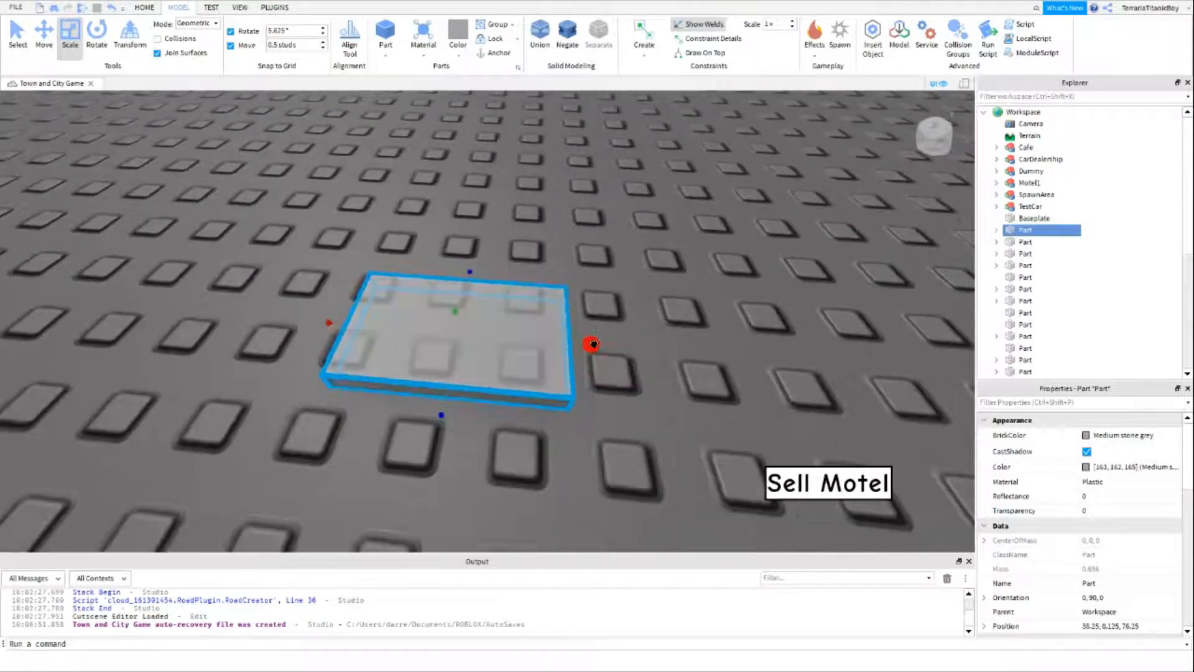
pyautogui.moveTo(593, 345); pyautogui.dragTo(562, 341)
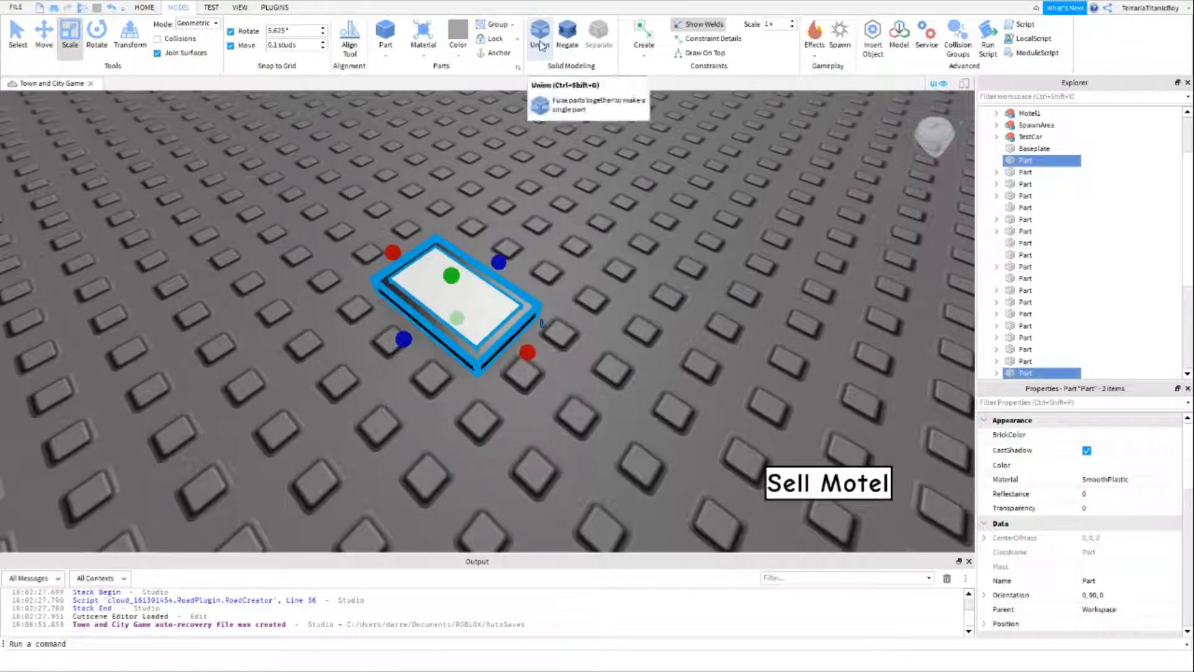
# - Union the screen and body, then name the new Tool 'Phone'
pyautogui.click(540, 33)
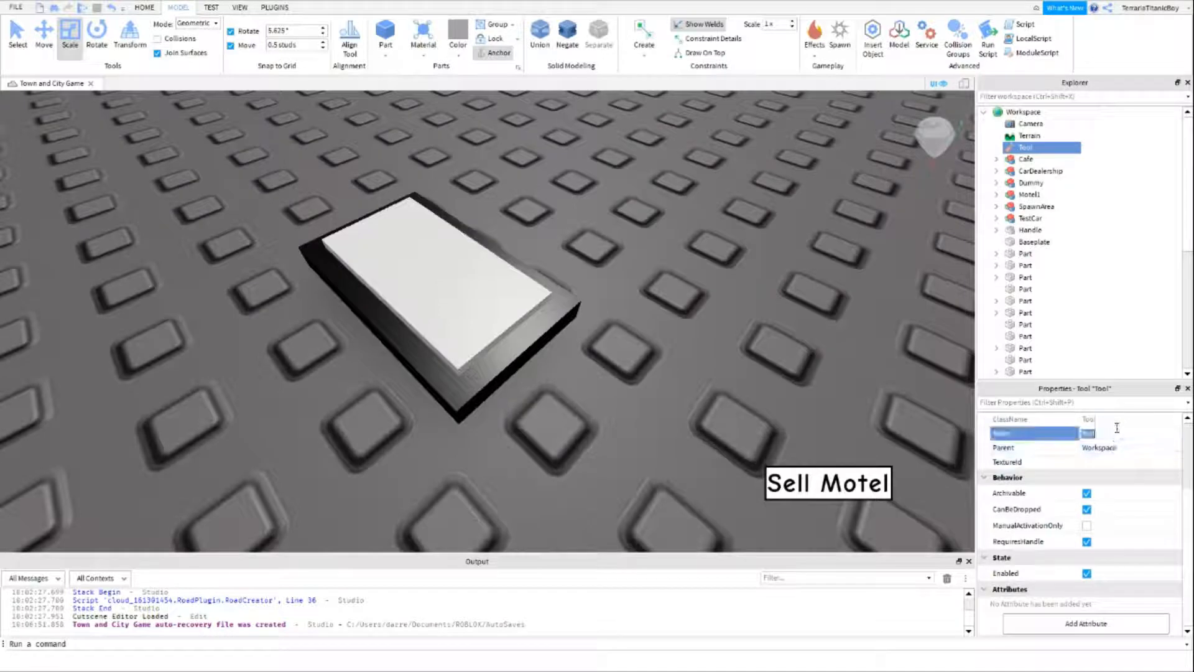
pyautogui.write('Phone')
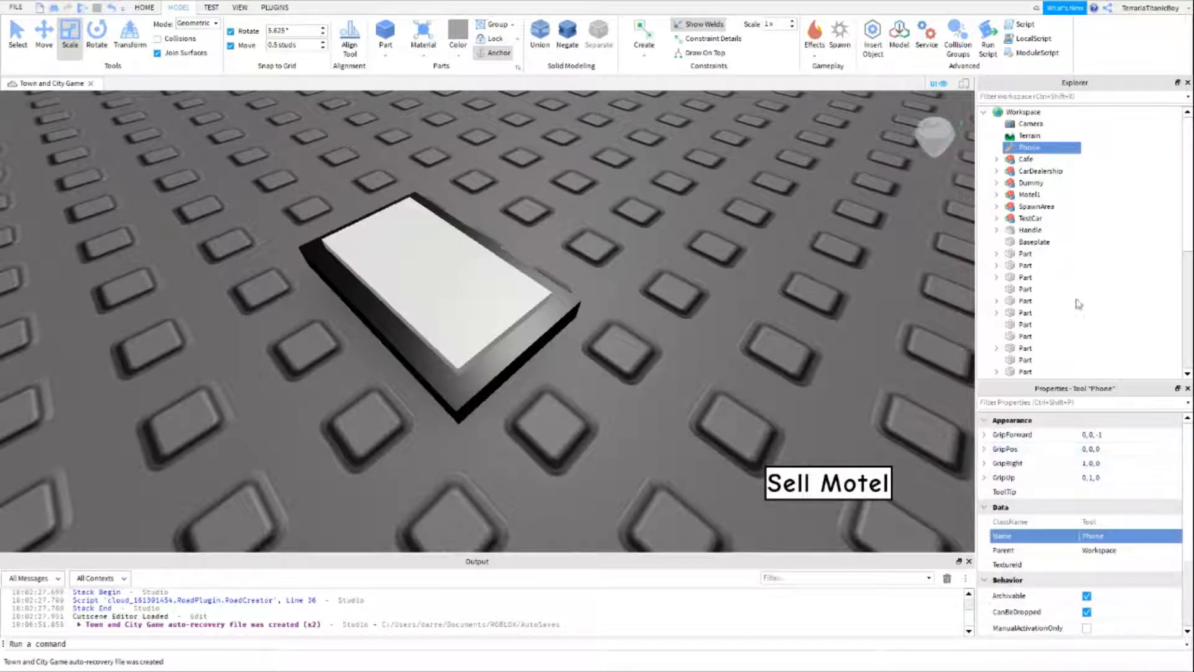
pyautogui.click(997, 147)
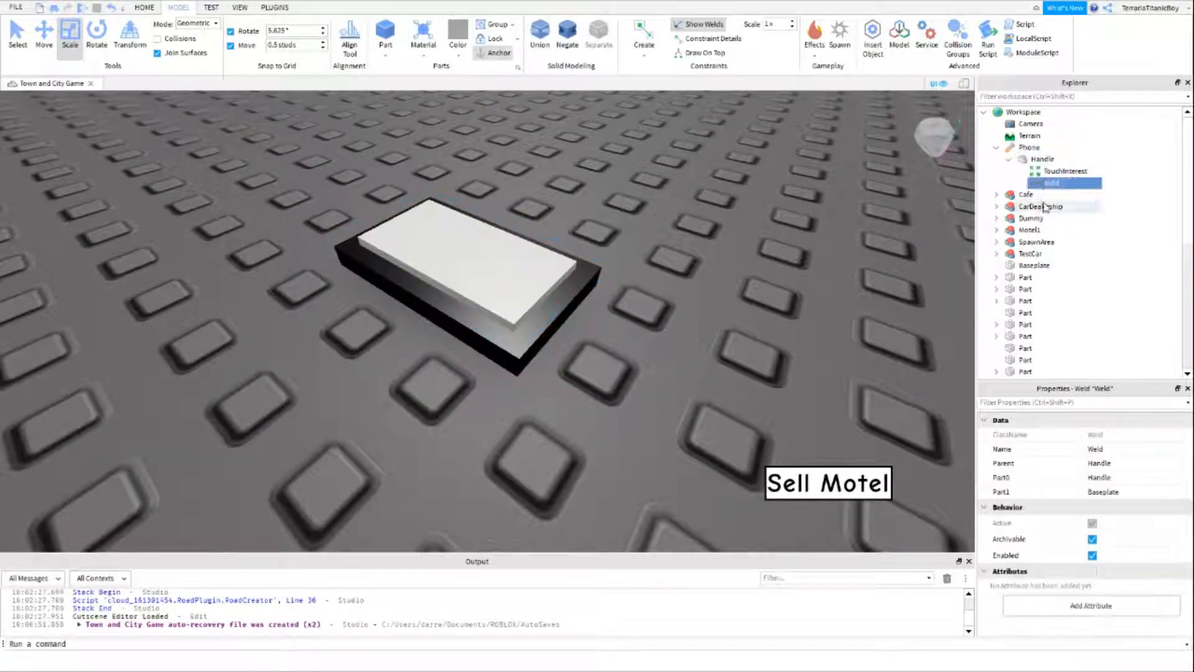
# - Delete the Weld tying the Handle to the baseplate and collapse Workspace
pyautogui.click(1065, 170)
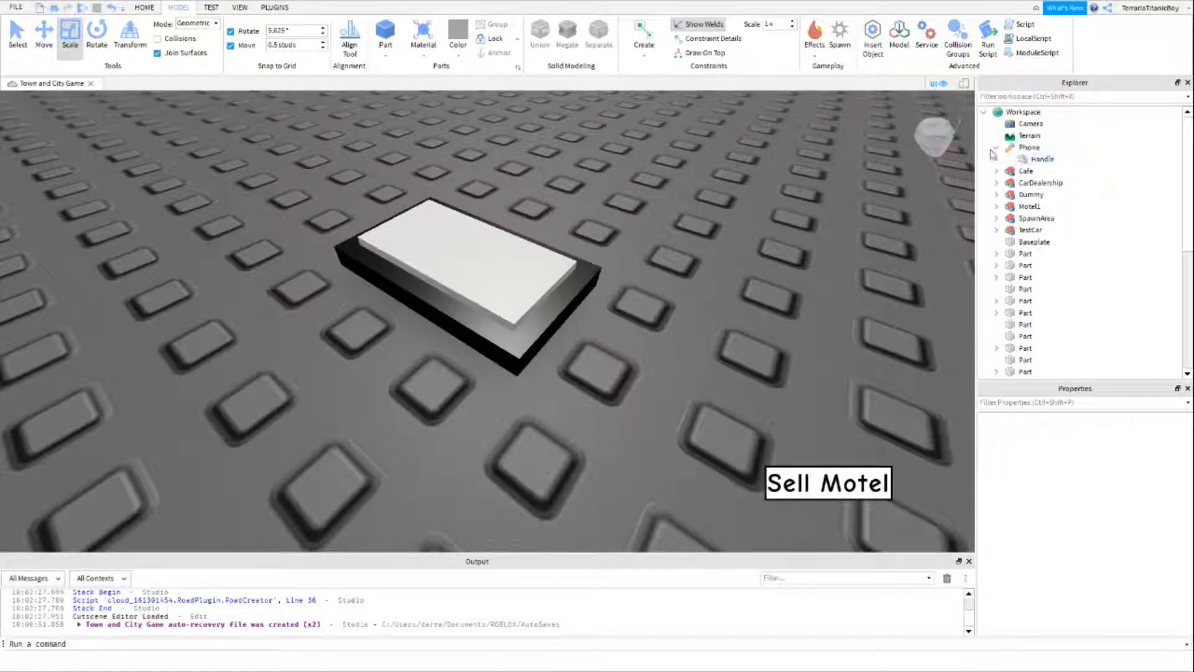
pyautogui.click(995, 146)
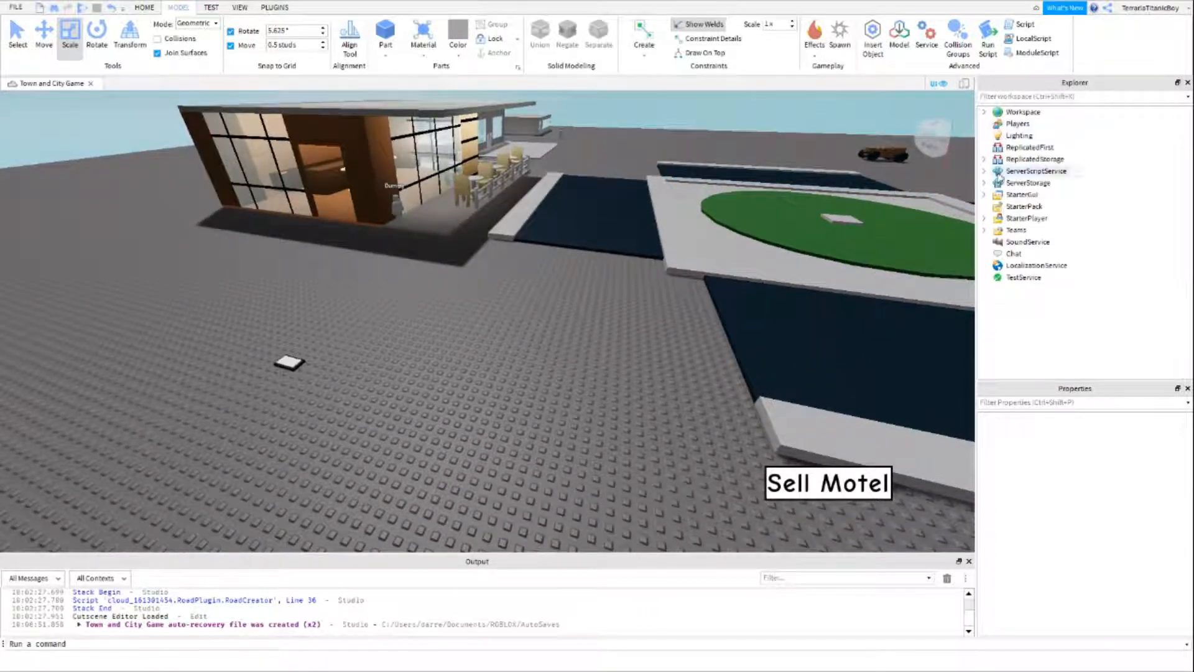
# - Add a ScreenGui named OpenBag under StarterGui with a Frame inside it
pyautogui.click(1020, 194)
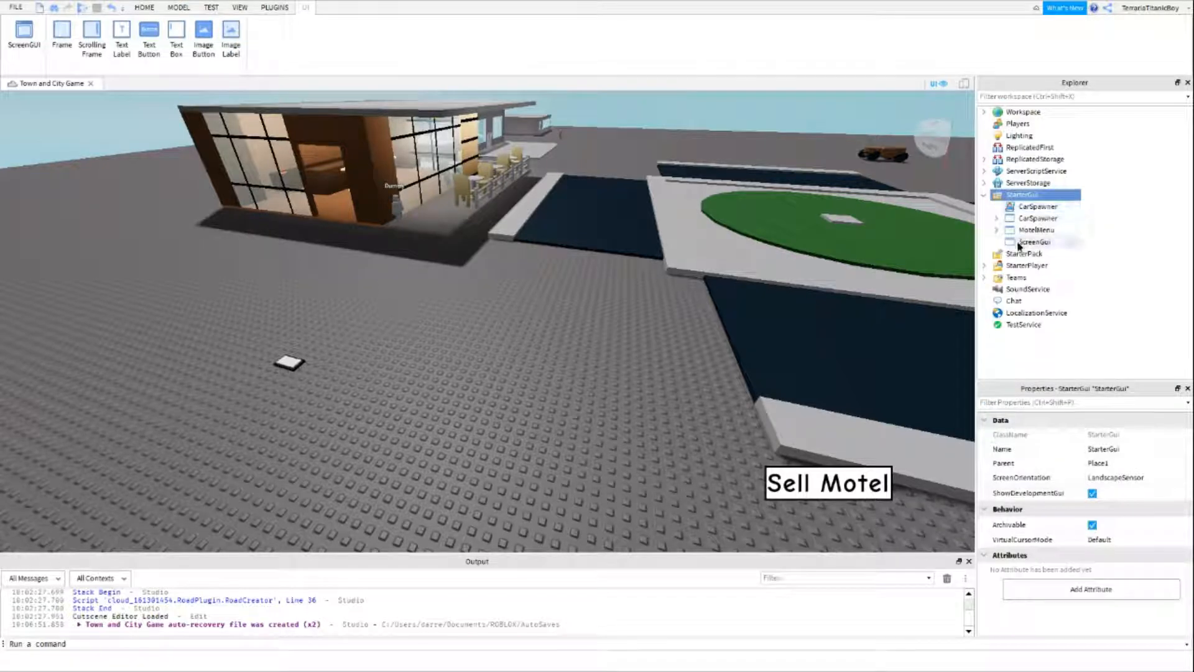
pyautogui.click(1033, 241)
pyautogui.write('OpenBag')
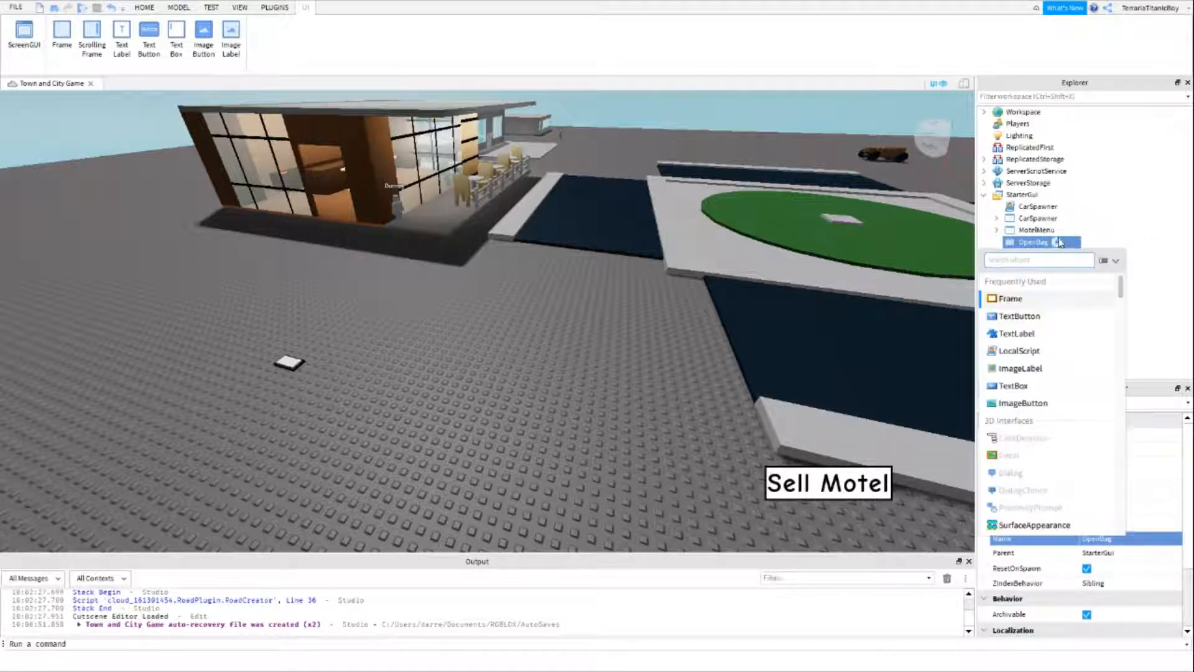
pyautogui.click(1010, 297)
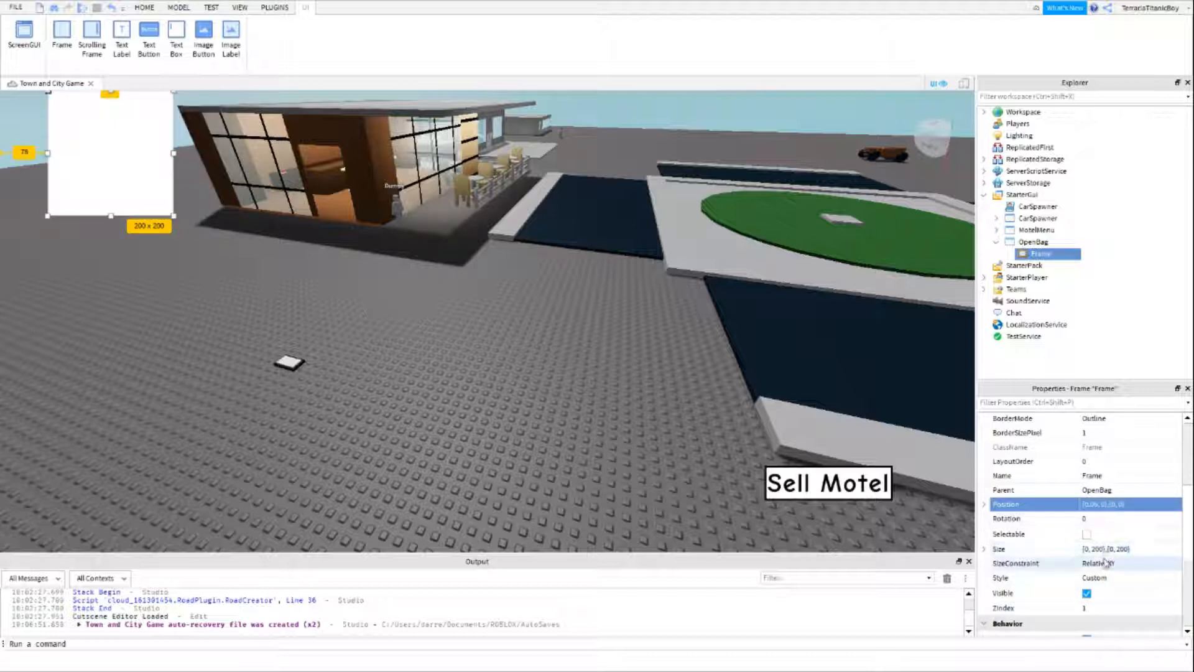
# - Place the frame at the left, anchor point 0.5,0.5, border thickness 3
pyautogui.click(1127, 548)
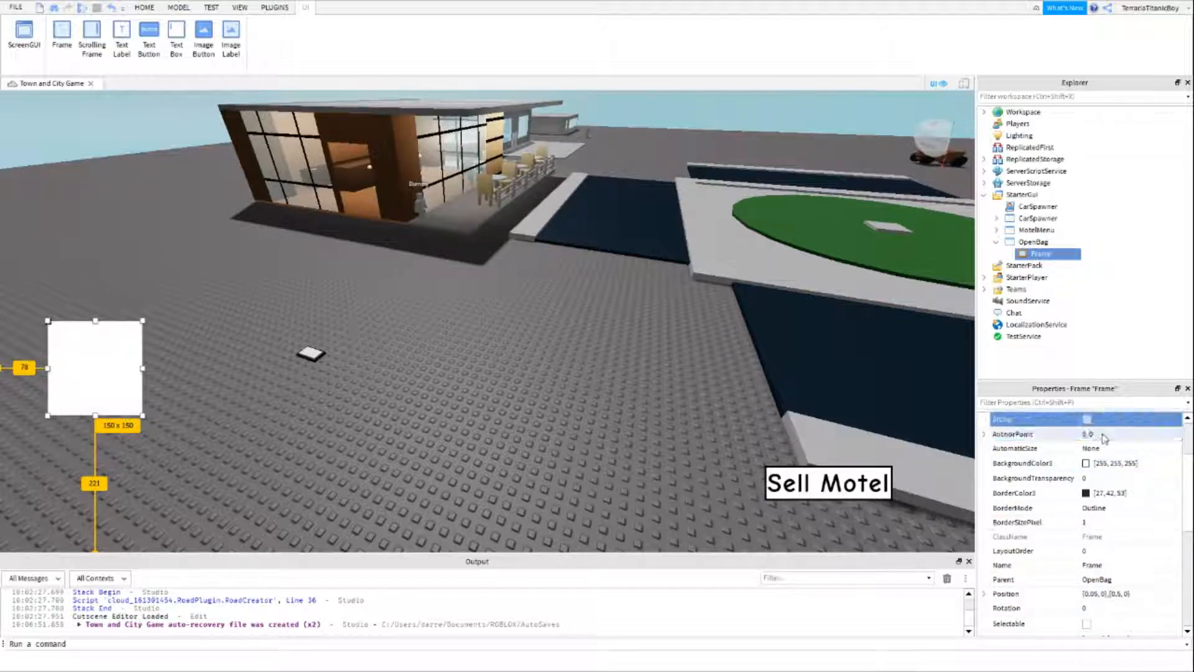
pyautogui.click(1127, 434)
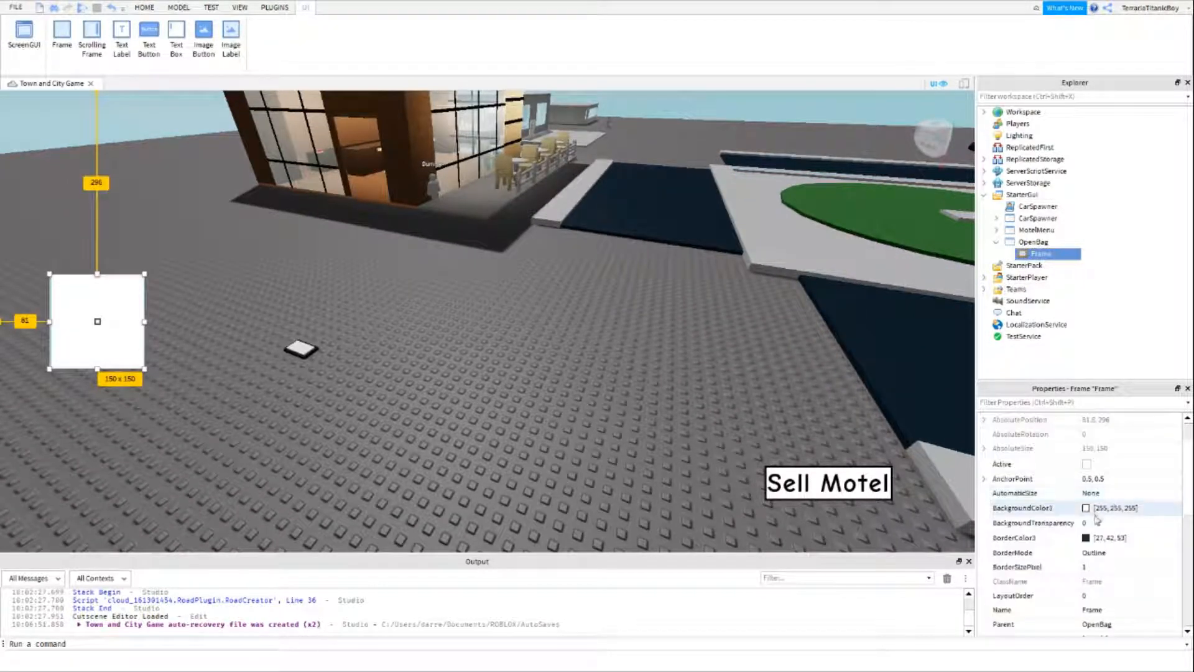
pyautogui.click(1108, 567)
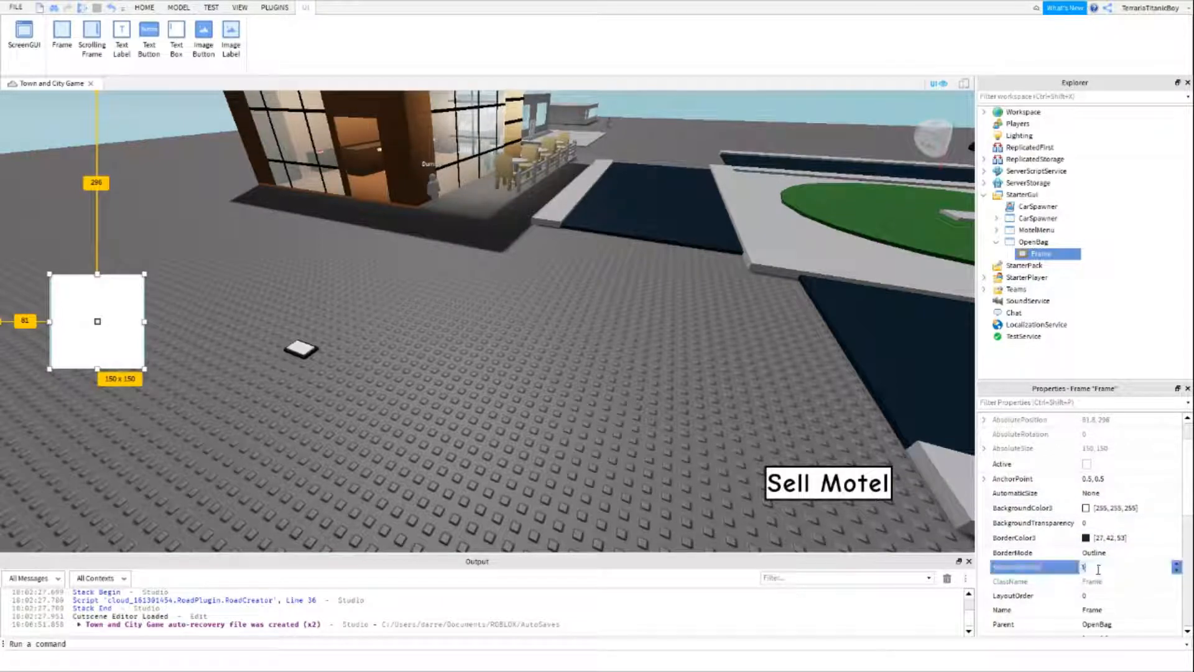
pyautogui.click(145, 8)
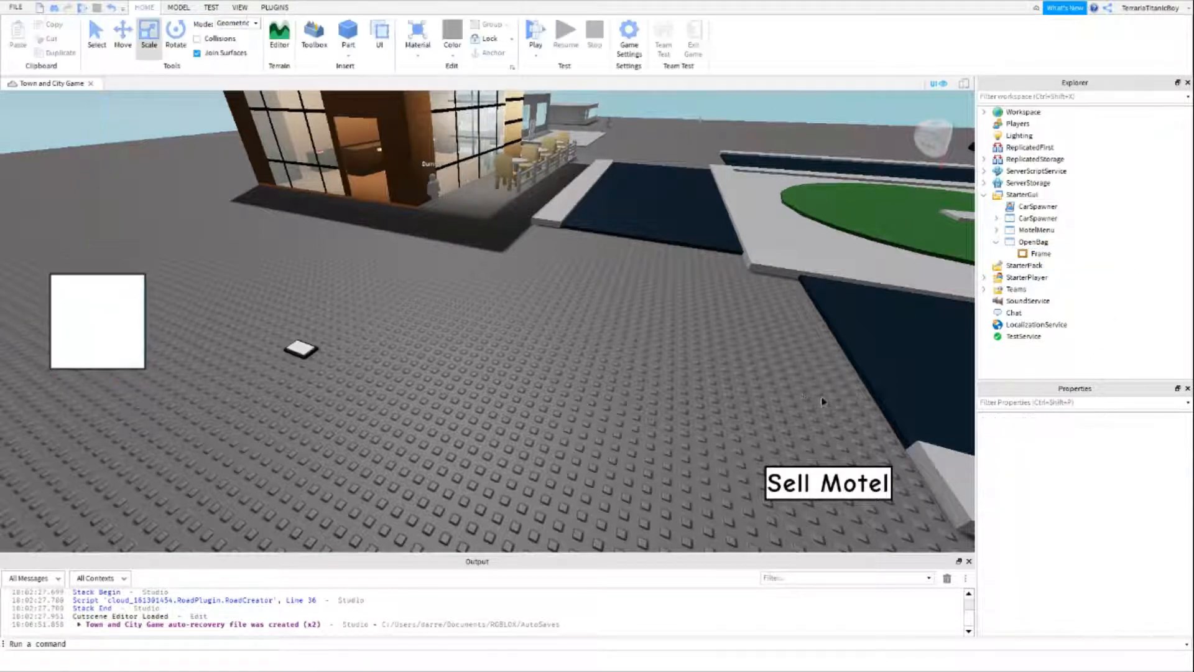
# - Add an ImageButton in the frame sized {0,150},{0,150}
pyautogui.click(1040, 254)
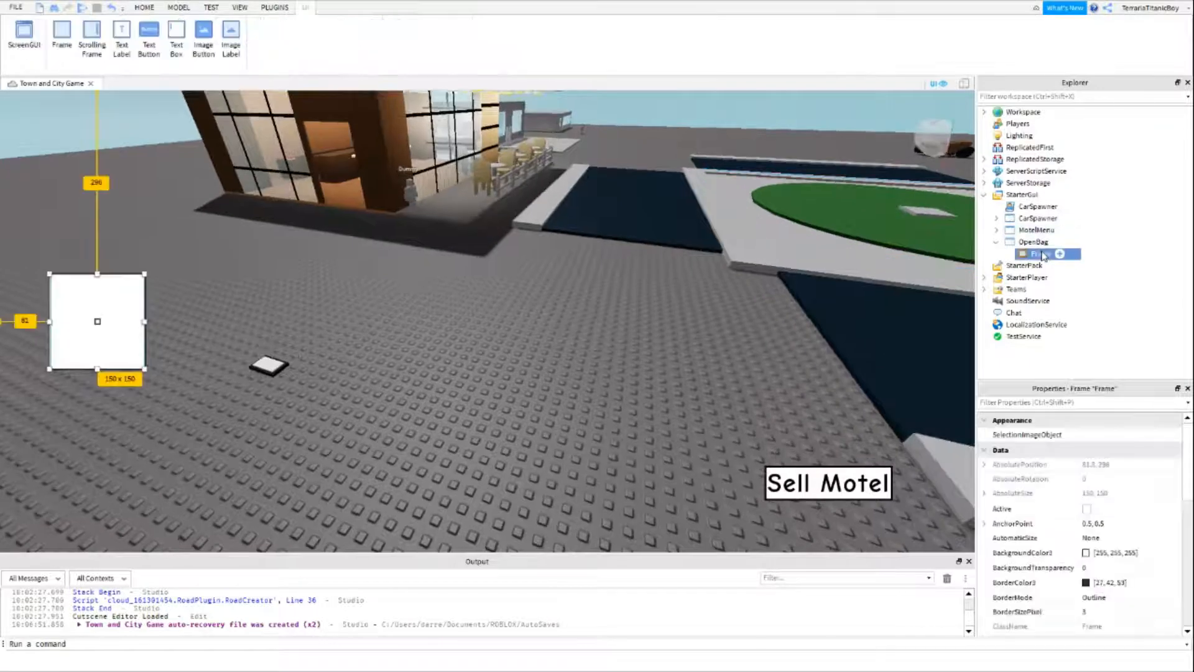
pyautogui.click(1057, 254)
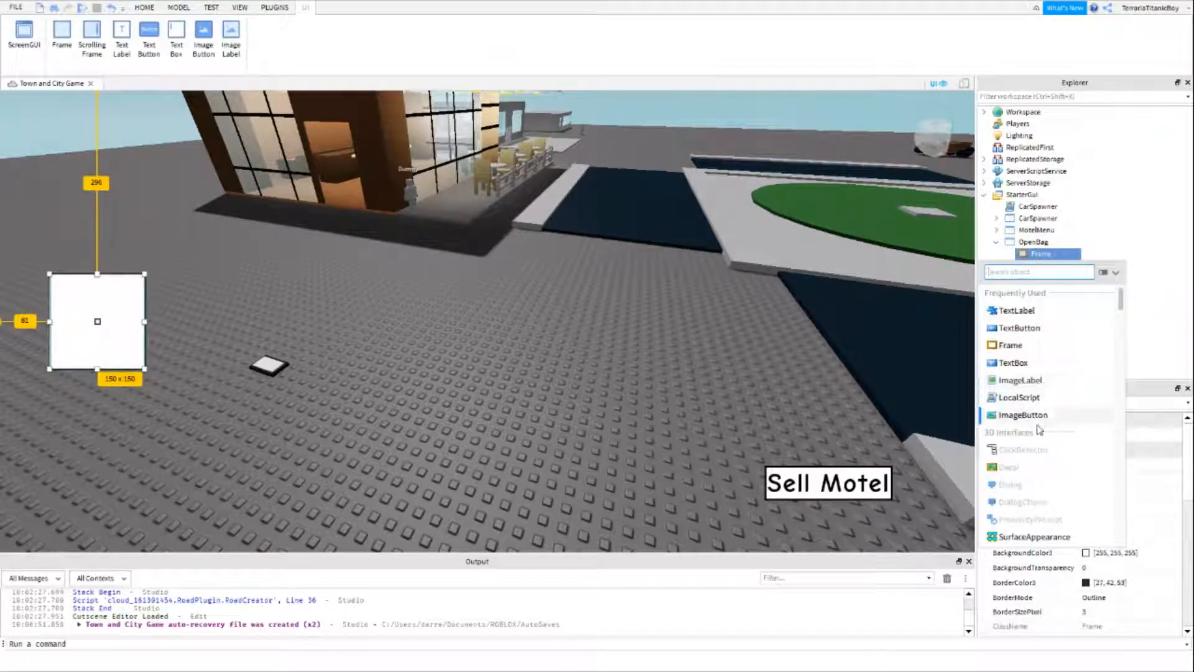
pyautogui.click(1023, 415)
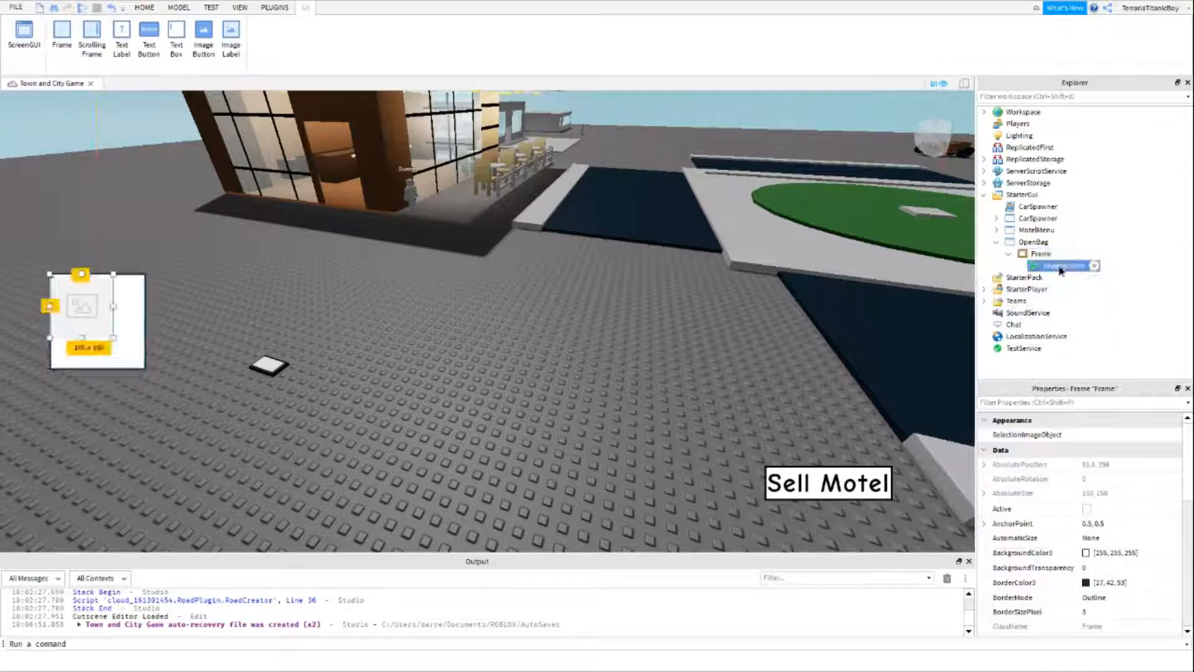
pyautogui.click(1059, 265)
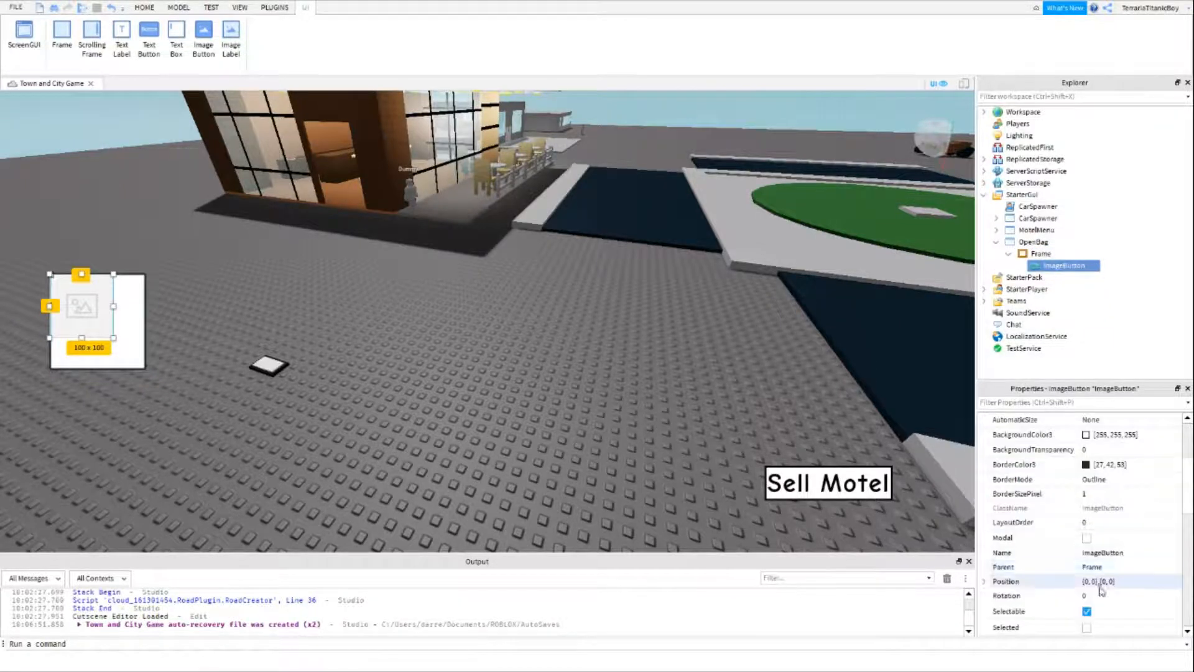
pyautogui.scroll(-3)
pyautogui.write('{0, 150},{0, 150}')
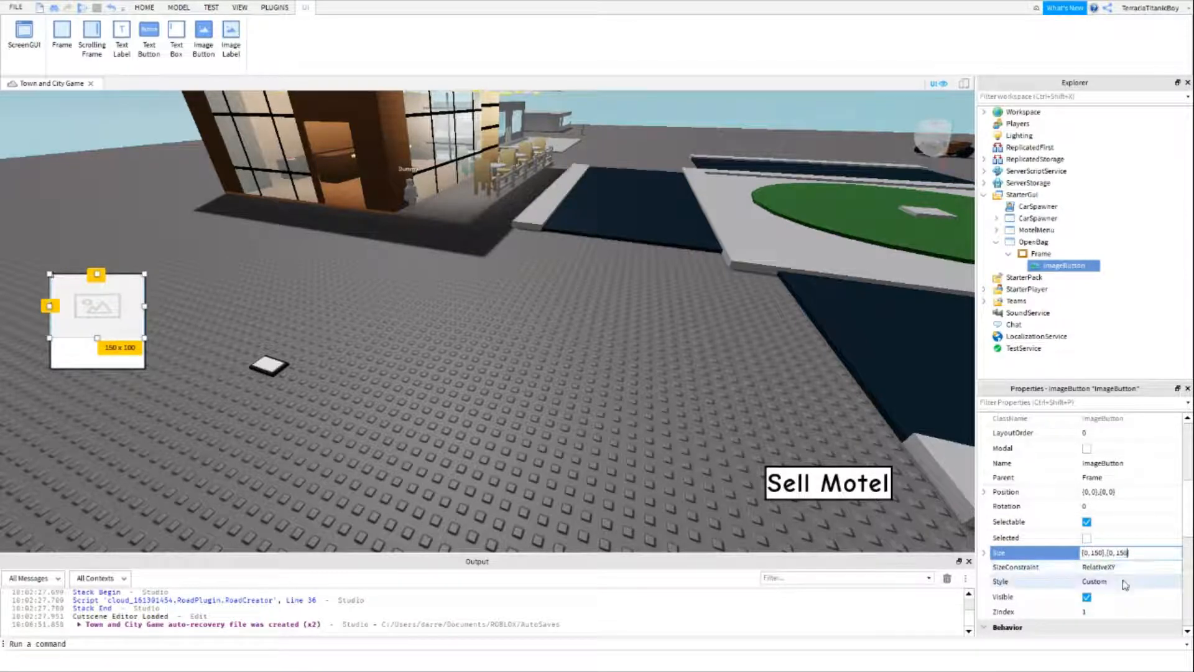
pyautogui.click(144, 8)
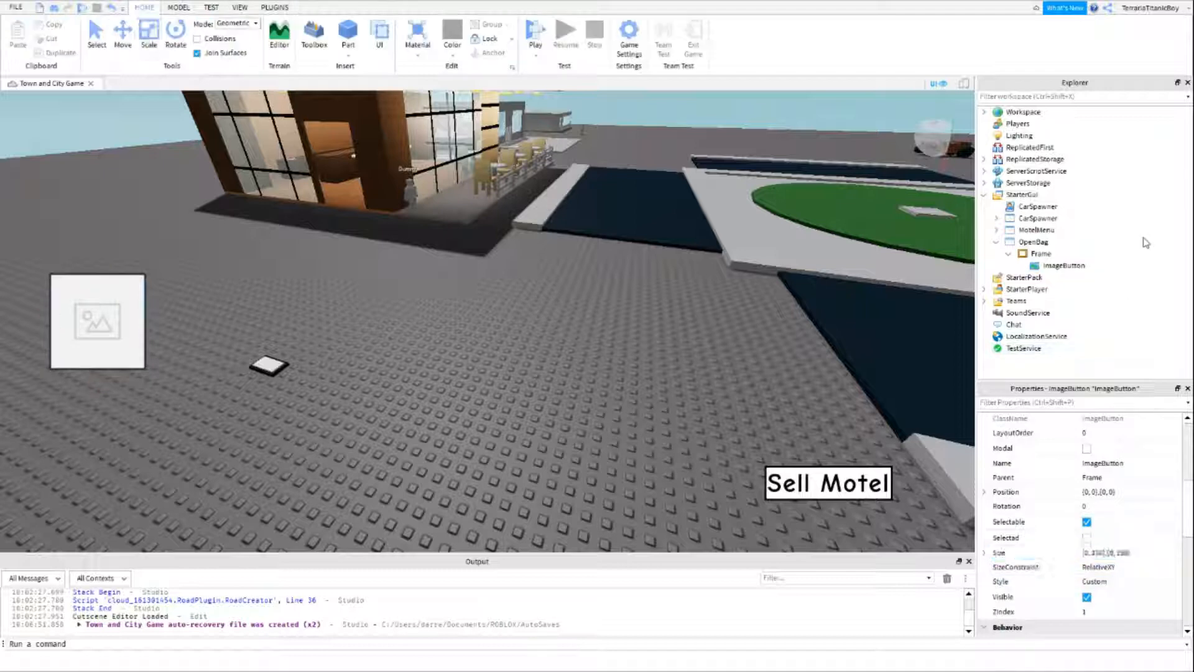
# - Set the image button's Image to the backpack picture
pyautogui.click(273, 8)
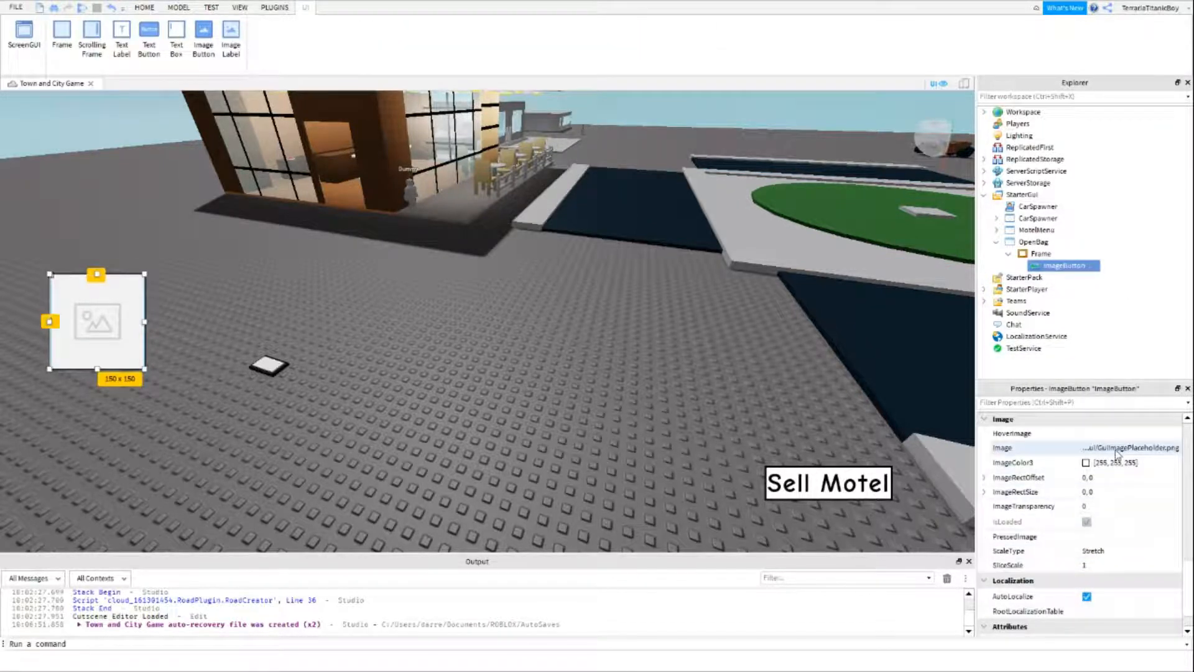
pyautogui.click(1130, 447)
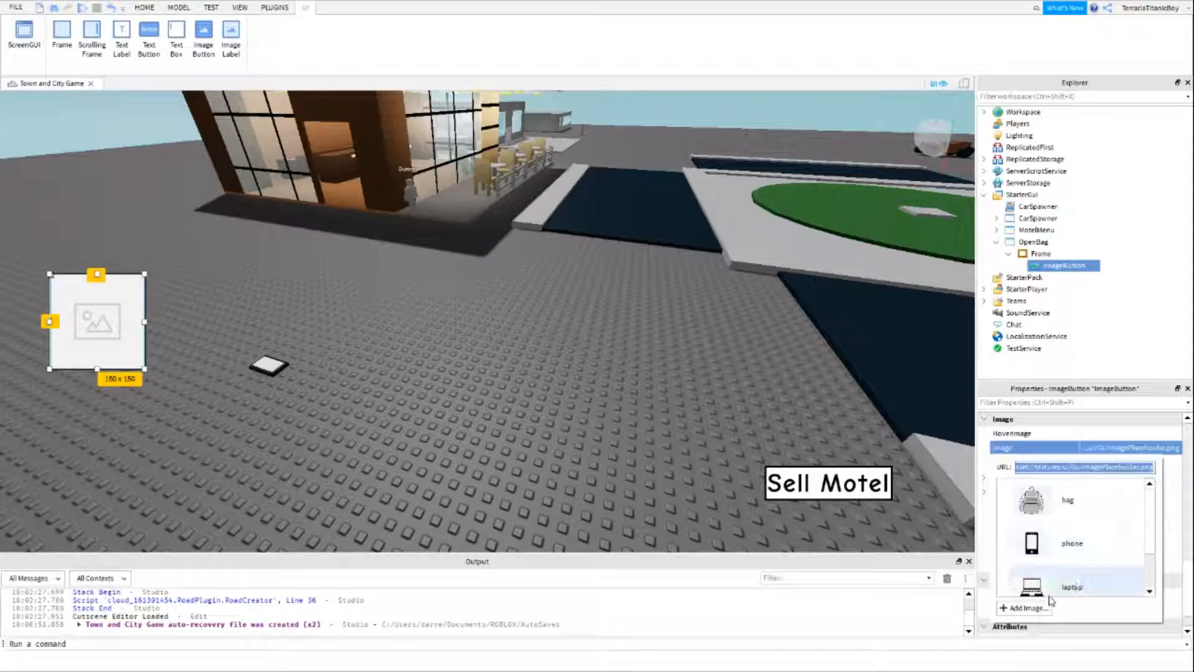
pyautogui.click(1022, 609)
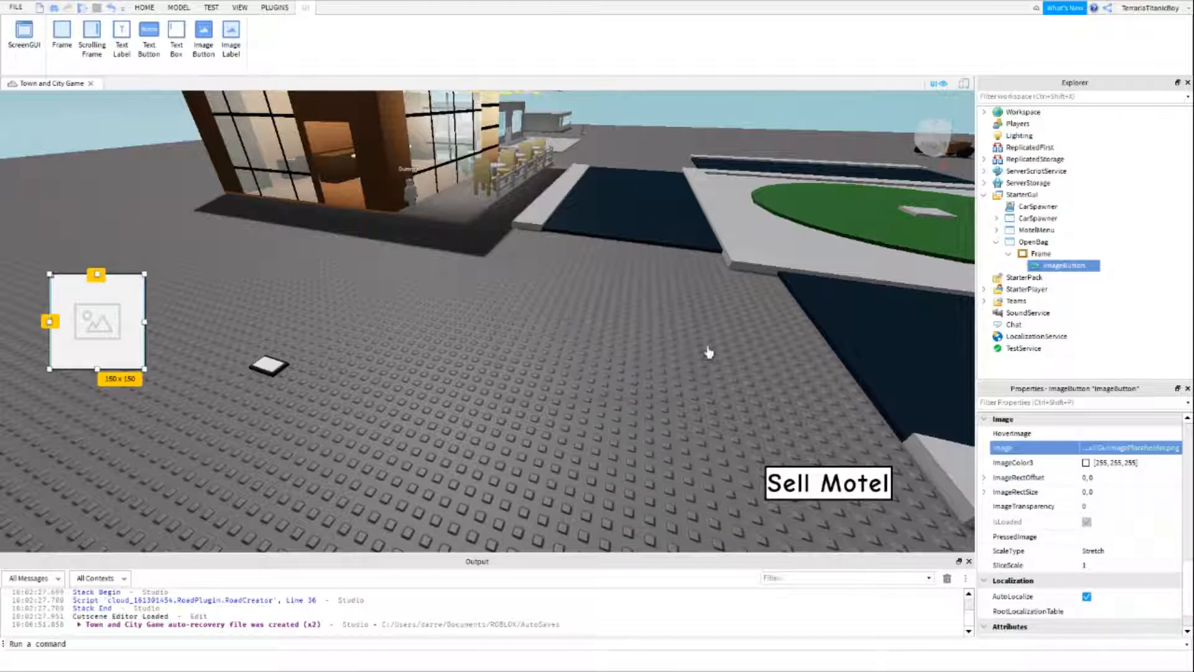
pyautogui.click(1131, 447)
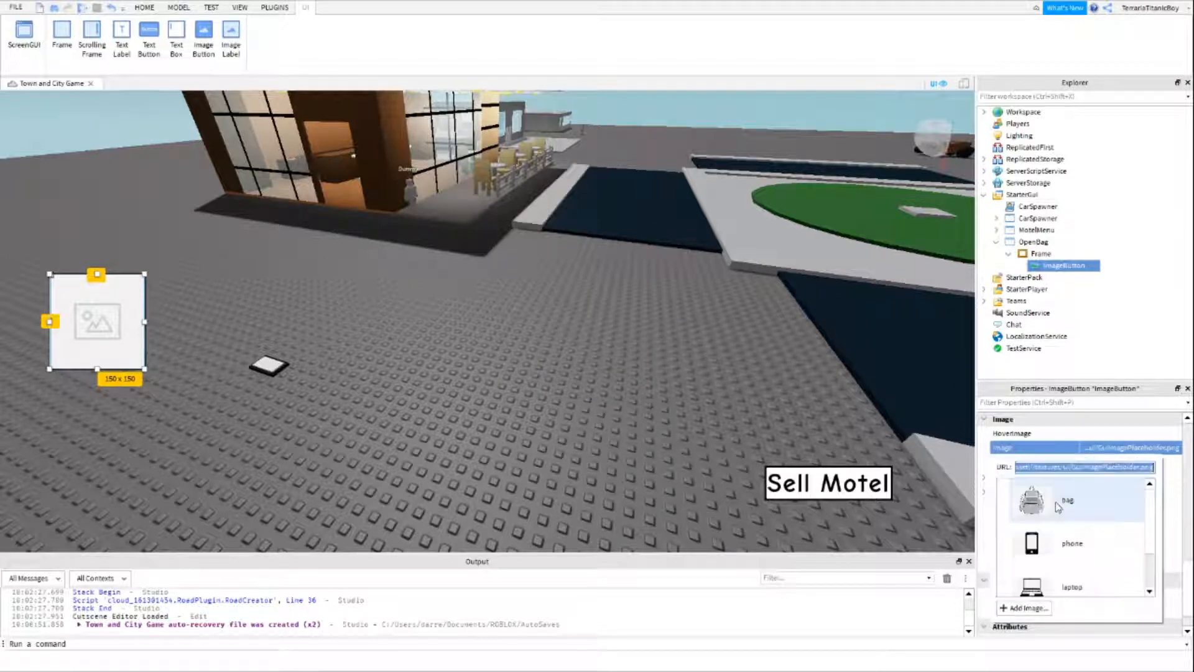
pyautogui.click(1033, 500)
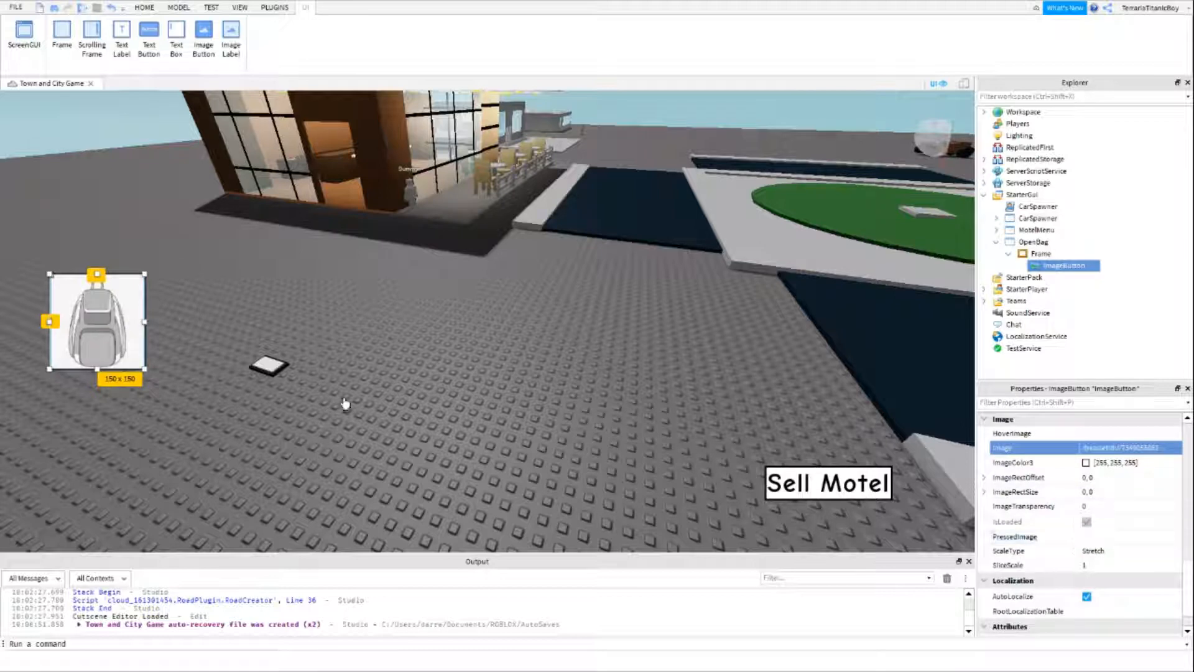
pyautogui.click(1127, 550)
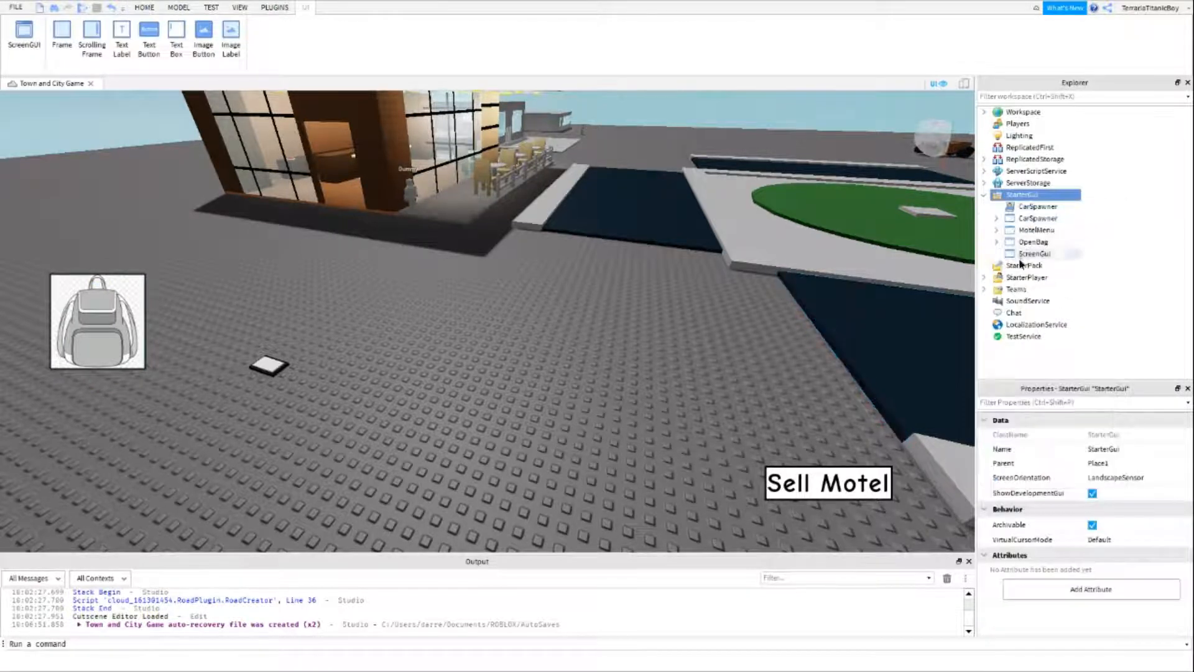
# - Name the ScreenGui 'Bag' and give its frame size 400×500 and border thickness 5
pyautogui.click(1033, 252)
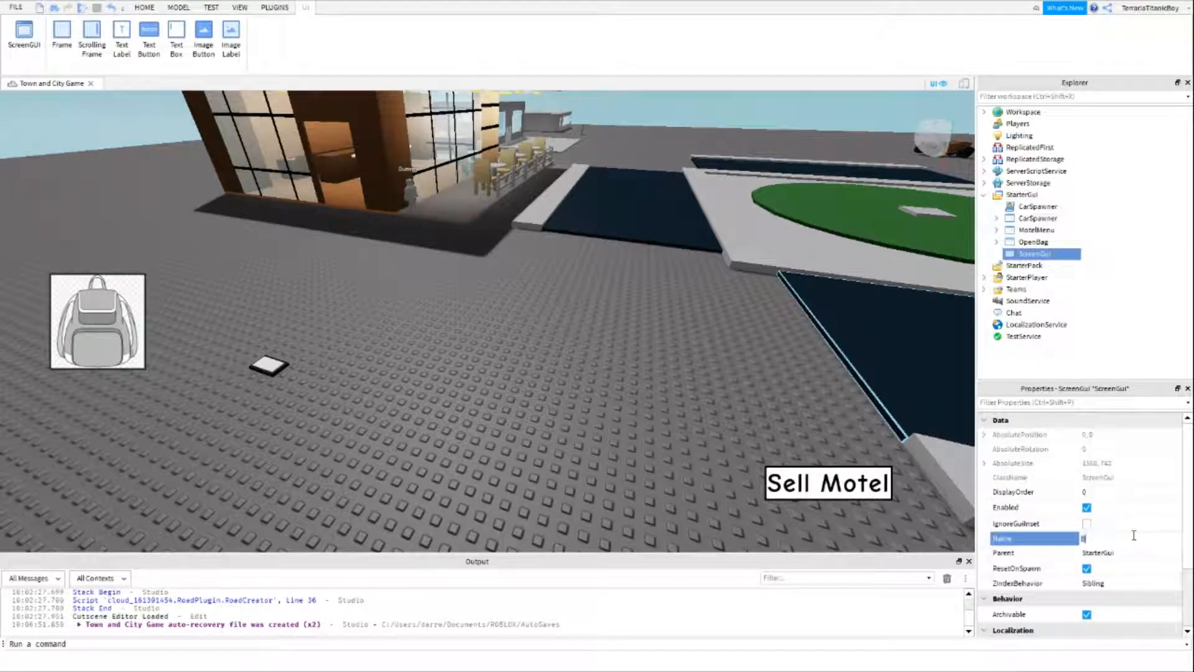
pyautogui.write('Bag')
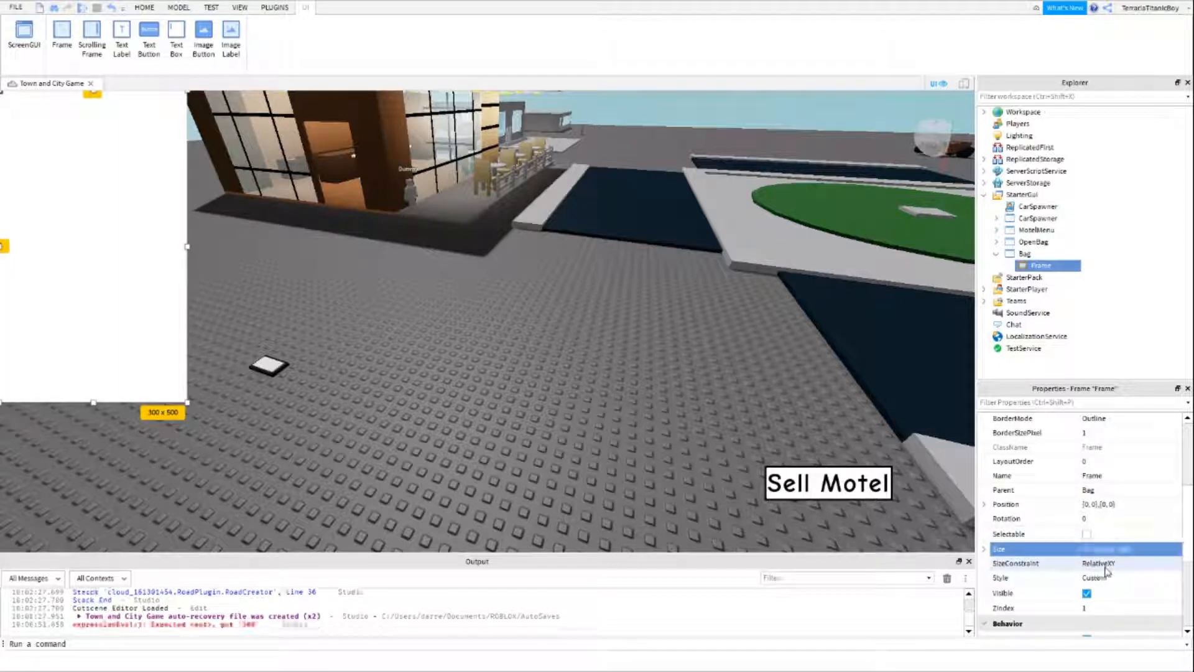
pyautogui.click(1101, 548)
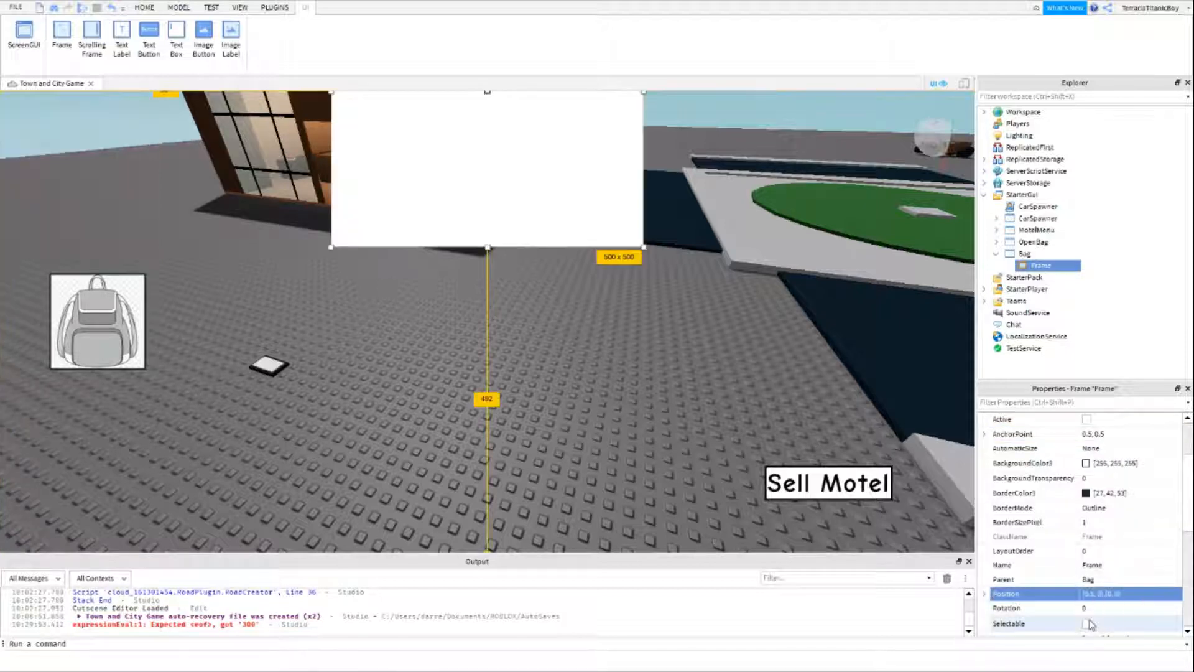
pyautogui.click(1119, 593)
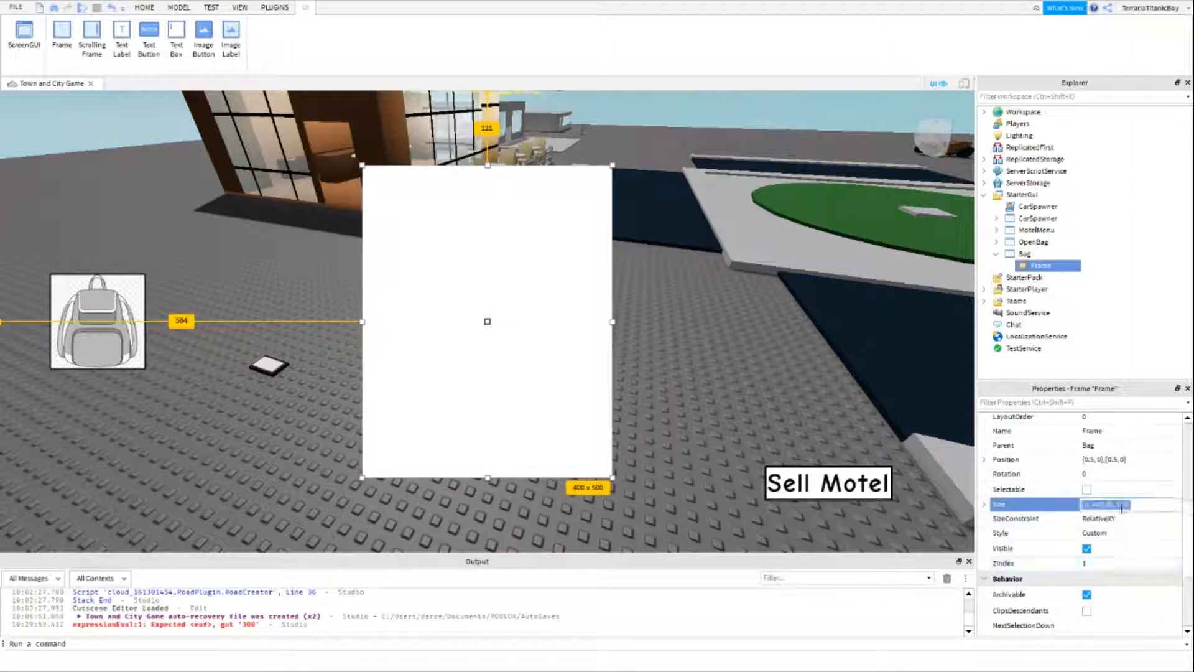
pyautogui.click(145, 8)
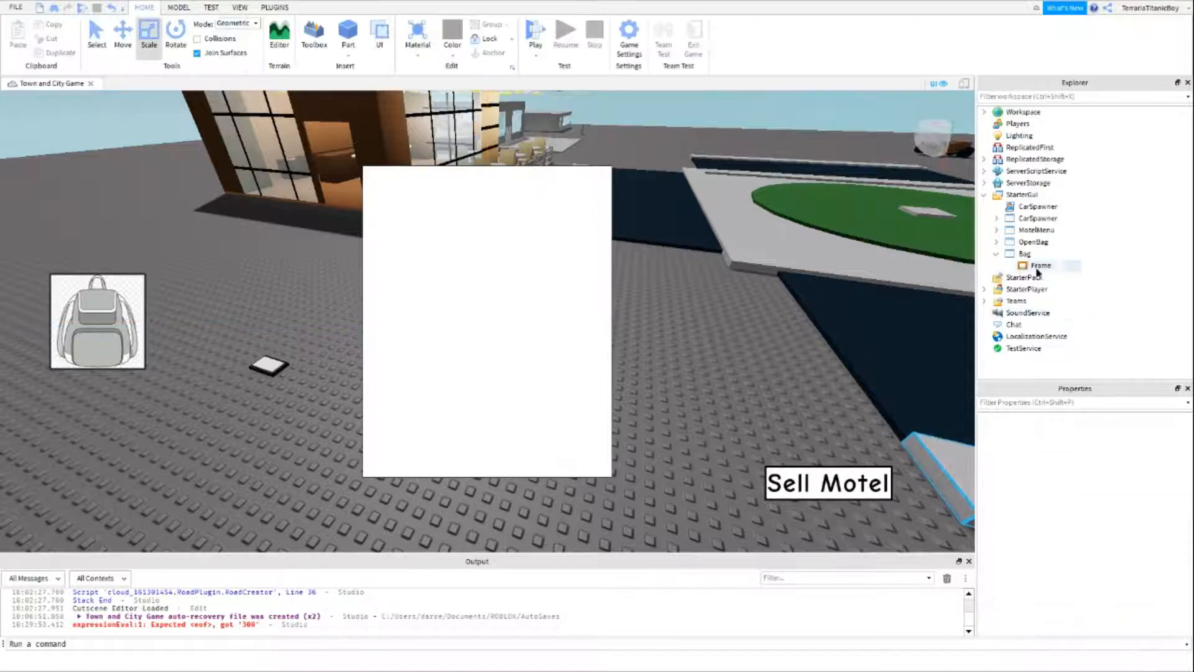
pyautogui.click(1040, 264)
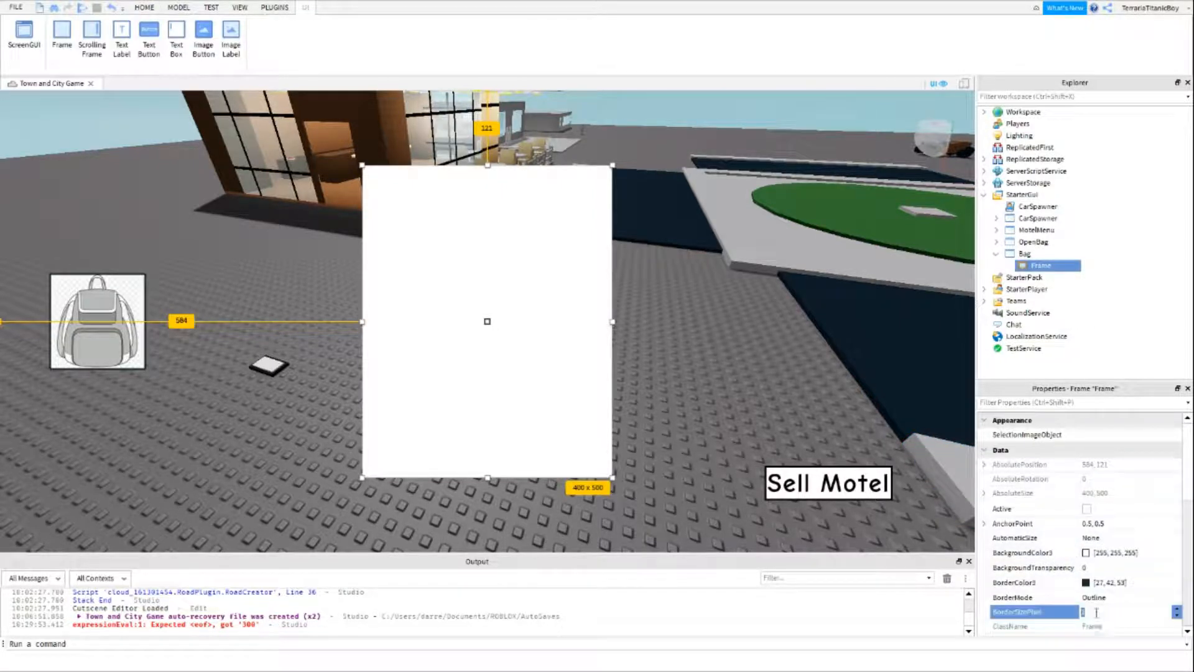
pyautogui.click(145, 8)
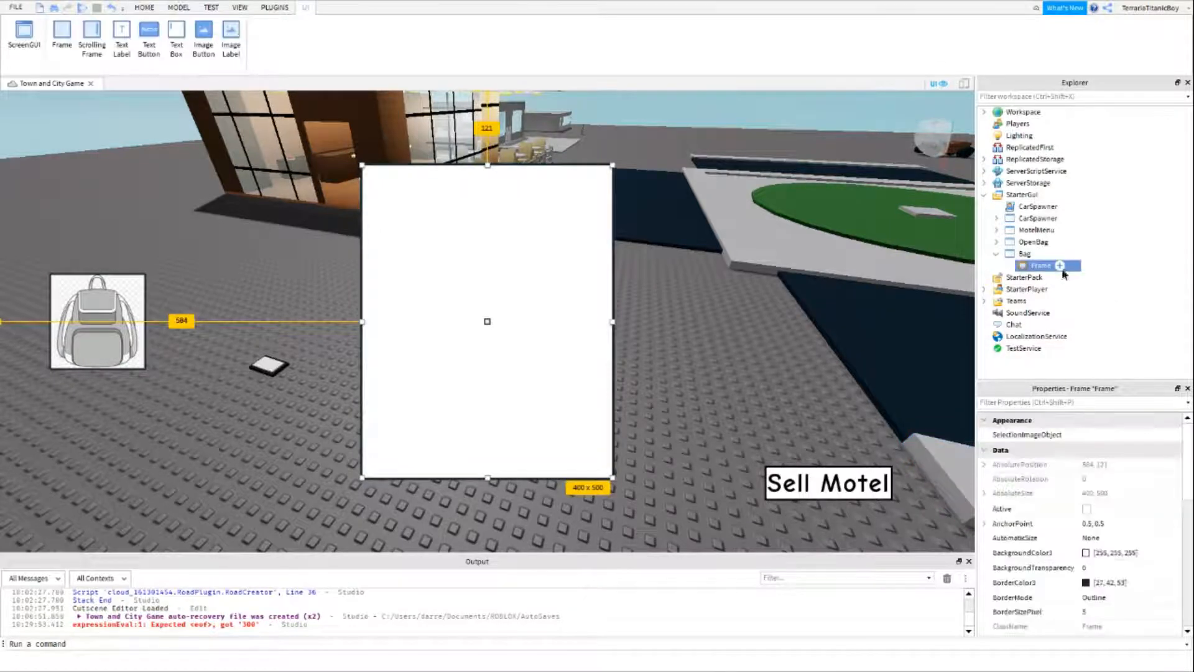
# - Add two ImageButtons in the Bag frame, positioning the left one at {0.5, 0},{0.25, 0}
pyautogui.click(1060, 265)
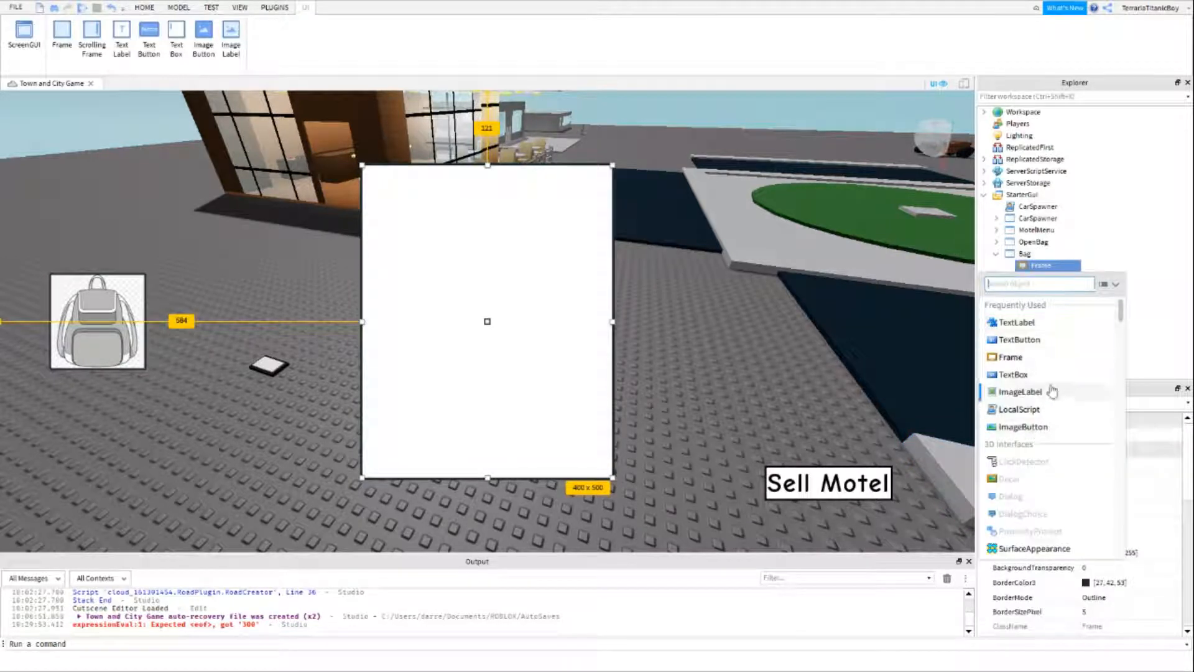
pyautogui.click(1024, 427)
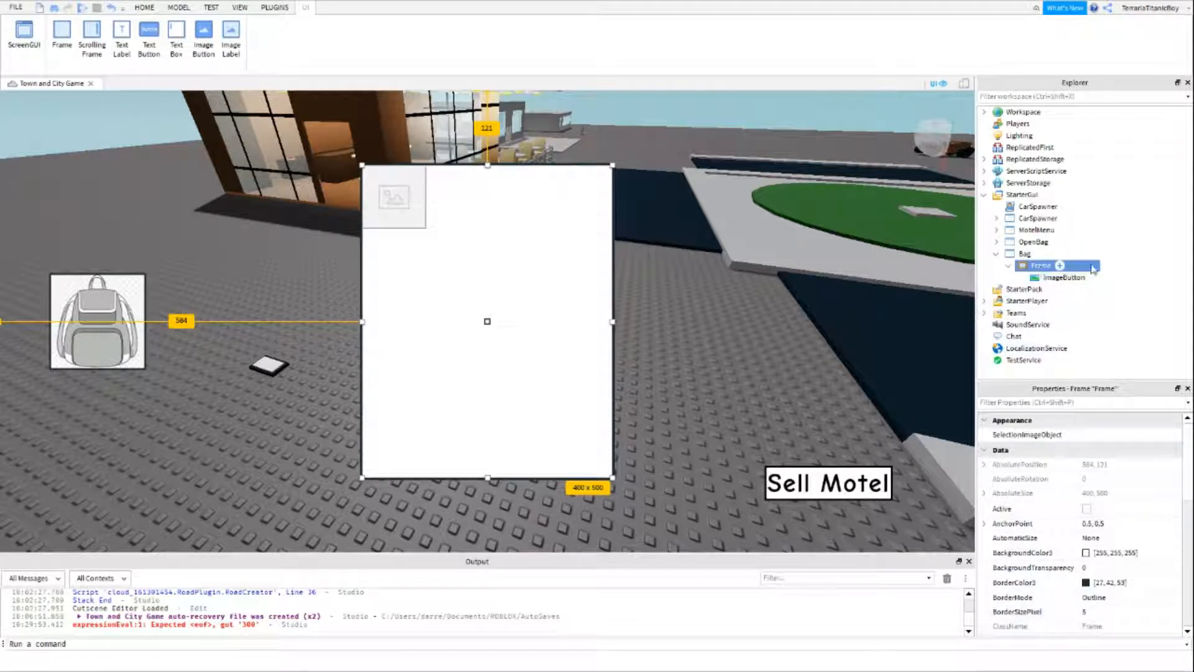
pyautogui.scroll(-3)
pyautogui.write('Bag')
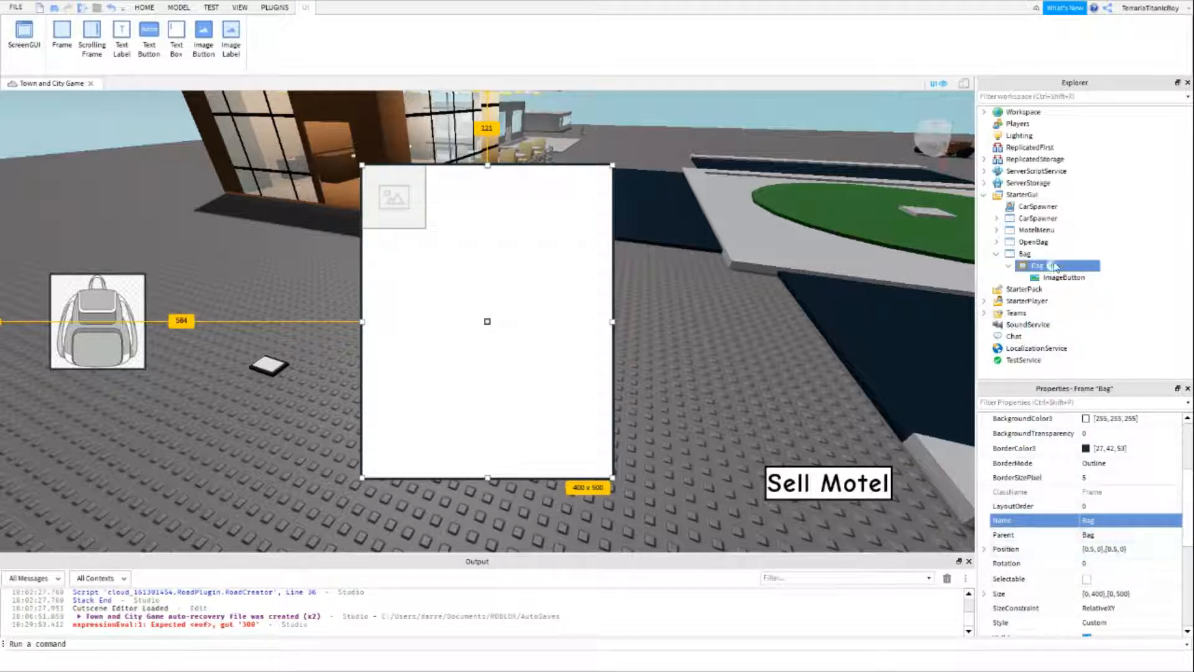
pyautogui.click(1061, 277)
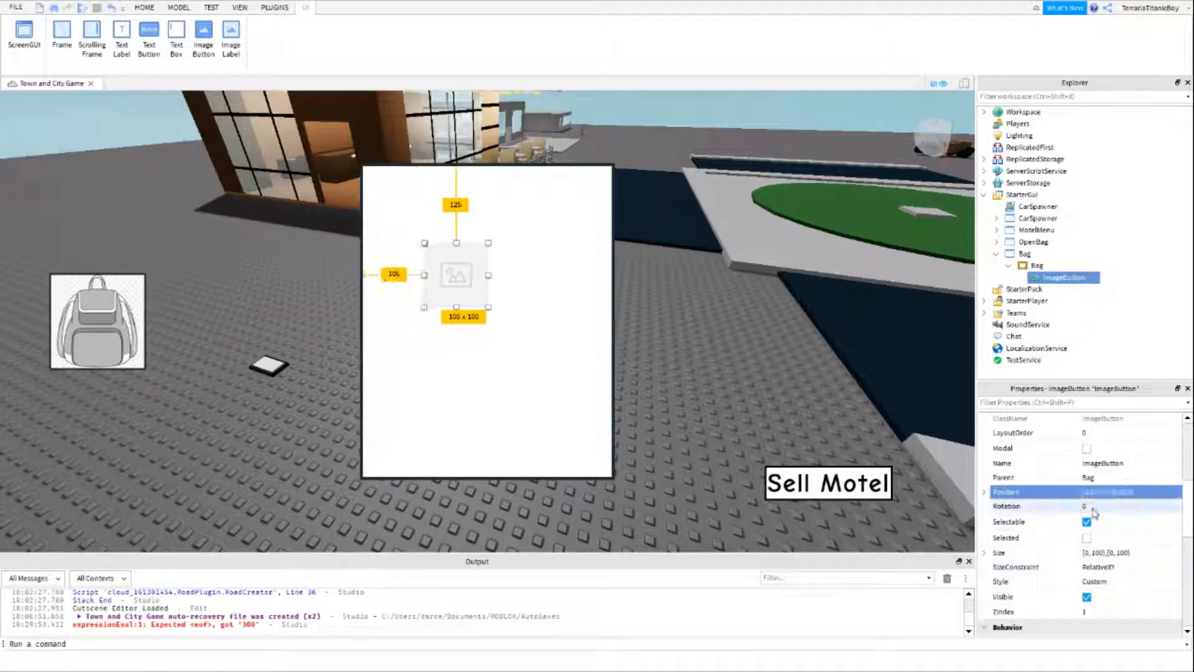
pyautogui.click(1105, 491)
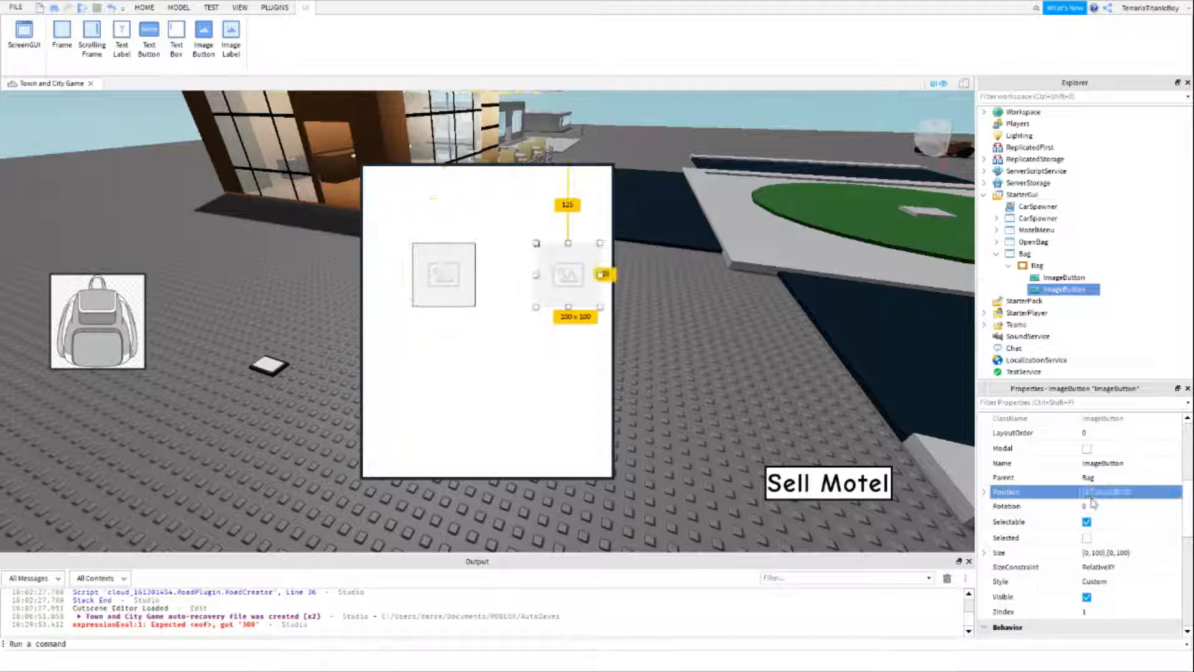
pyautogui.write('{0.5, 0},{0.25, 0}')
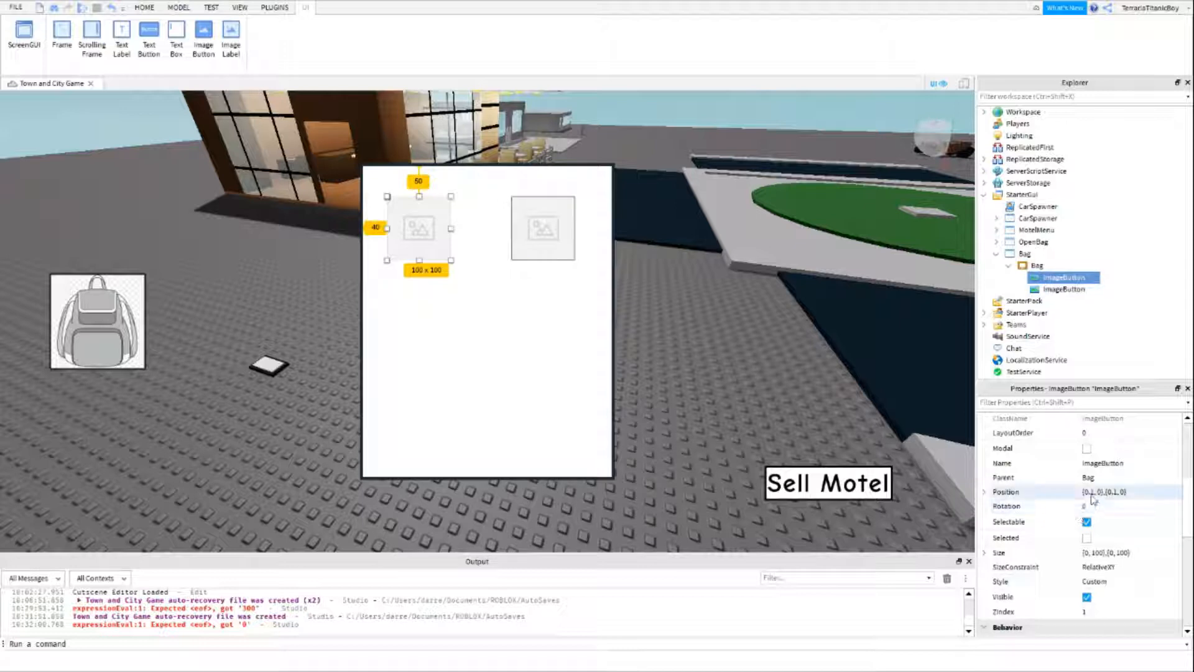
pyautogui.click(1105, 492)
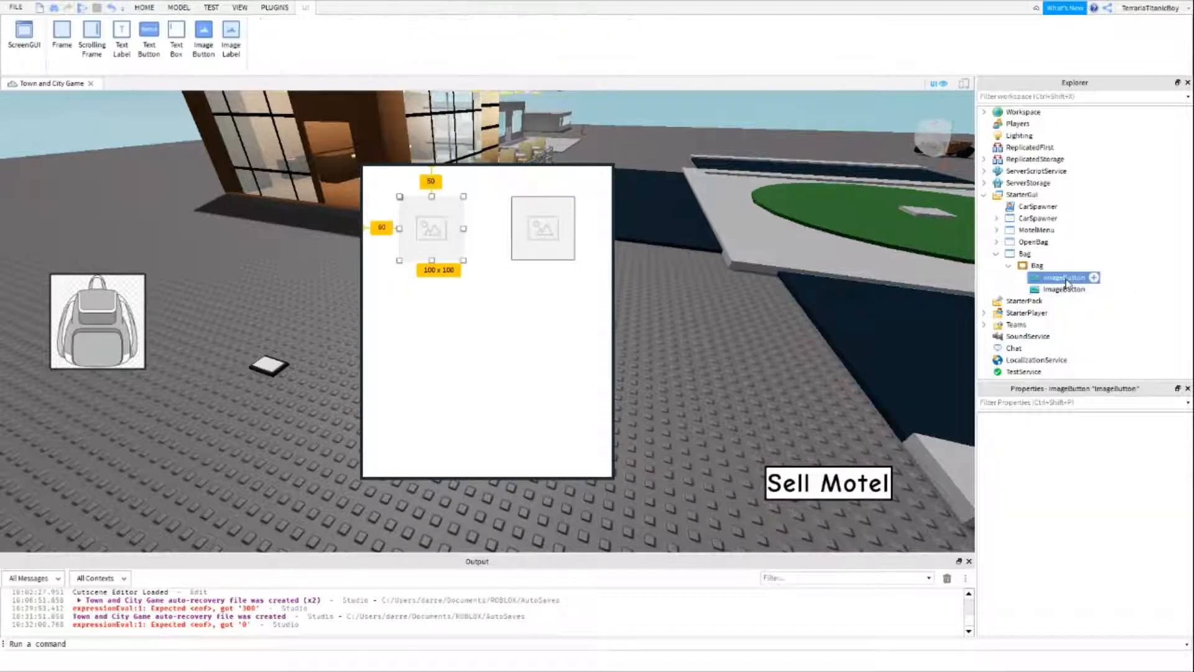
# - Give the left button the phone picture and start adding an object to it
pyautogui.click(1058, 276)
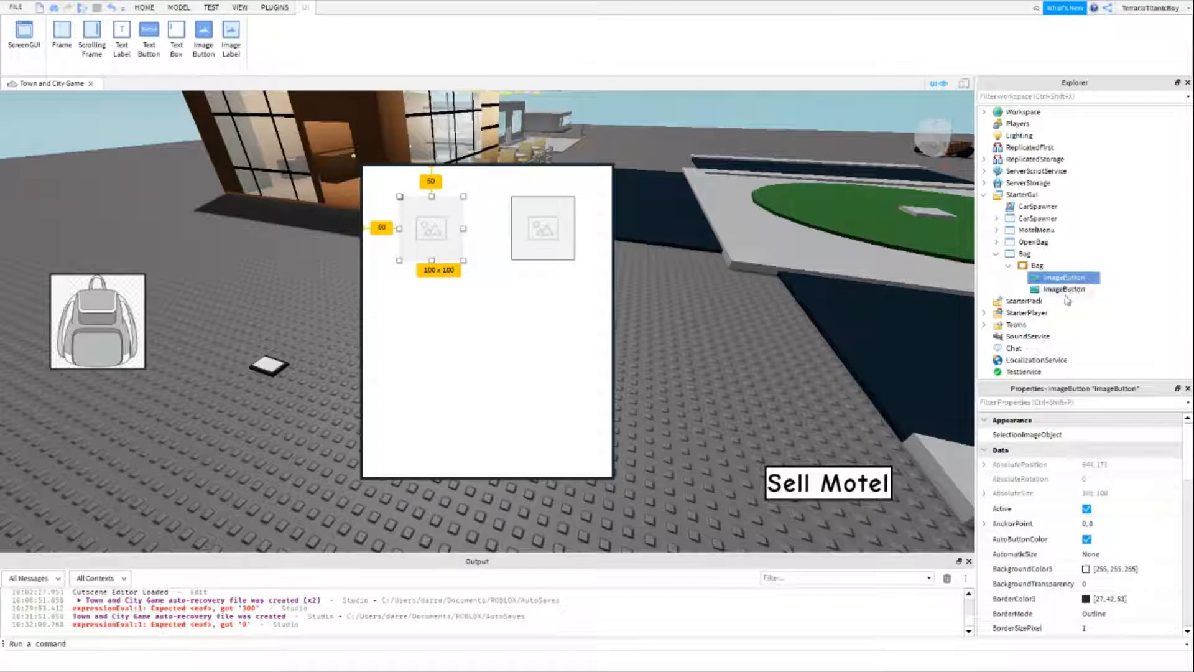
pyautogui.click(1059, 289)
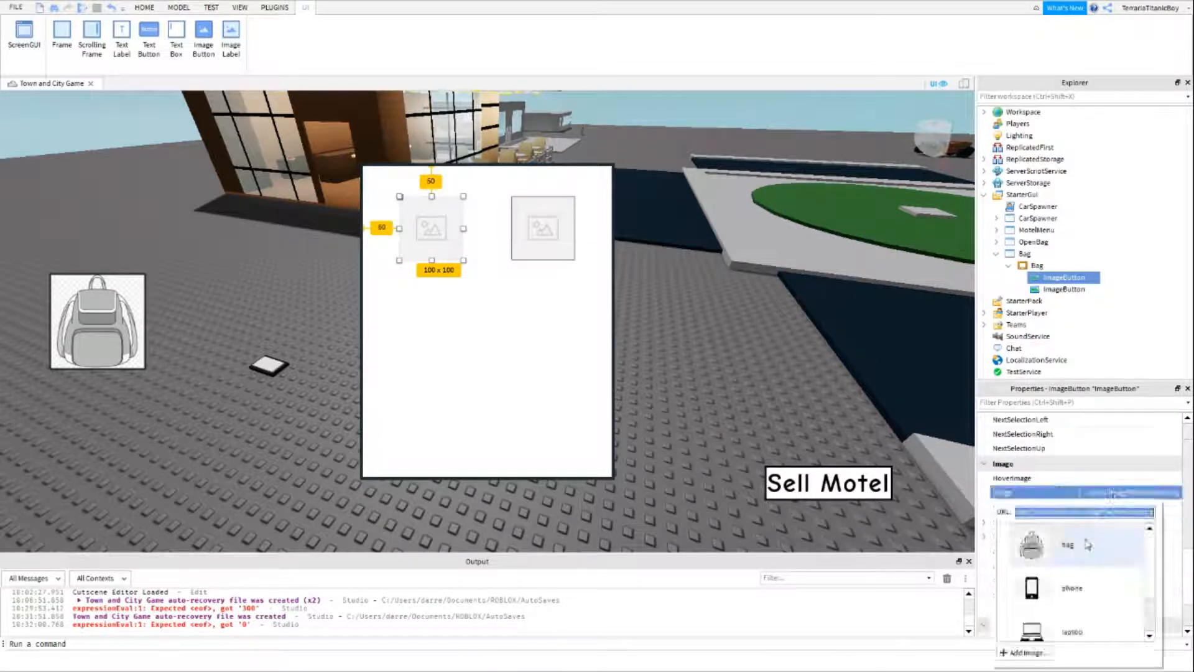
pyautogui.click(1030, 588)
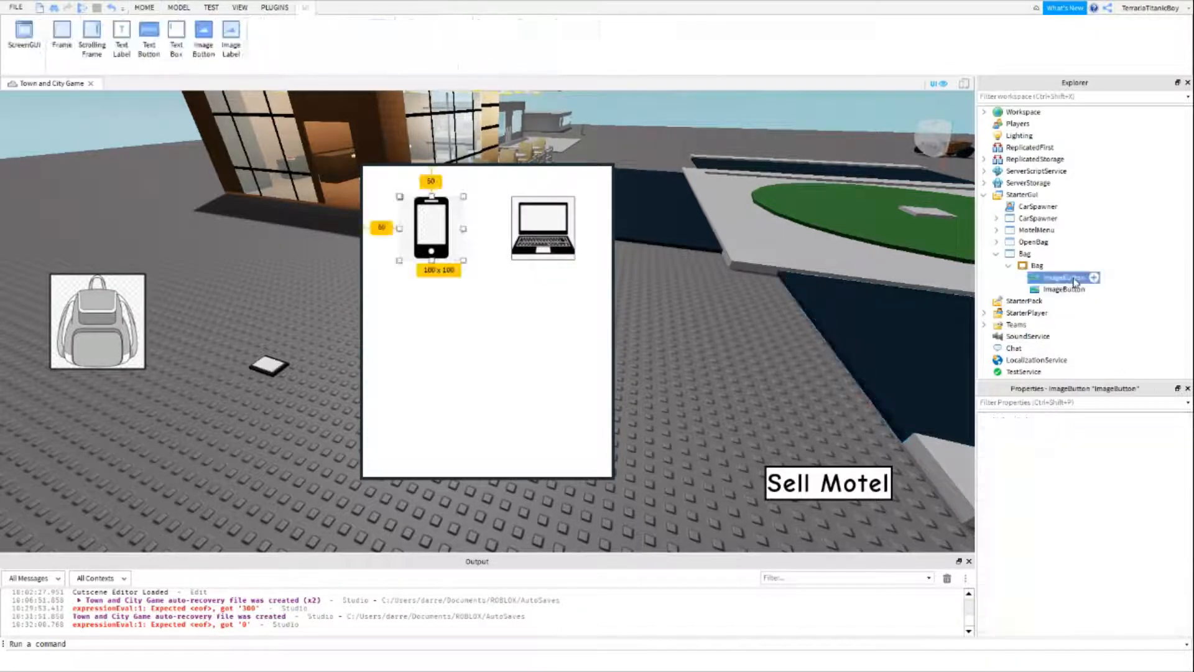
pyautogui.click(1059, 277)
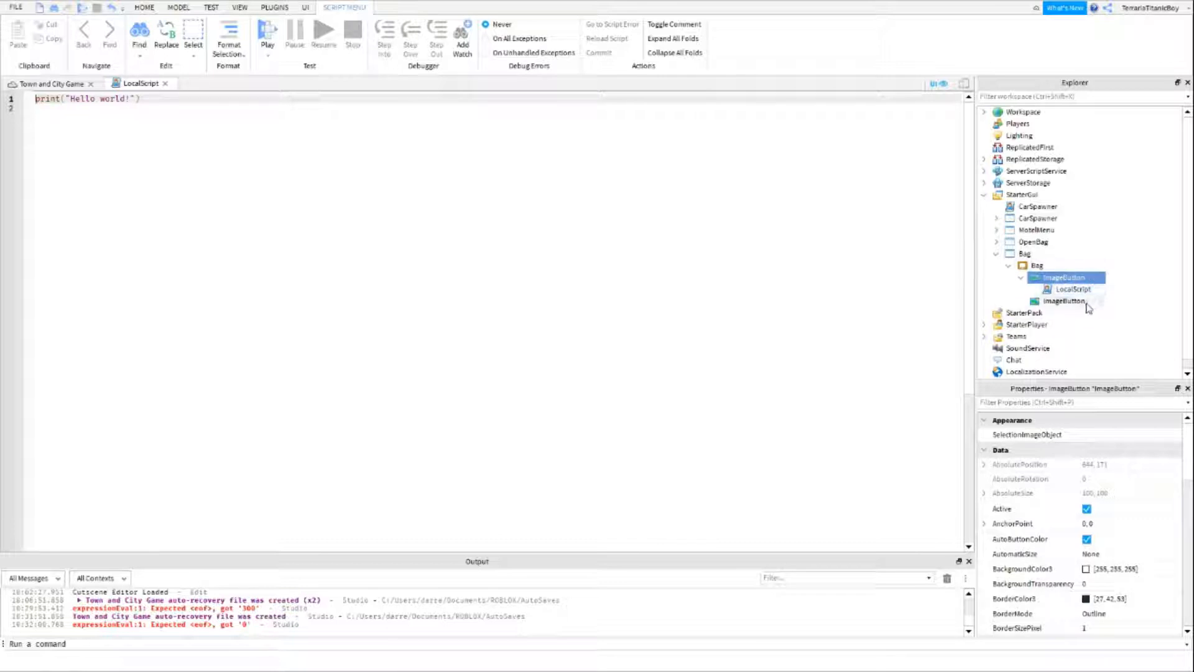
# - Select the phone button's new LocalScript and return to the game scene
pyautogui.click(1064, 300)
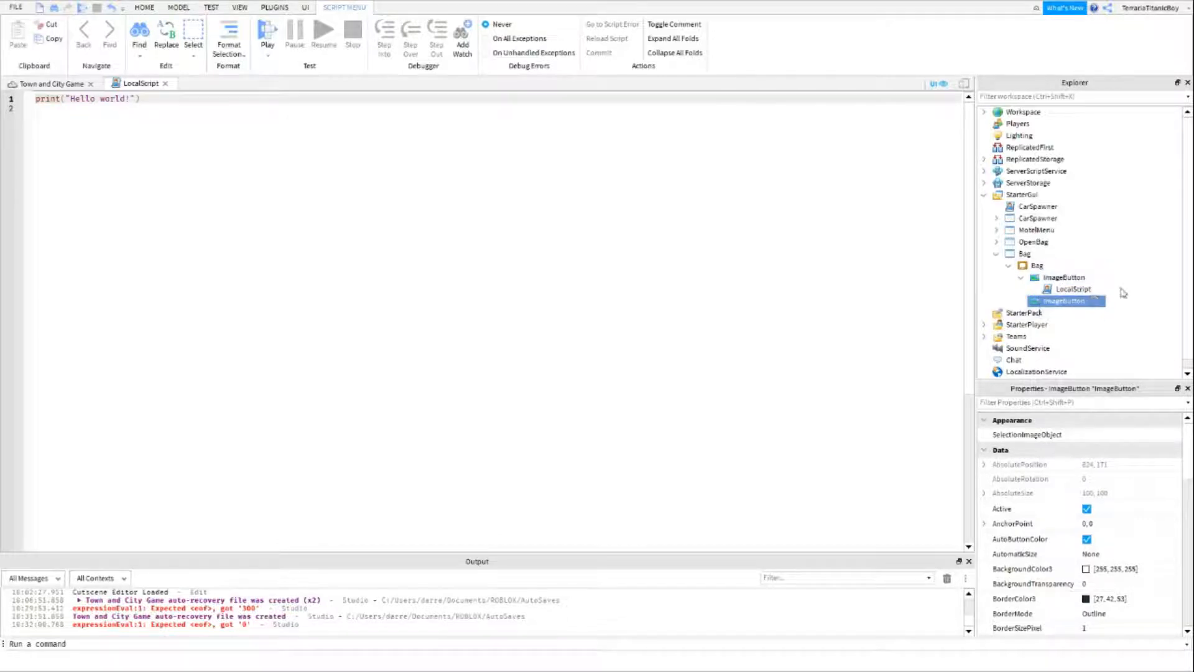
pyautogui.click(1072, 288)
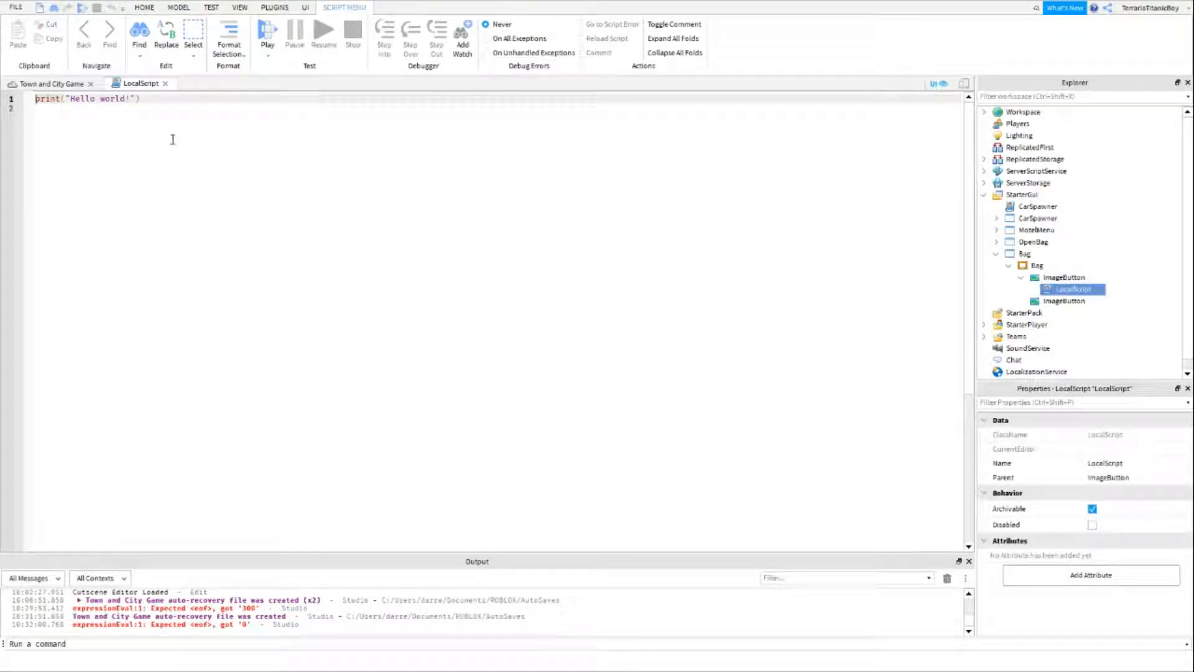
pyautogui.moveTo(186, 156)
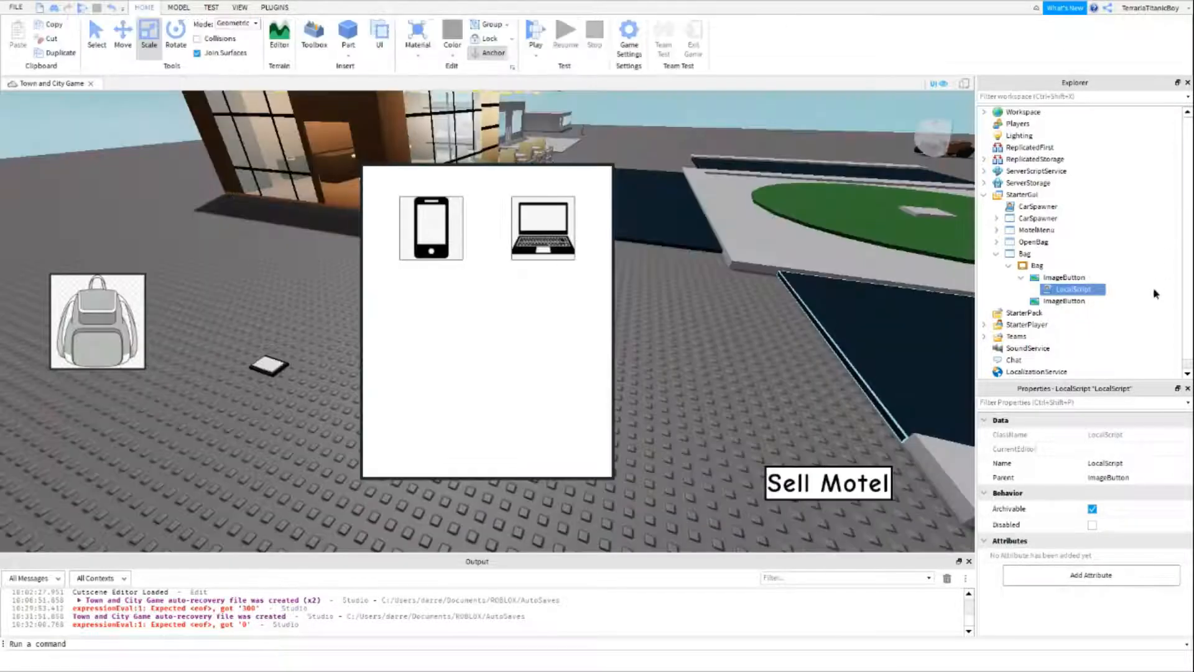
pyautogui.click(997, 265)
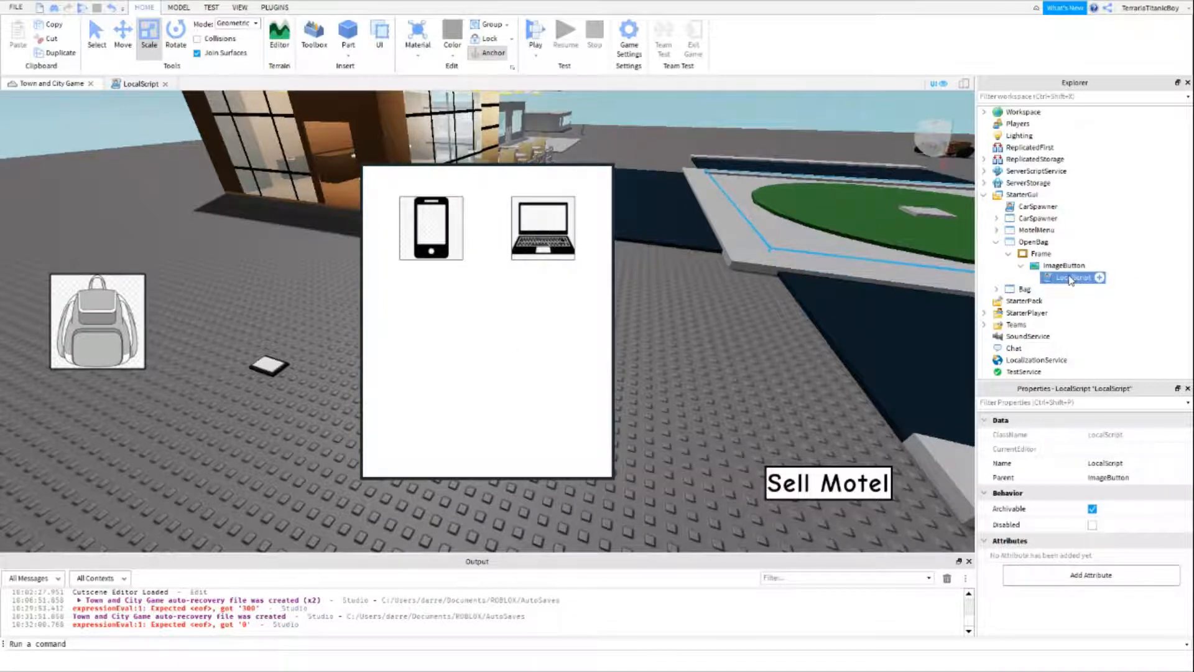
# - Script the backpack button's click to set script.Parent.Parent.Parent.Parent.Bag.Enabled = true
pyautogui.doubleClick(1069, 277)
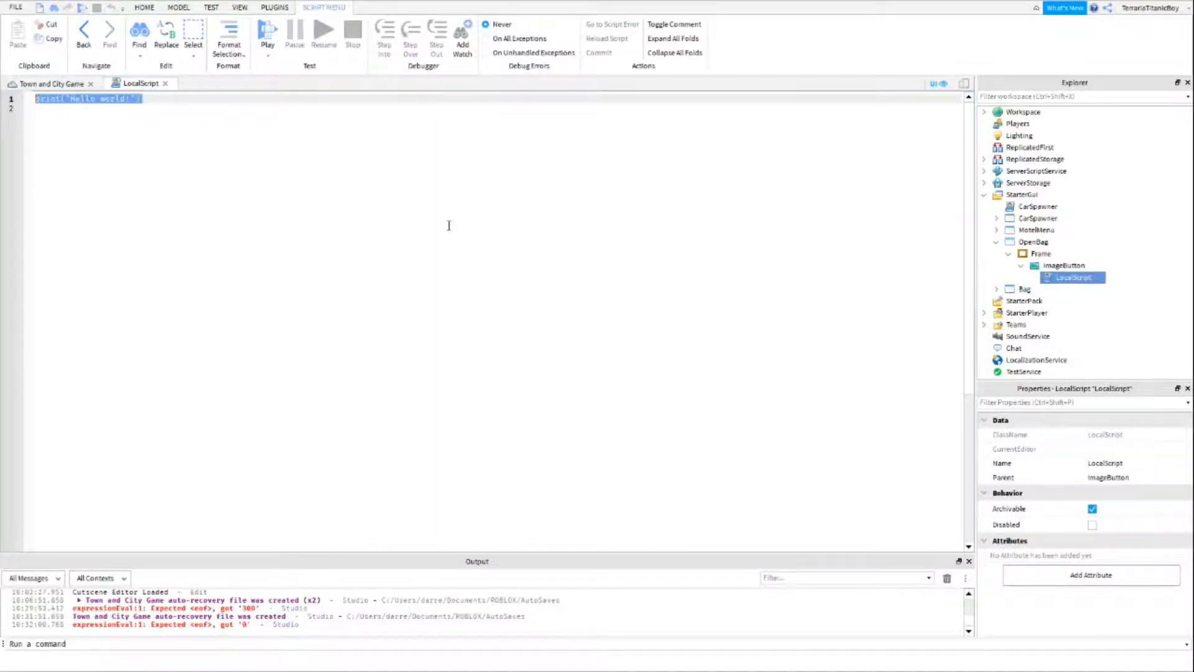
pyautogui.write('script.Parent.')
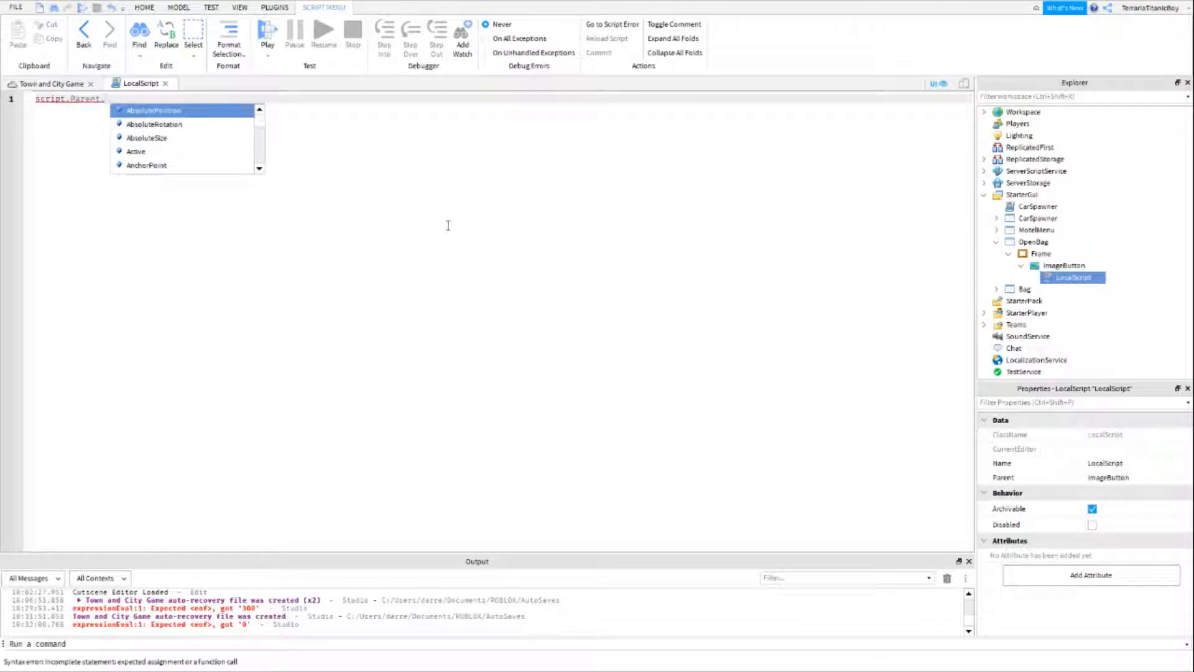
pyautogui.write('MouseButton1Click:Connect(function(')
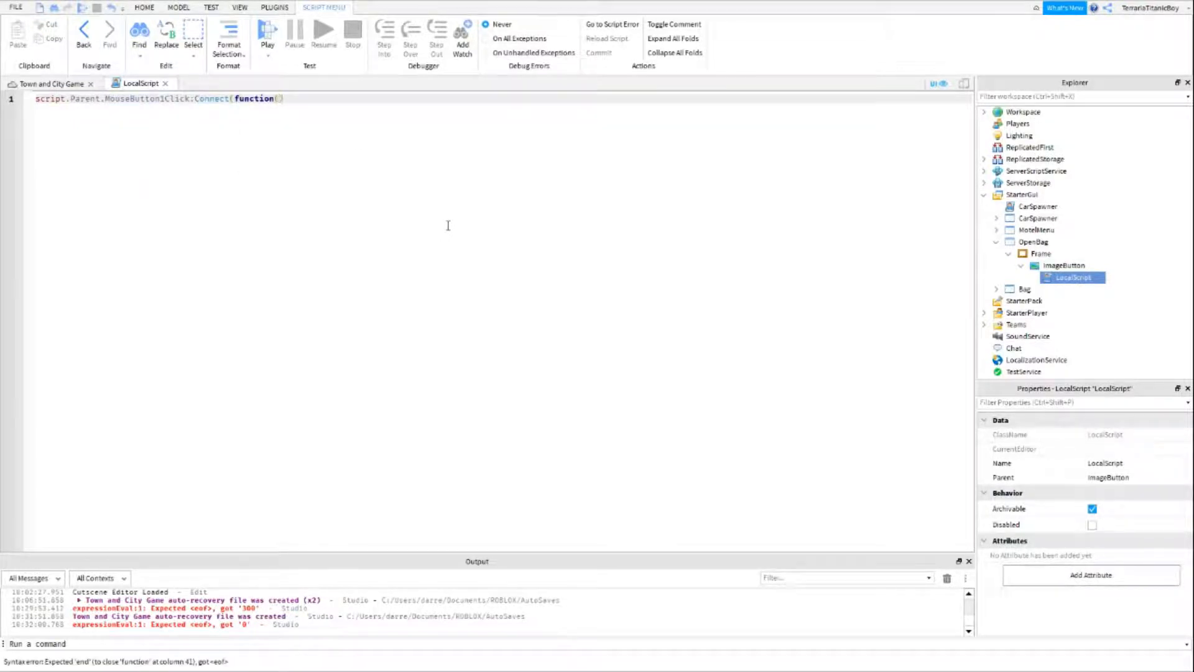
pyautogui.write('player')
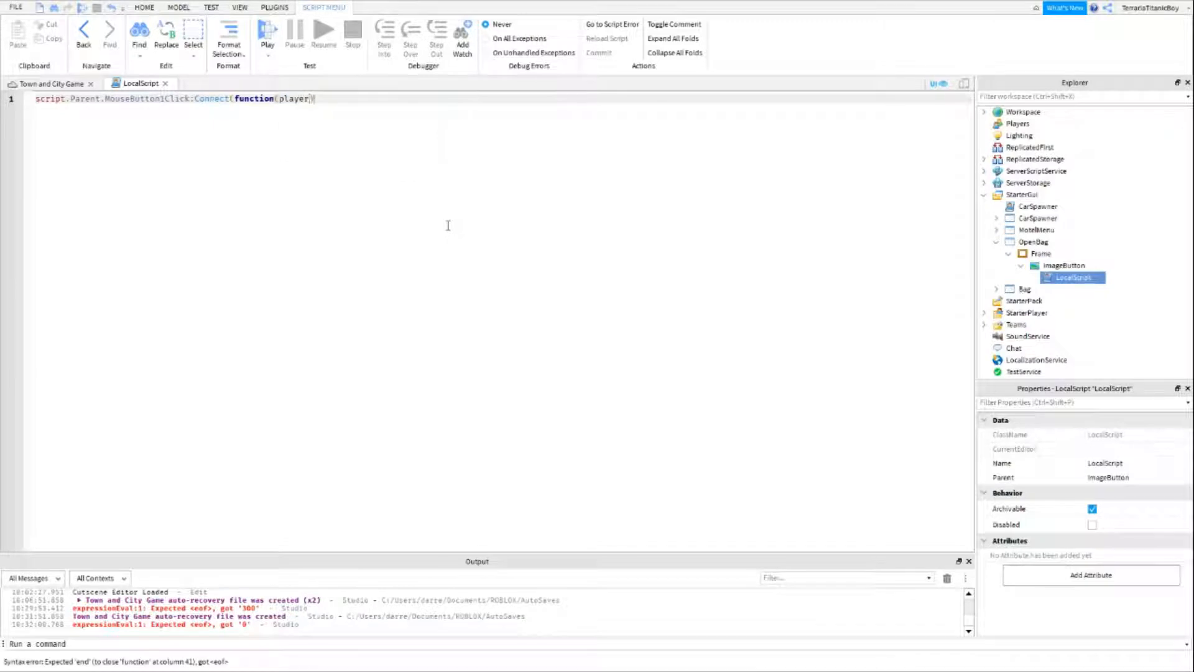
pyautogui.write('script.')
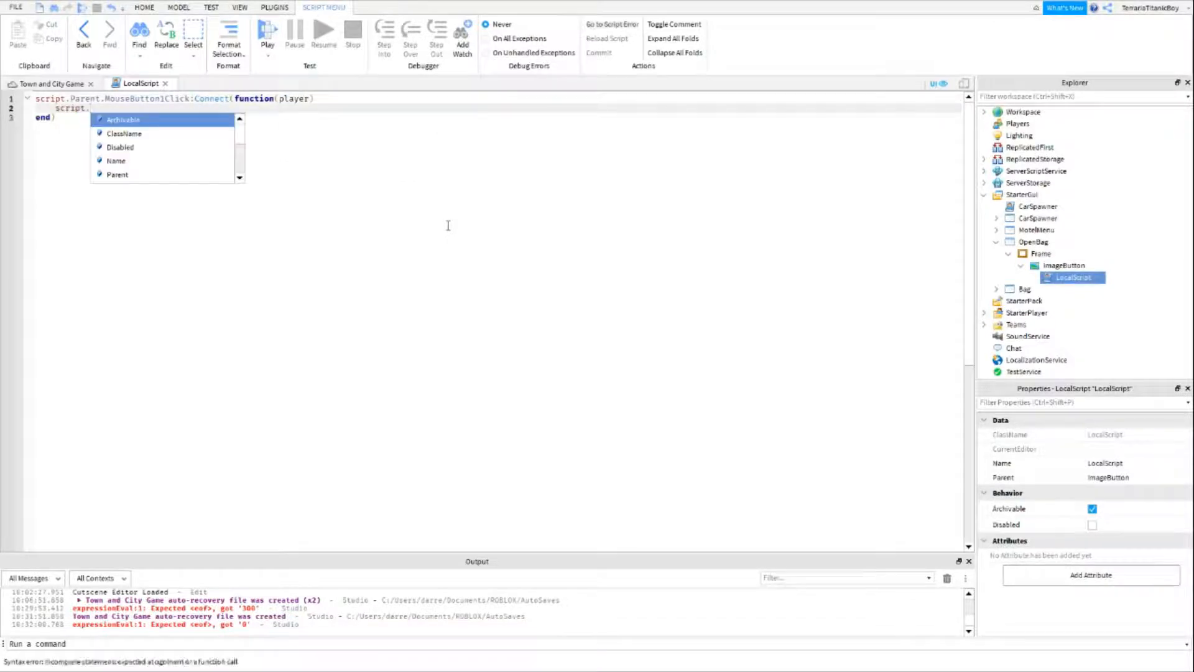
pyautogui.write('Parent.Parent')
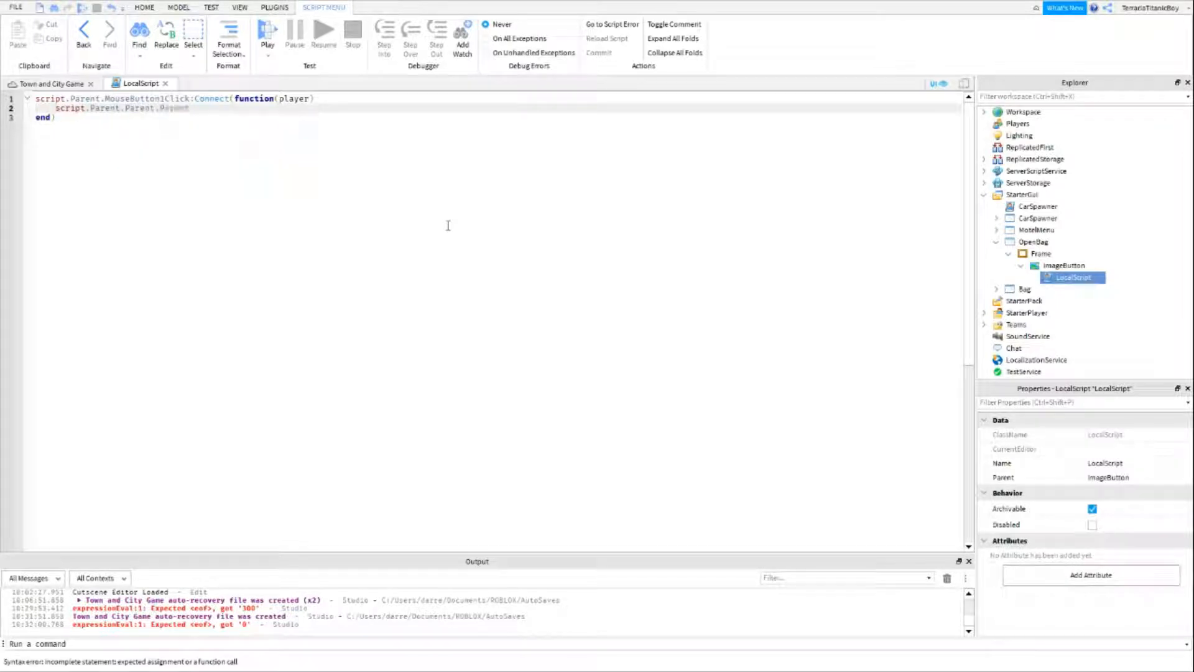
pyautogui.write('.Parent')
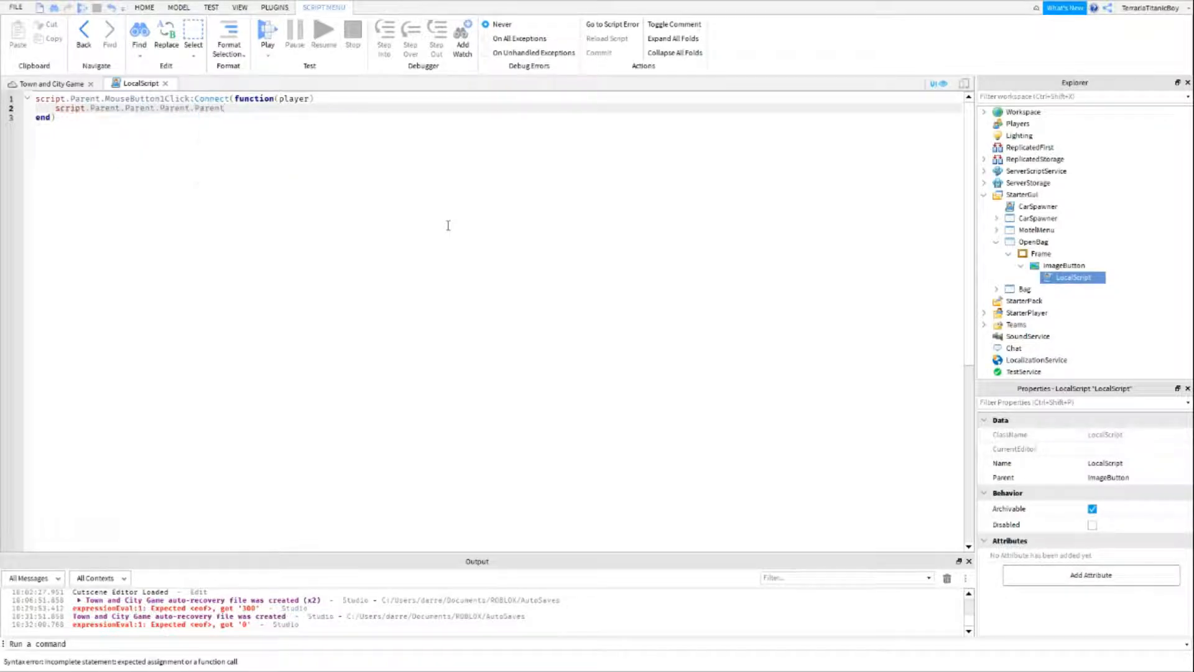
pyautogui.write('.')
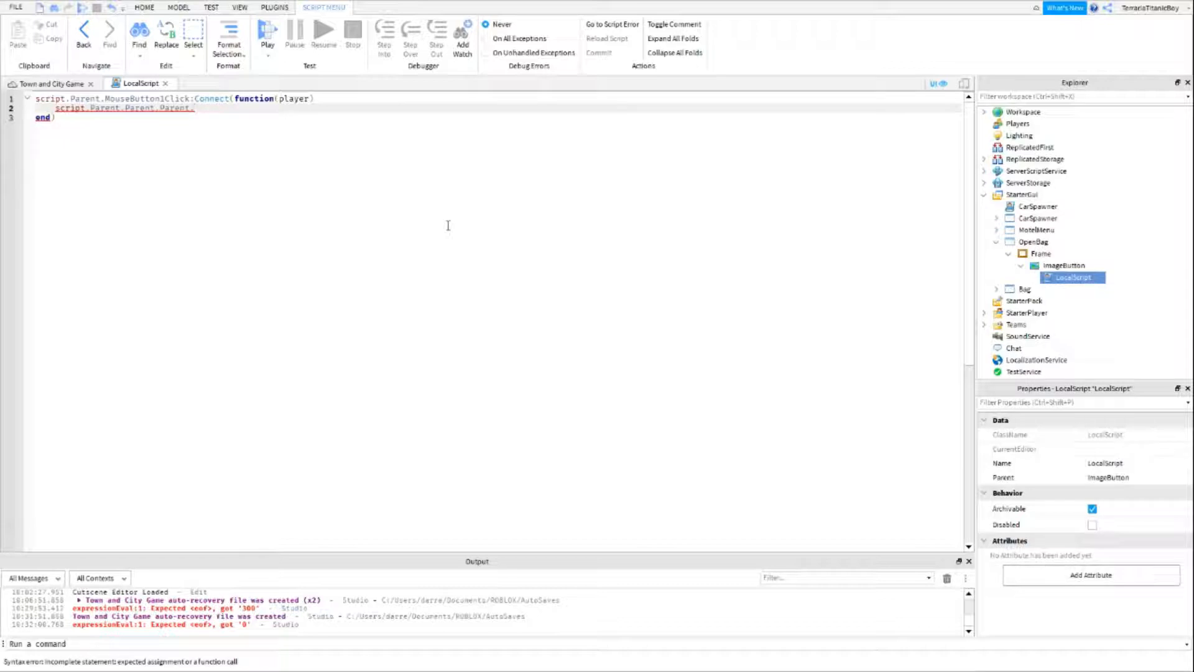
pyautogui.write('.')
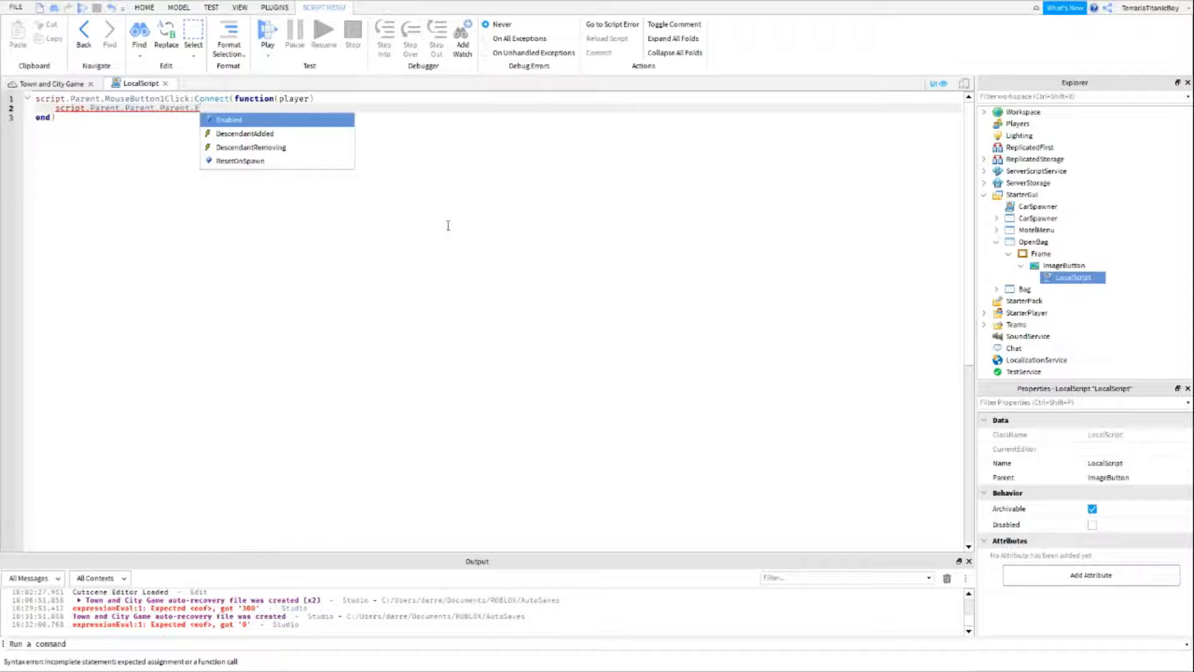
pyautogui.click(229, 119)
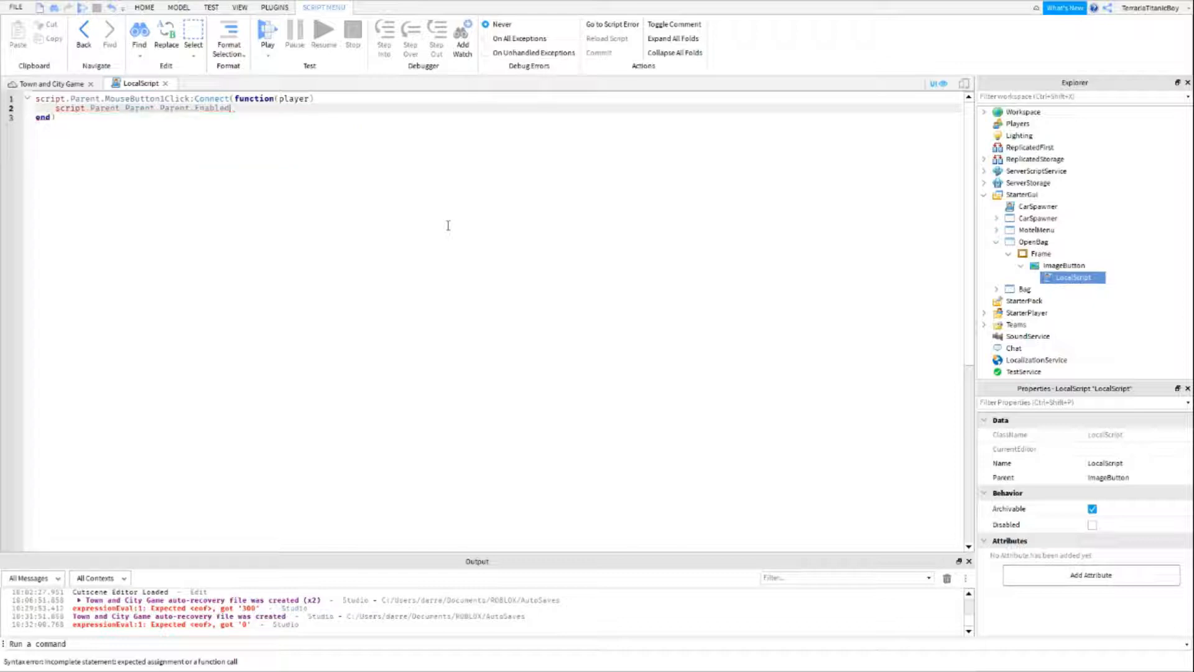
pyautogui.press('backspace')
pyautogui.write('Parent')
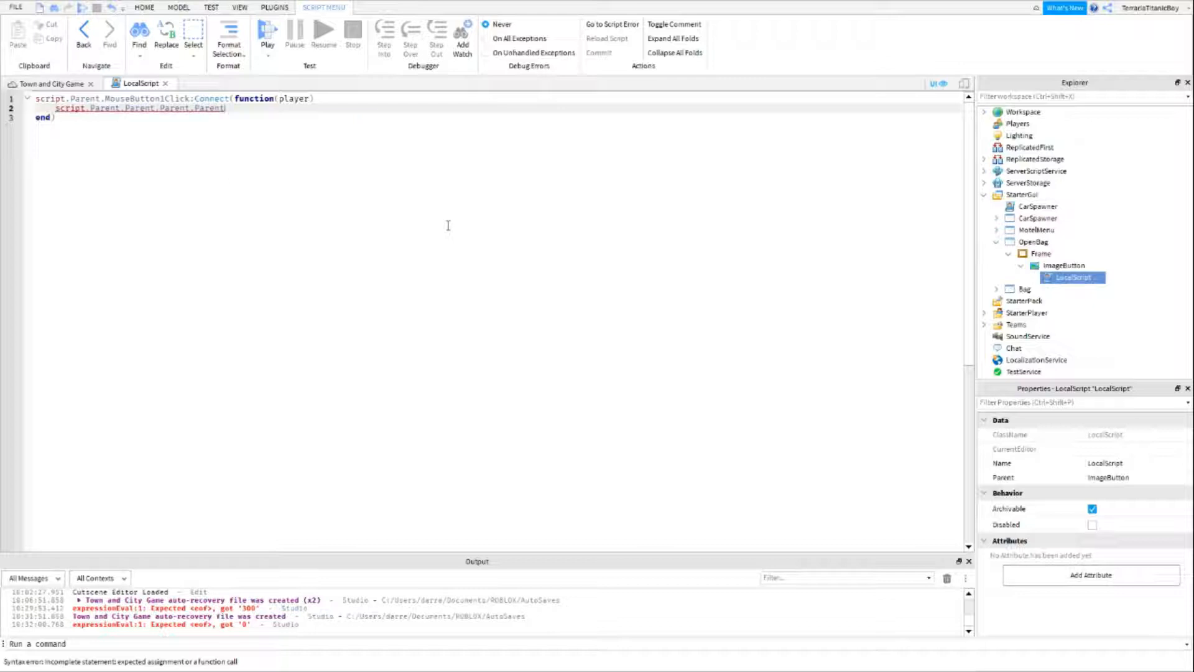
pyautogui.write('.Bag.Enabled =')
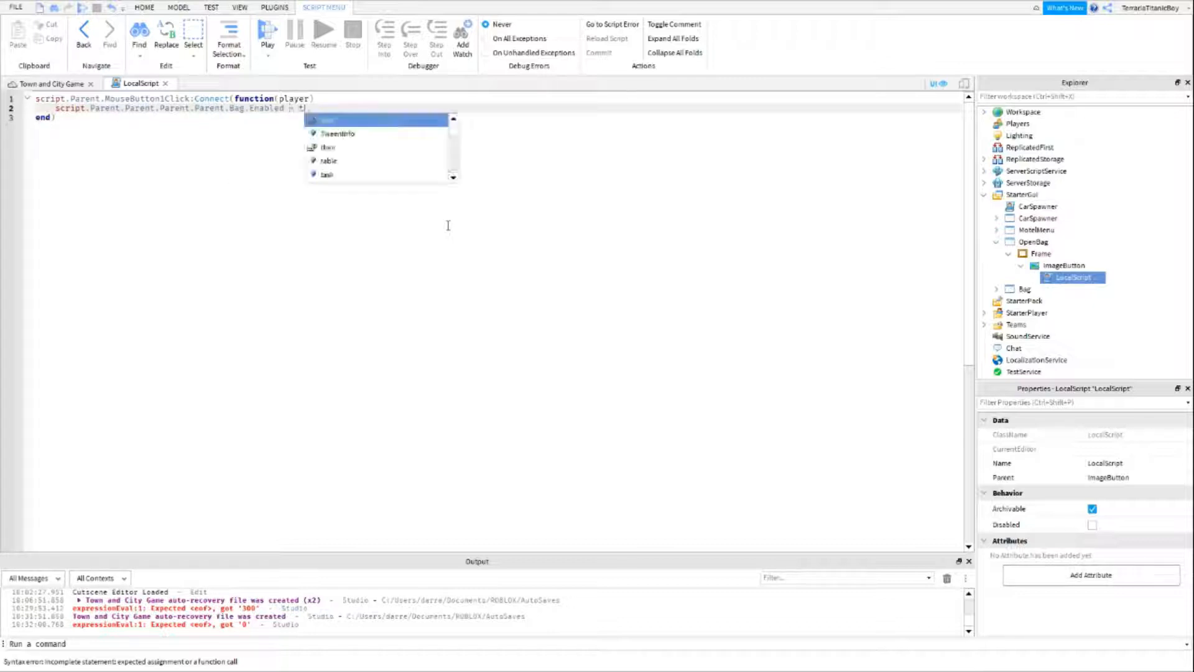
pyautogui.write('true')
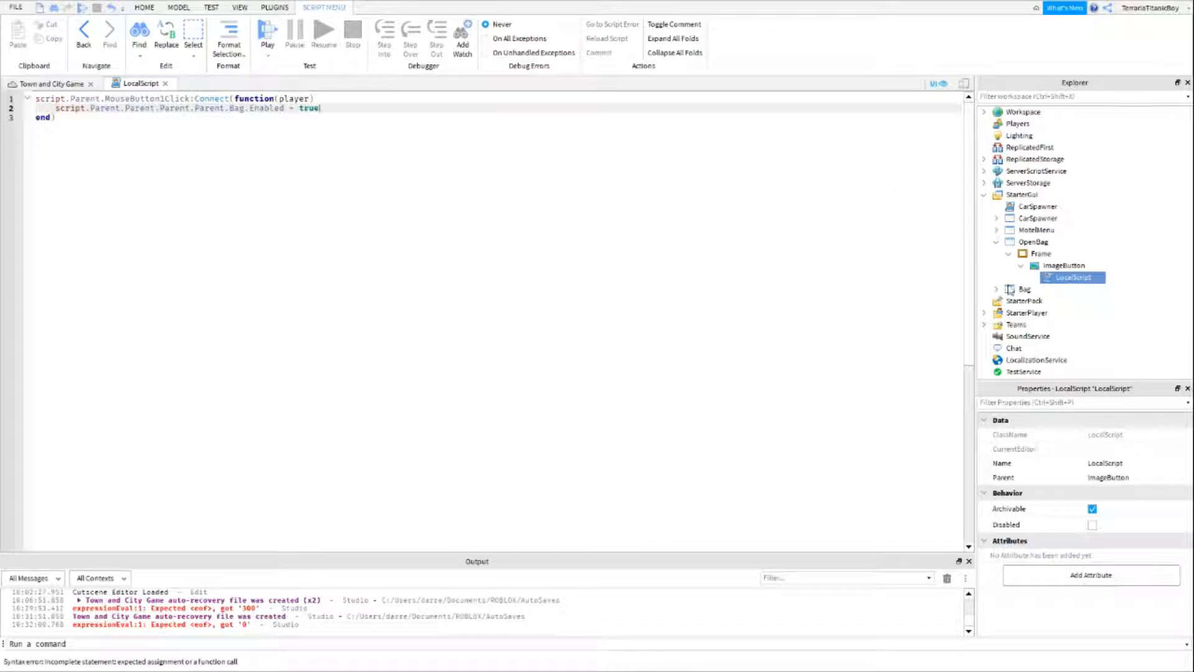
# - Uncheck Enabled on the Bag ScreenGui so it starts hidden
pyautogui.doubleClick(1071, 277)
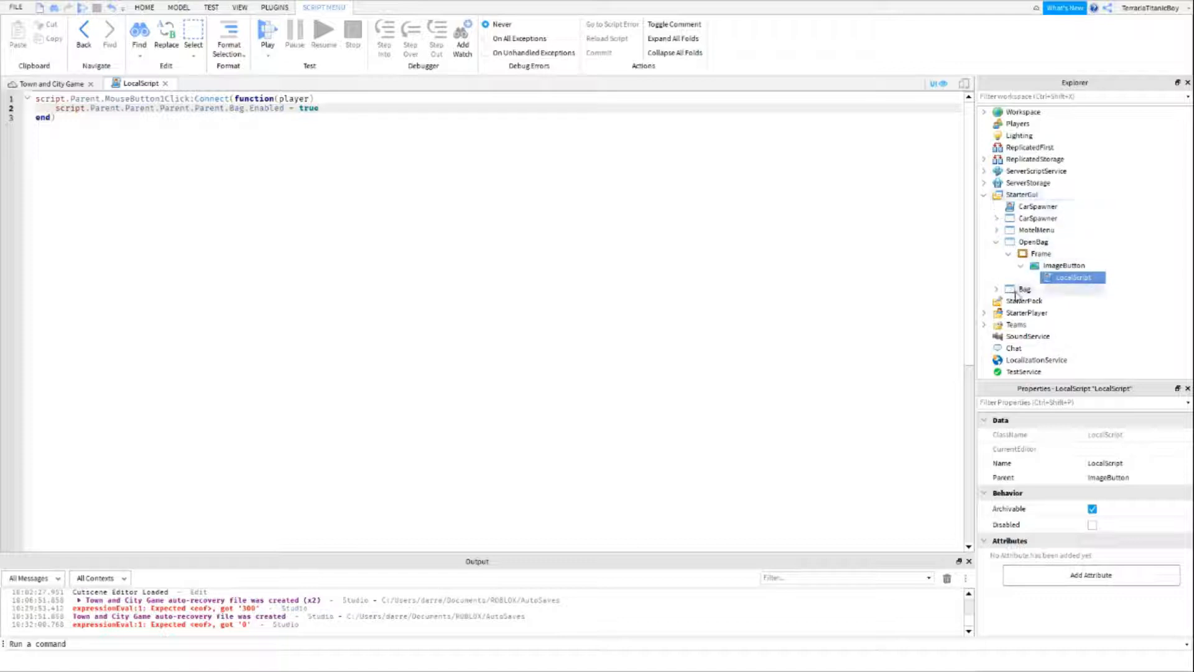
pyautogui.click(1024, 289)
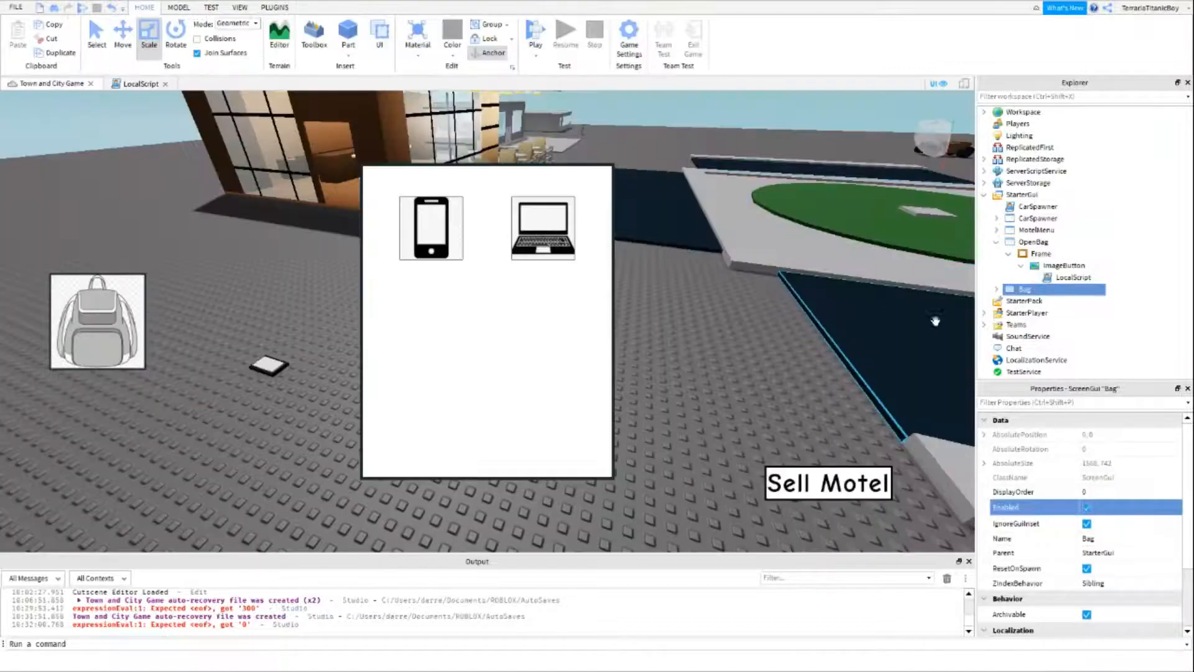
pyautogui.click(1087, 507)
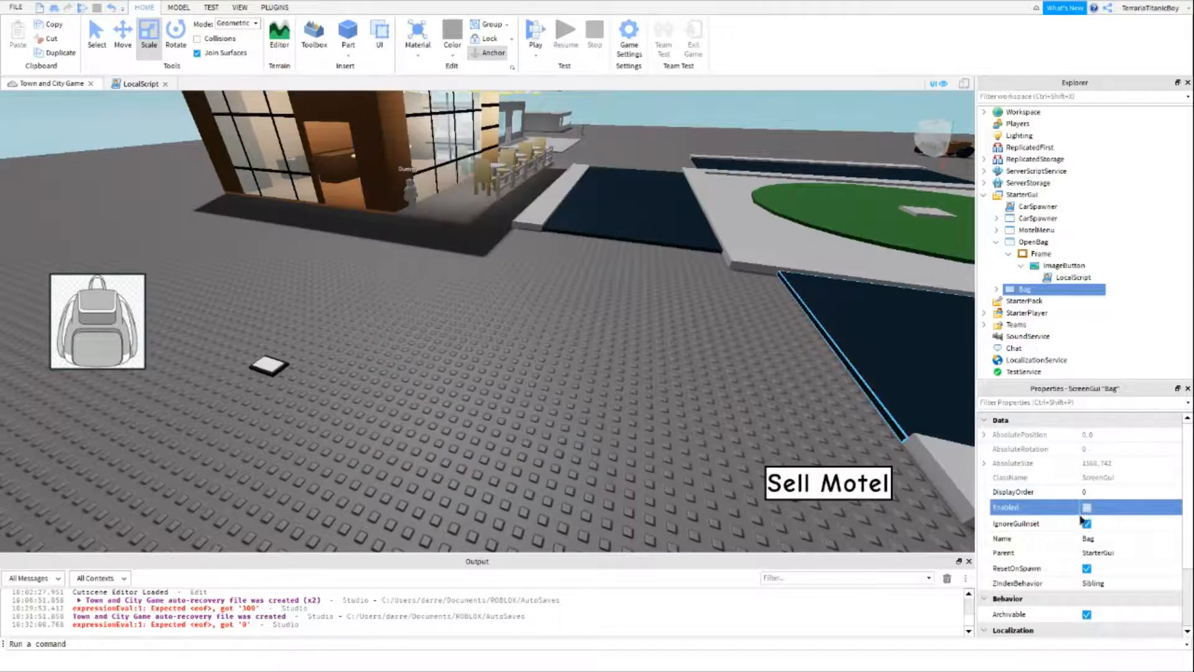
pyautogui.click(1088, 507)
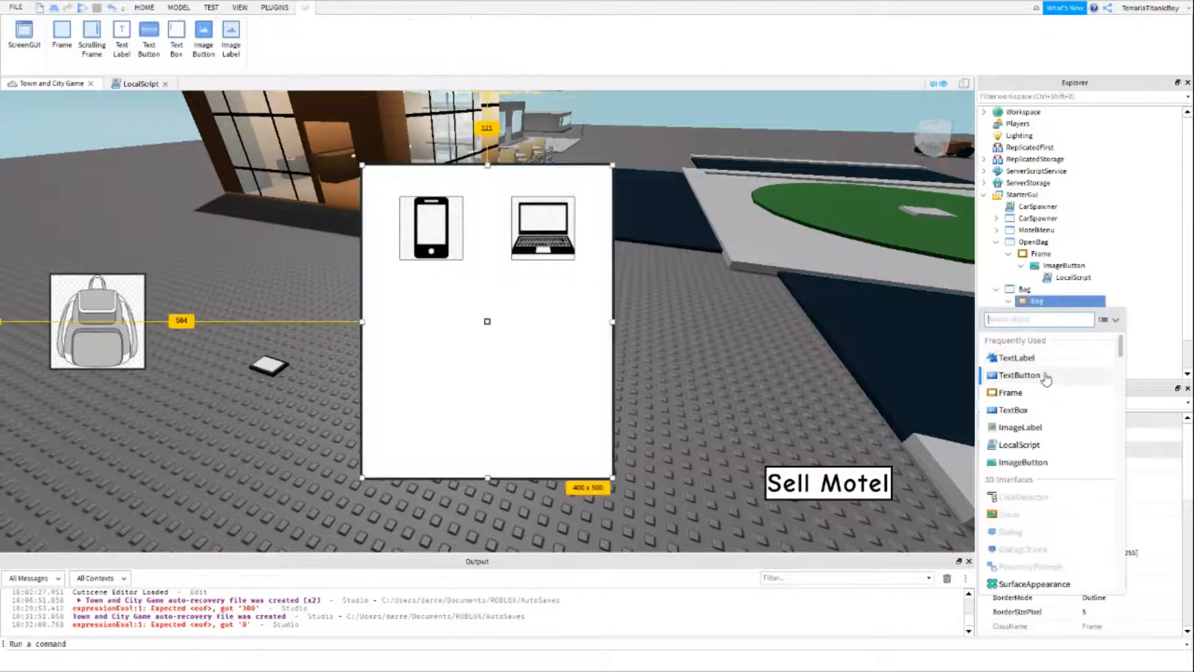
# - Add a TextButton with anchor 0.5,0.5, position {1,0},{0,0} and size 50×50
pyautogui.click(1019, 374)
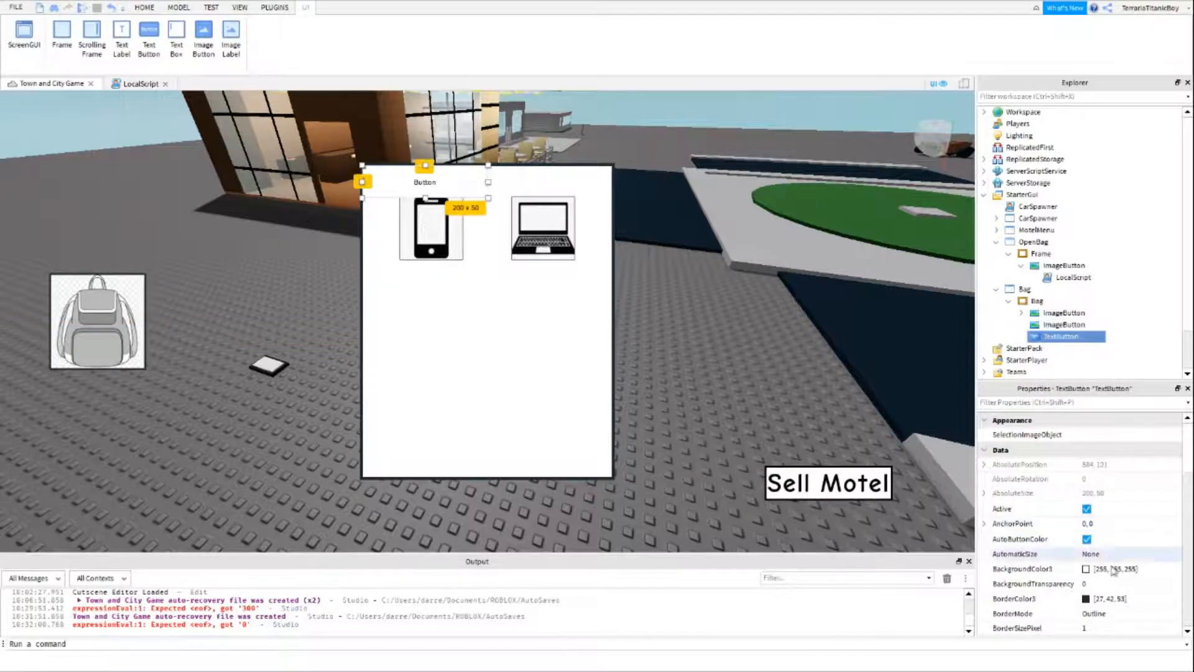
pyautogui.click(1105, 524)
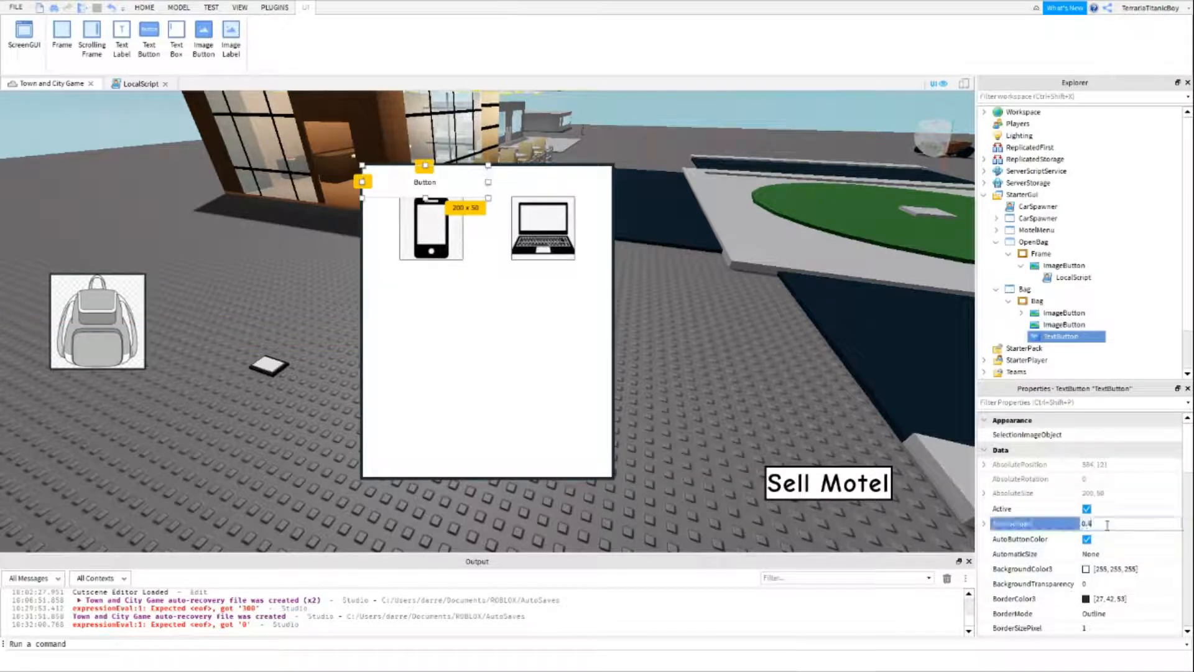
pyautogui.write('0.50')
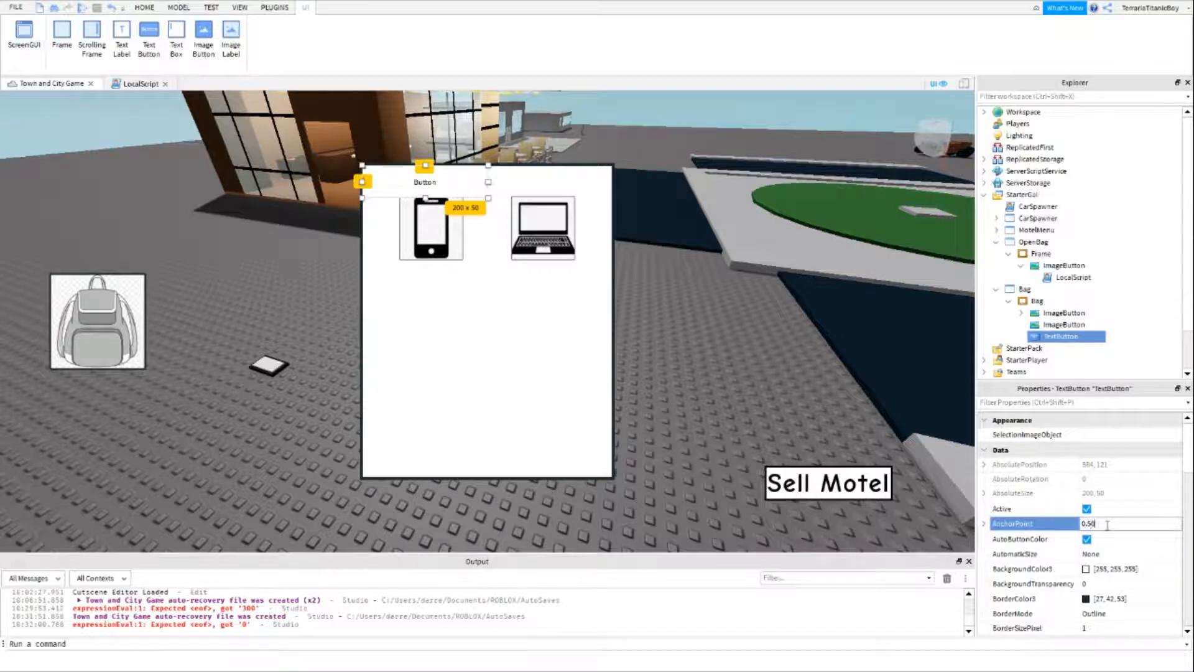
pyautogui.write('0.5, 0.5')
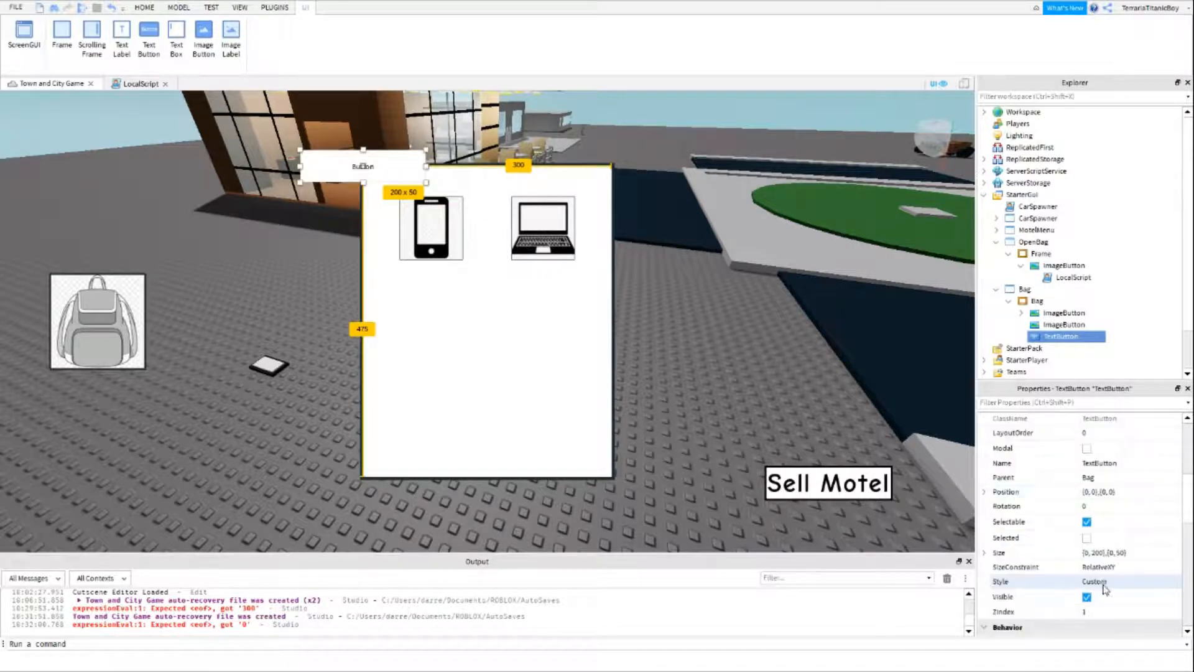
pyautogui.click(1127, 553)
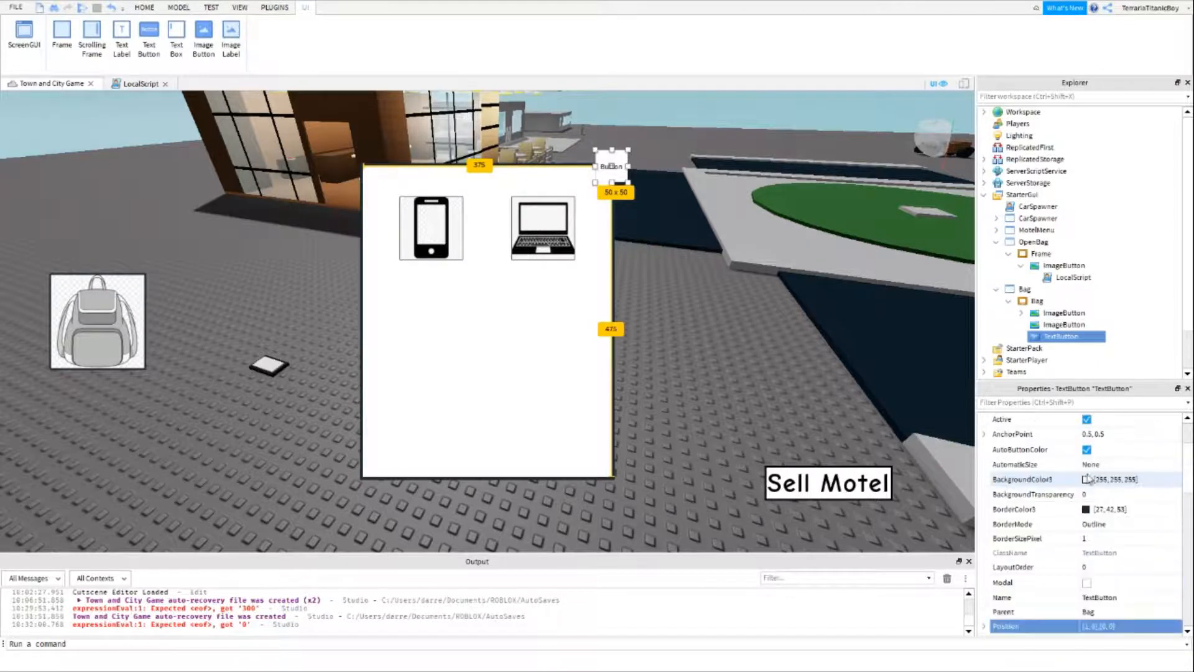
# - Colour the button's background red and change its font
pyautogui.click(1087, 478)
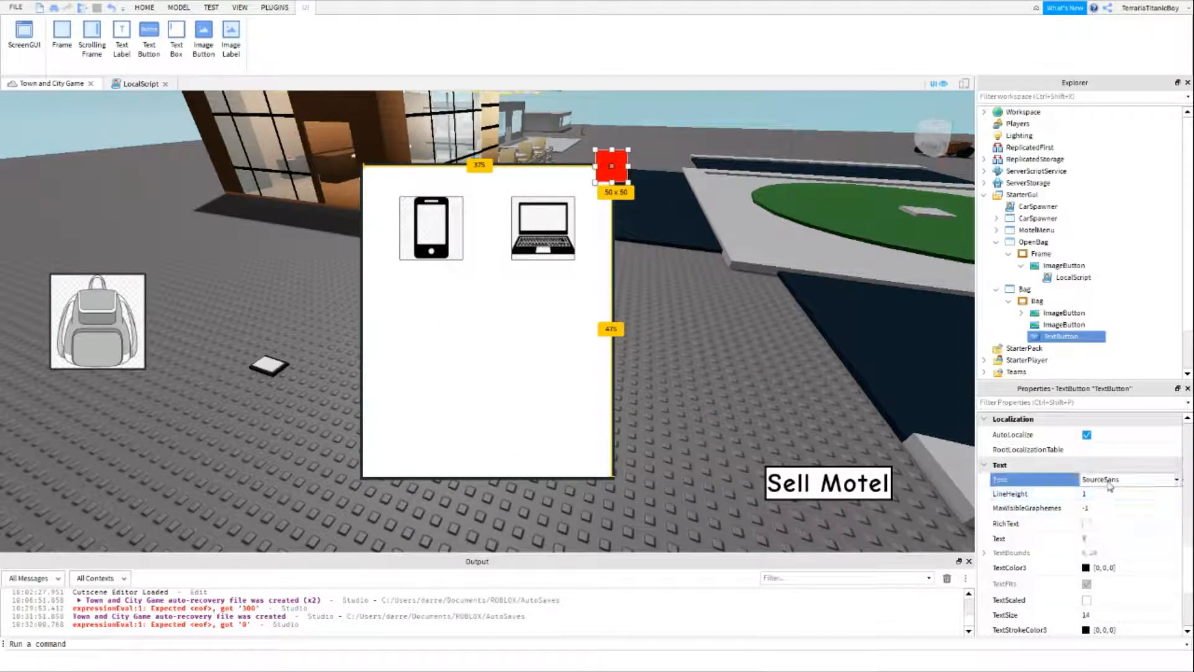
pyautogui.click(1154, 478)
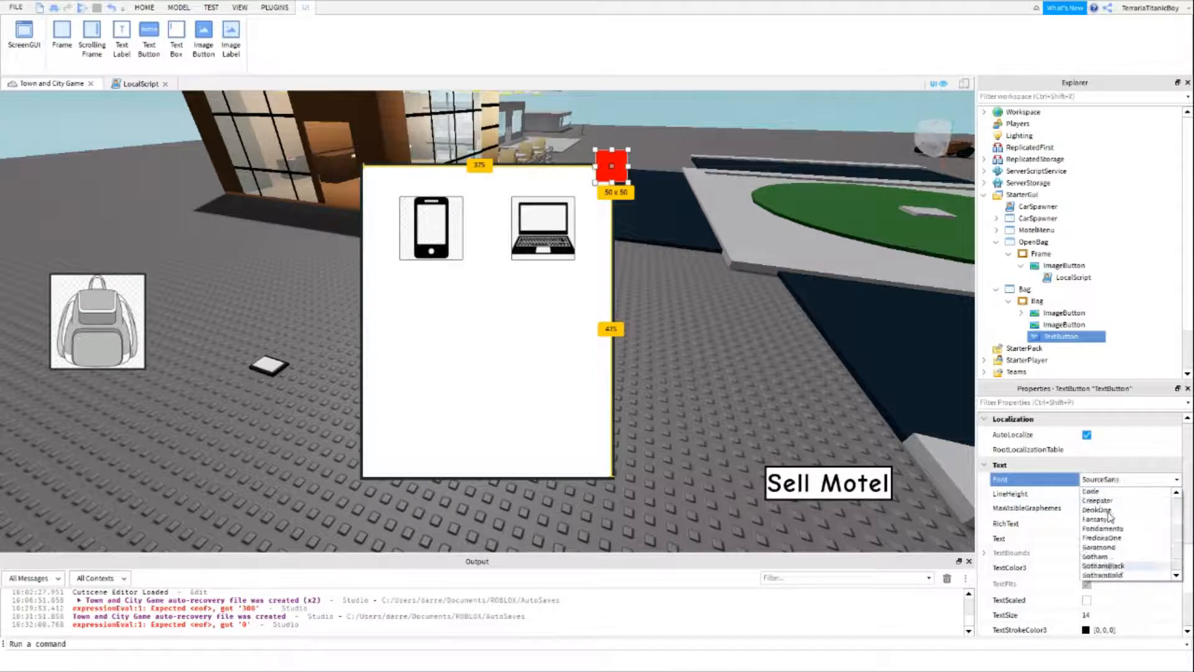
pyautogui.click(1101, 557)
pyautogui.write('s')
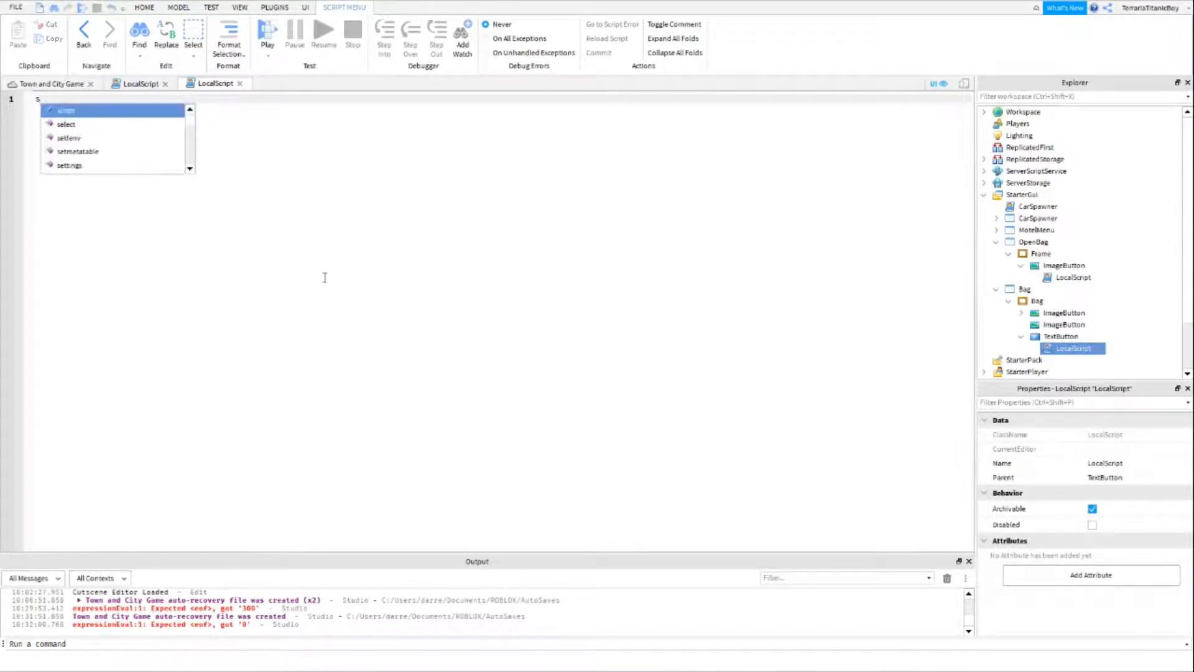
# - Script the X button's click to set script.Parent.Parent.Parent.Enabled = false
pyautogui.write('cript.')
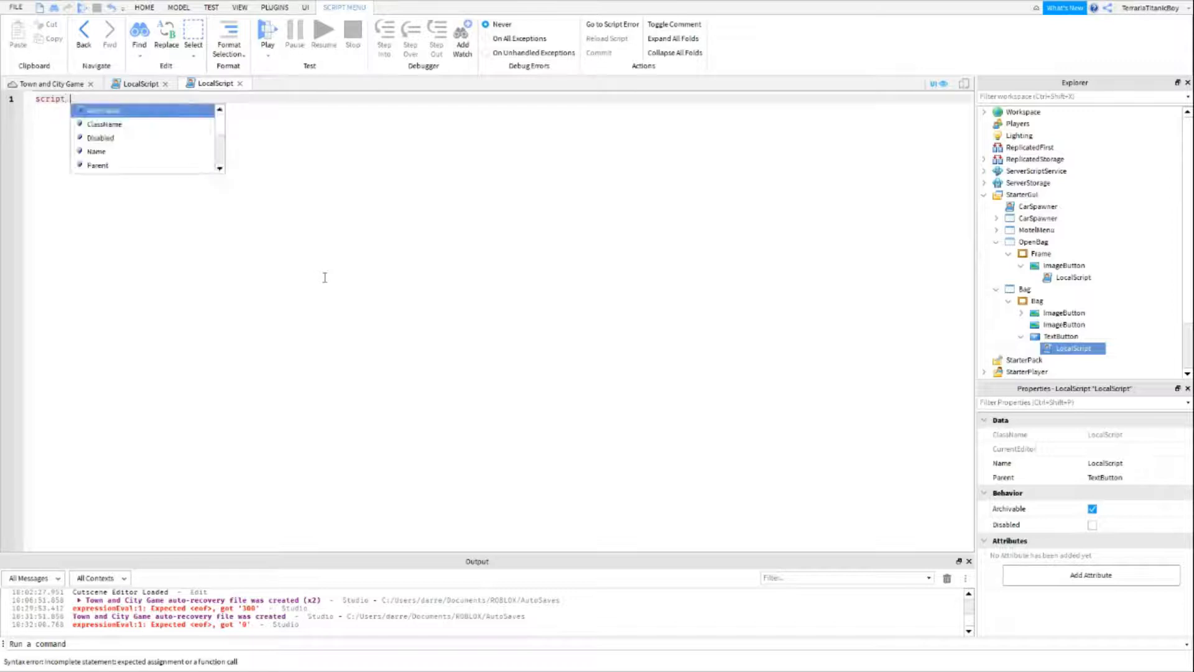
pyautogui.write('Parent')
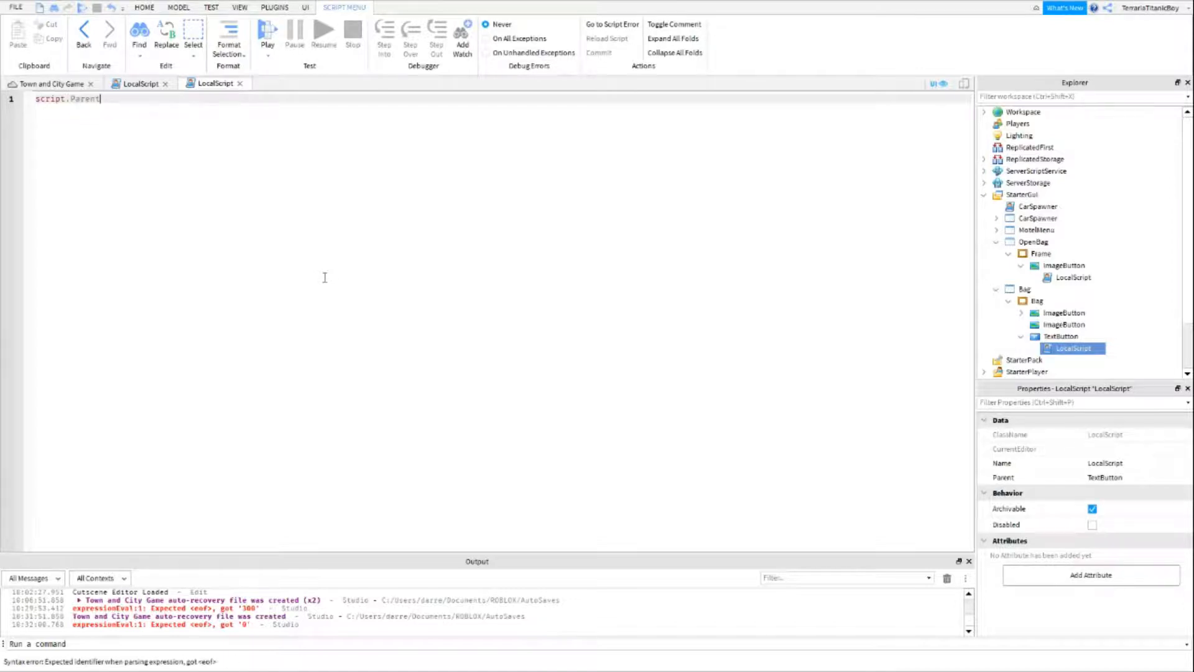
pyautogui.write('.MouseButton1Click:Connect(function(')
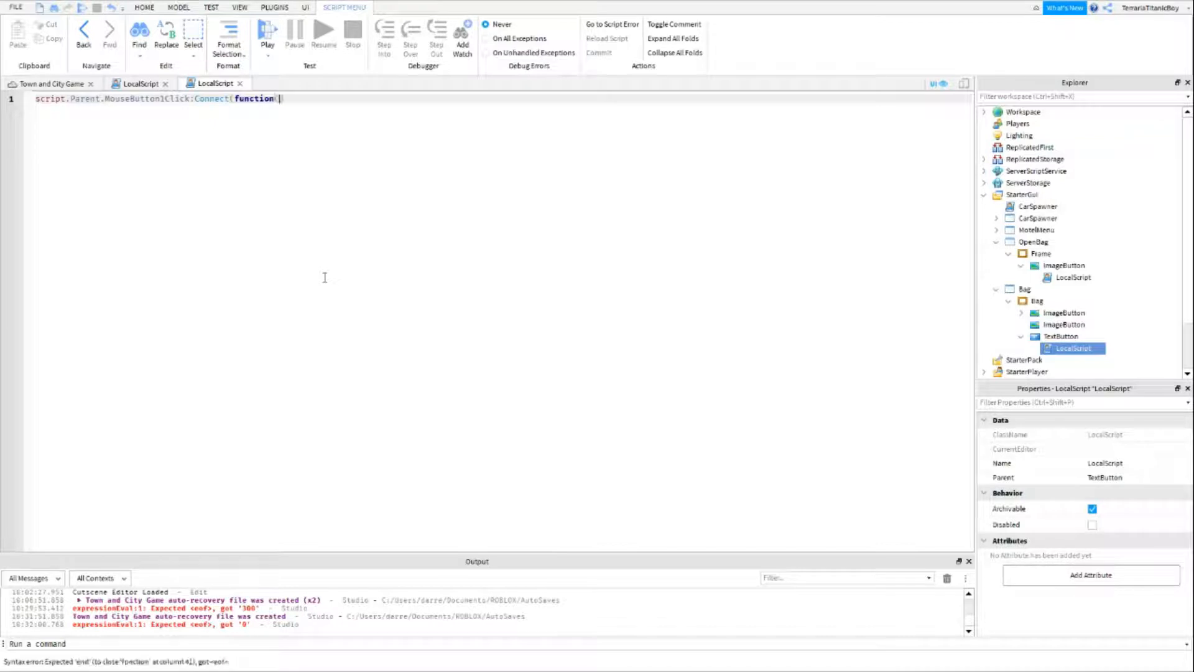
pyautogui.write('pay')
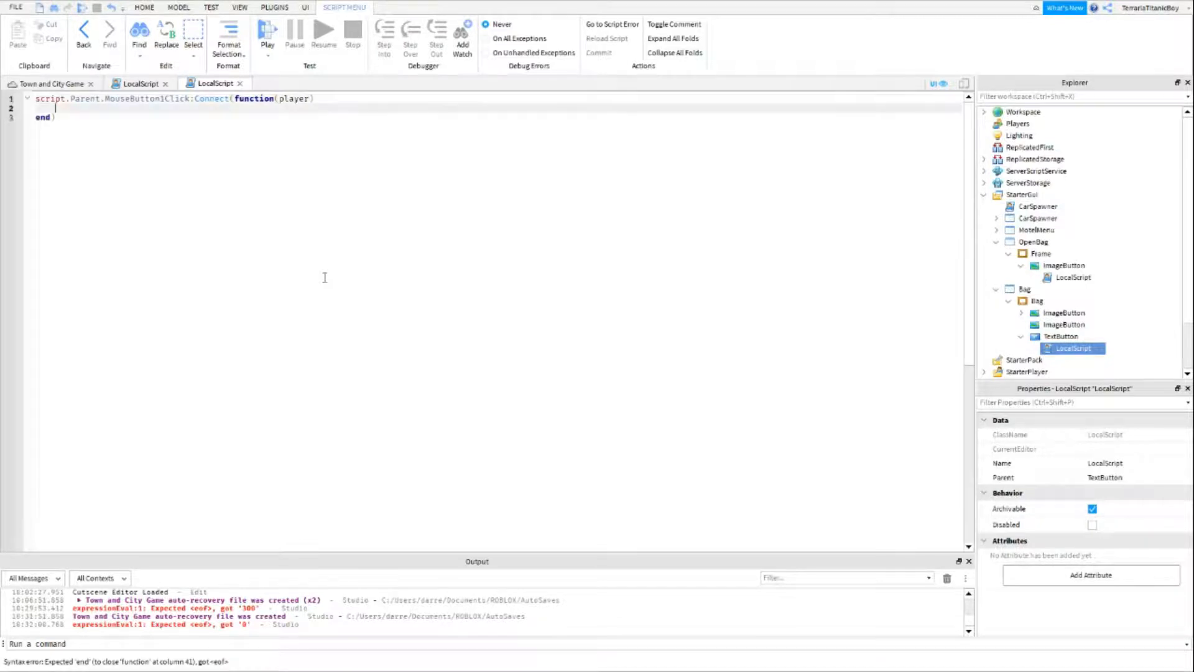
pyautogui.write('script.Parent.Parent.Parent.Enabled =')
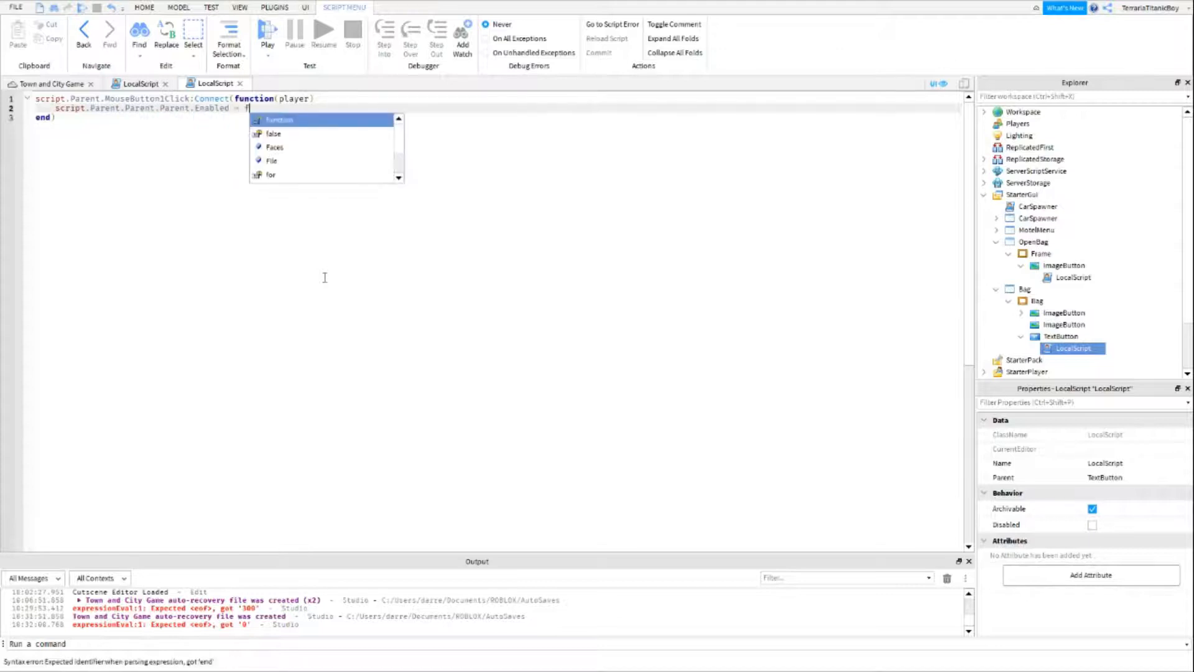
pyautogui.write('false')
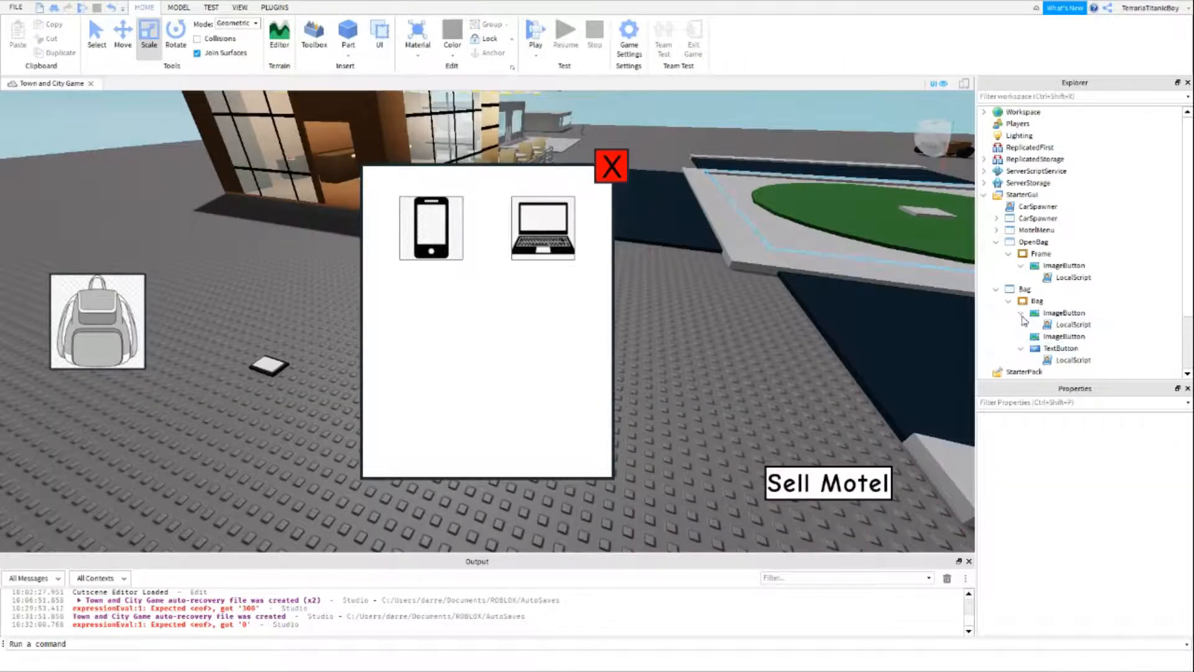
# - Rename the first ImageButton to Phone and the second to Laptop
pyautogui.doubleClick(1074, 323)
pyautogui.write('P')
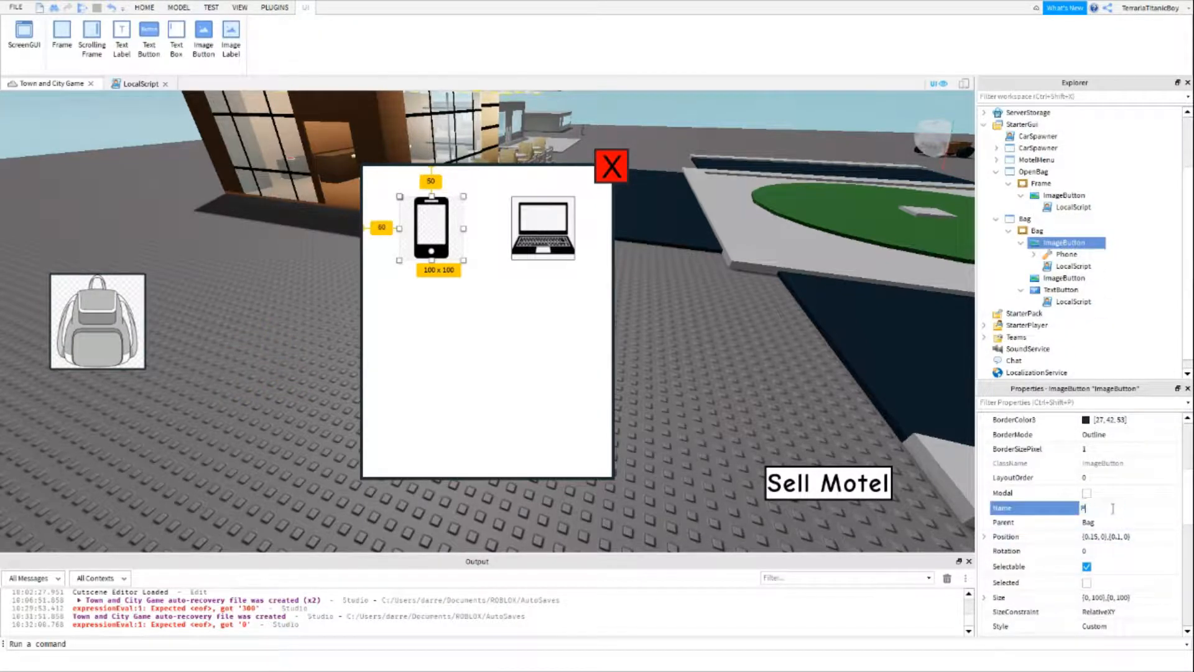
pyautogui.write('hone')
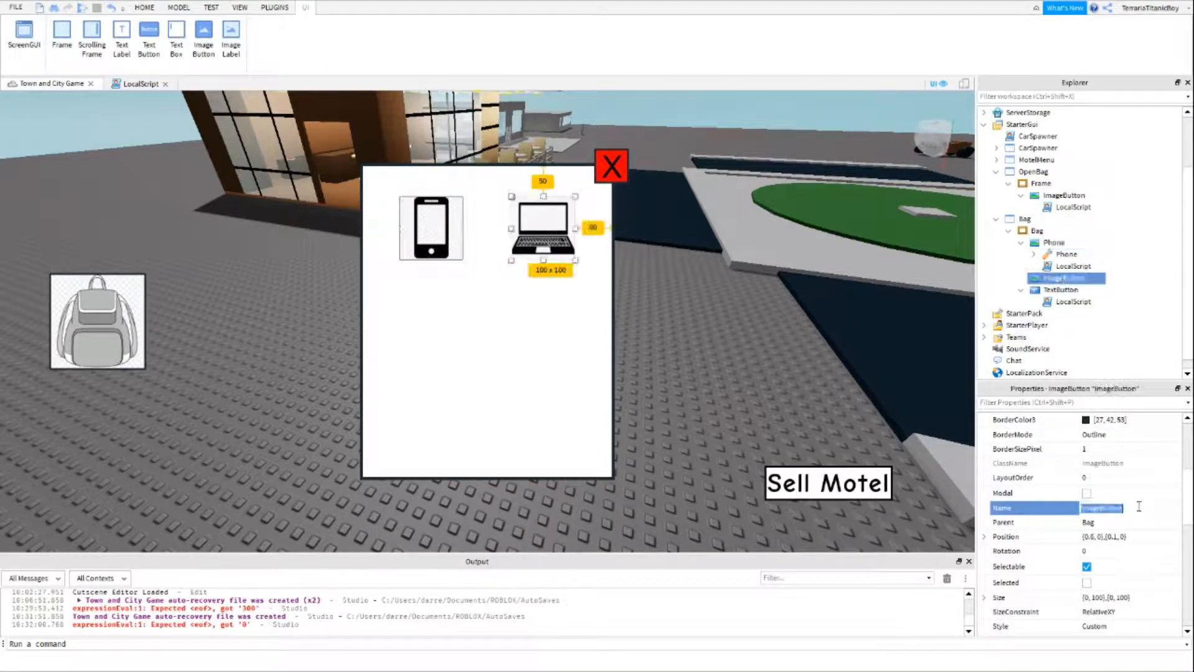
pyautogui.write('Laptop')
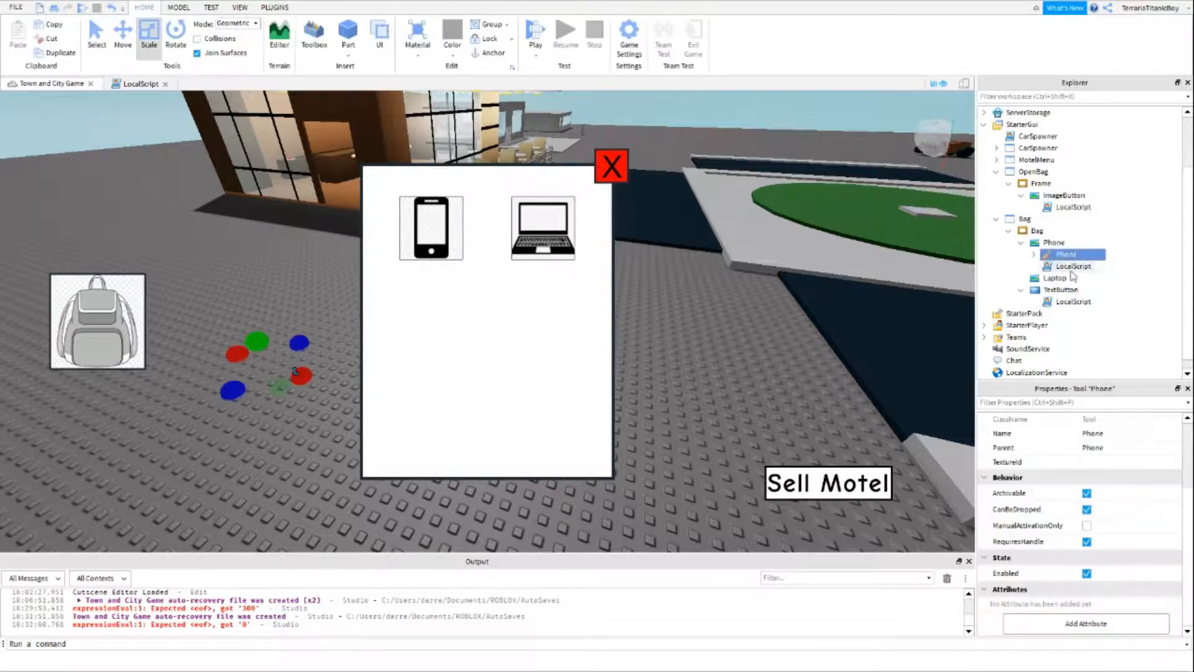
# - In the Phone LocalScript, define local player = game.Players.LocalPlayer
pyautogui.click(1074, 266)
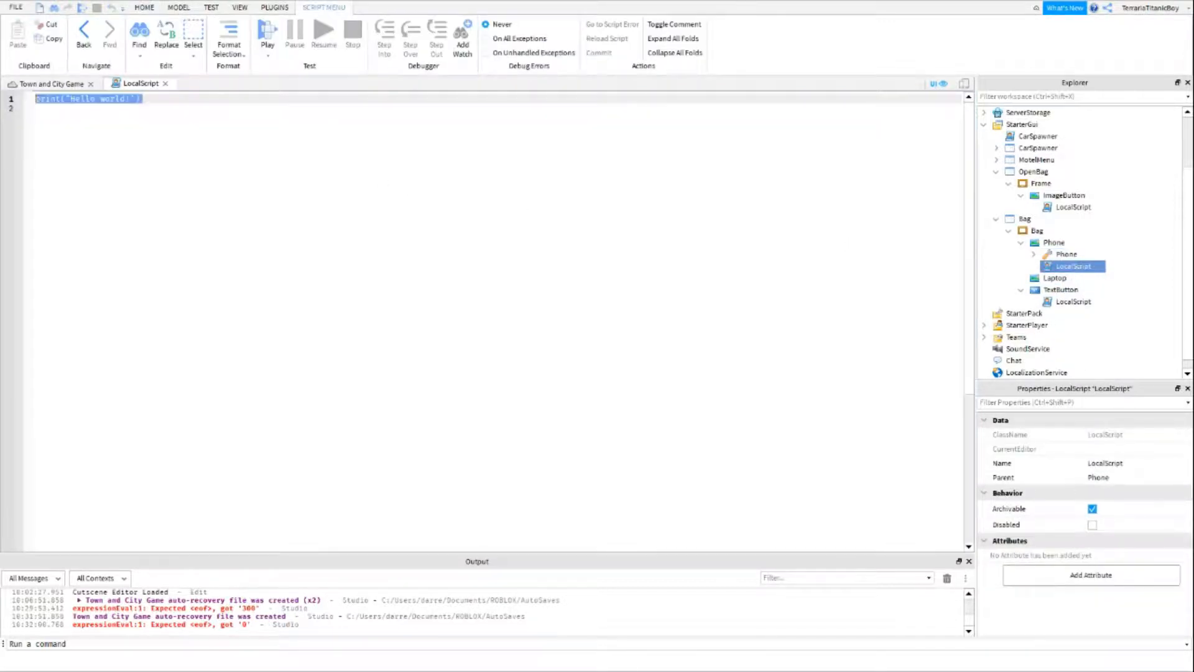
pyautogui.write('local')
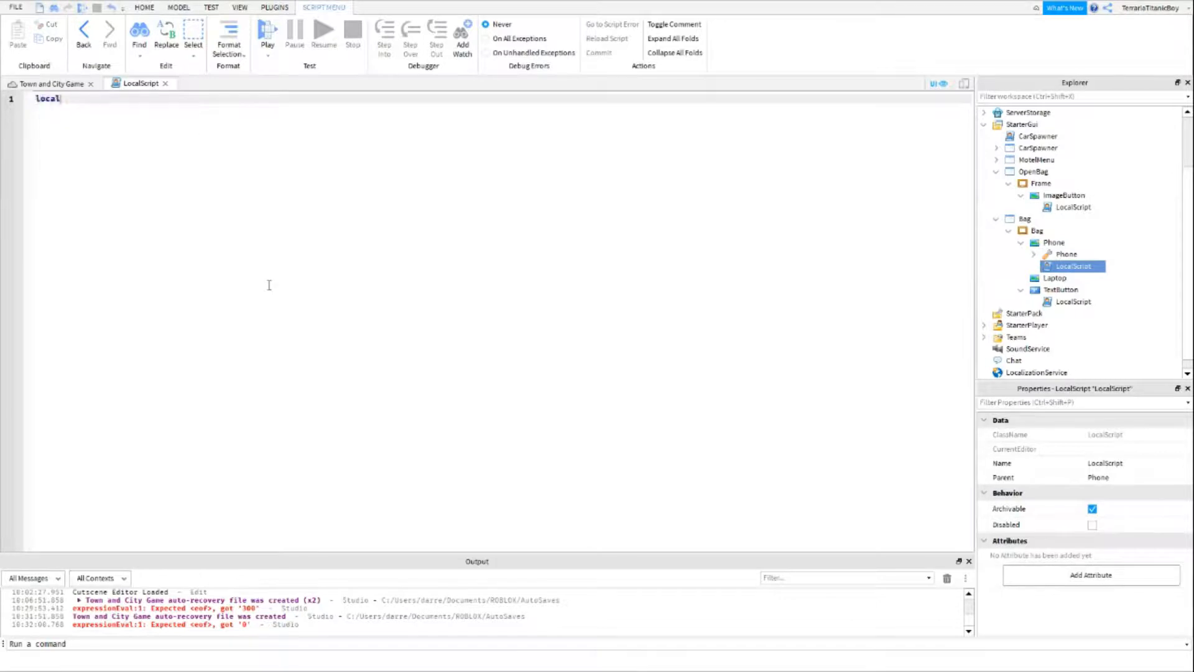
pyautogui.write('player =')
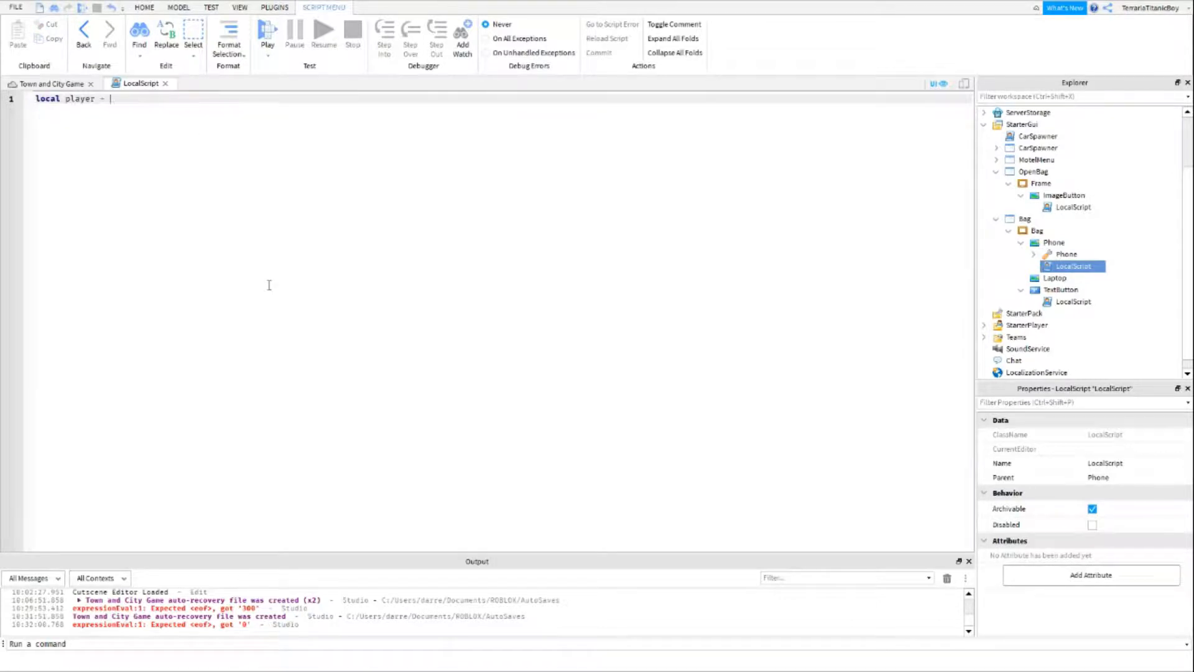
pyautogui.write('game.Players')
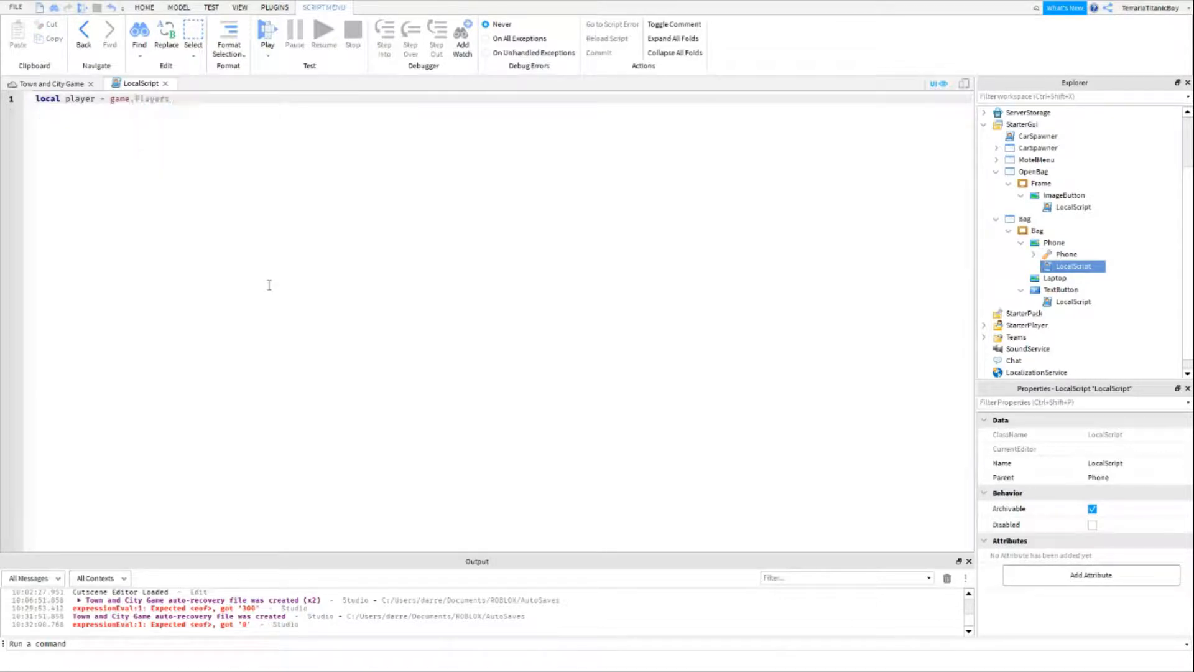
pyautogui.write('.LocalPlayer')
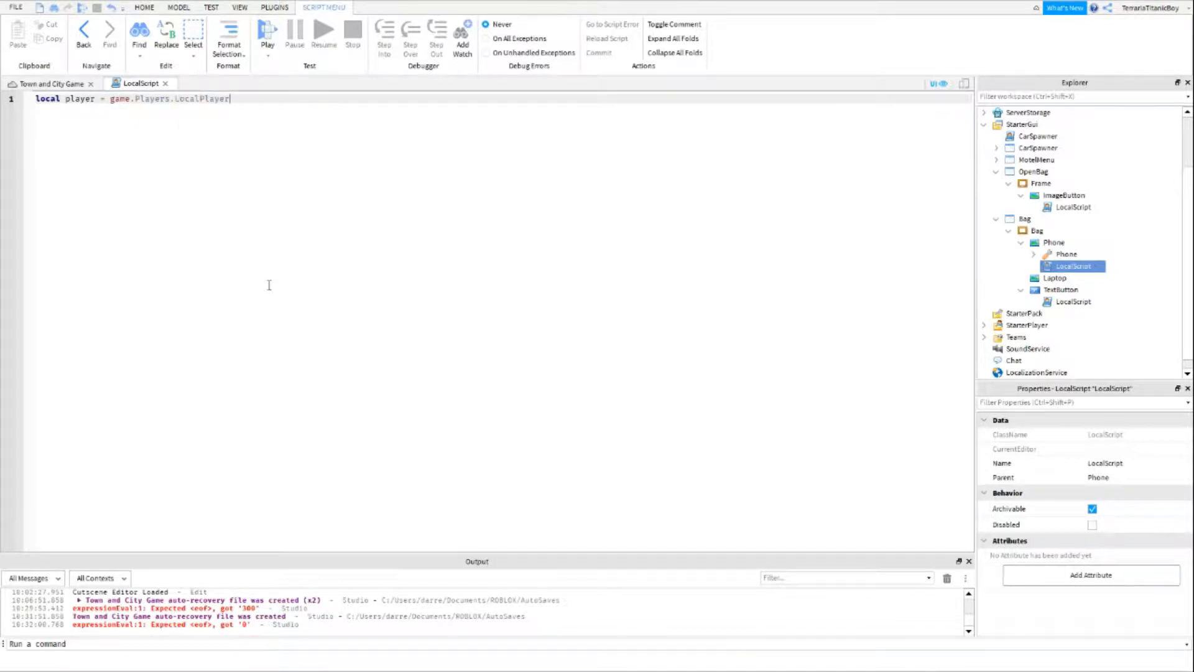
pyautogui.press('Enter')
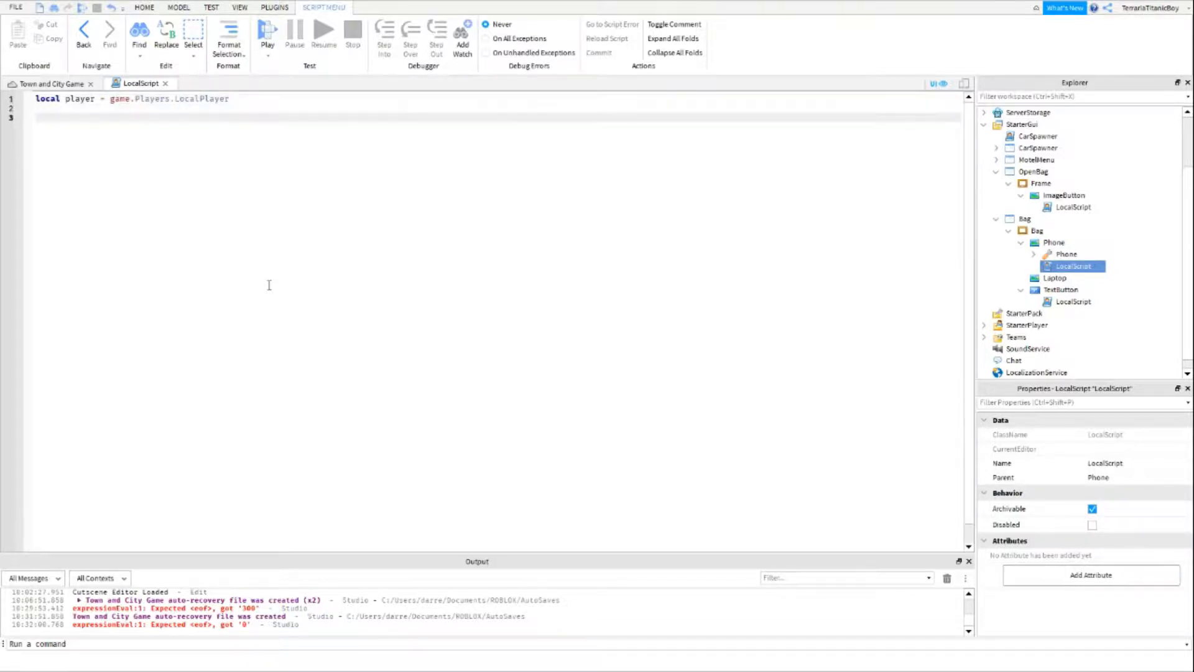
# - Add a MouseButton1Click handler that clones script.Parent.Phone and parents it to player.Backpack
pyautogui.write('script.Parent.MouseButton1Click:Connect(function(')
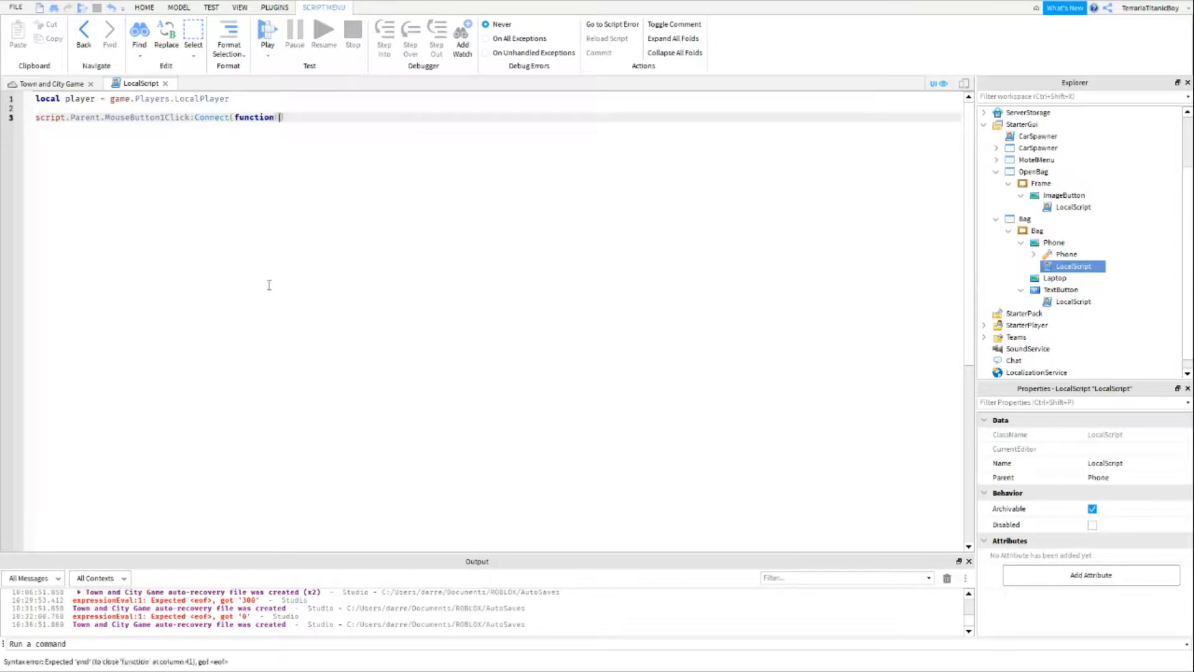
pyautogui.write('(')
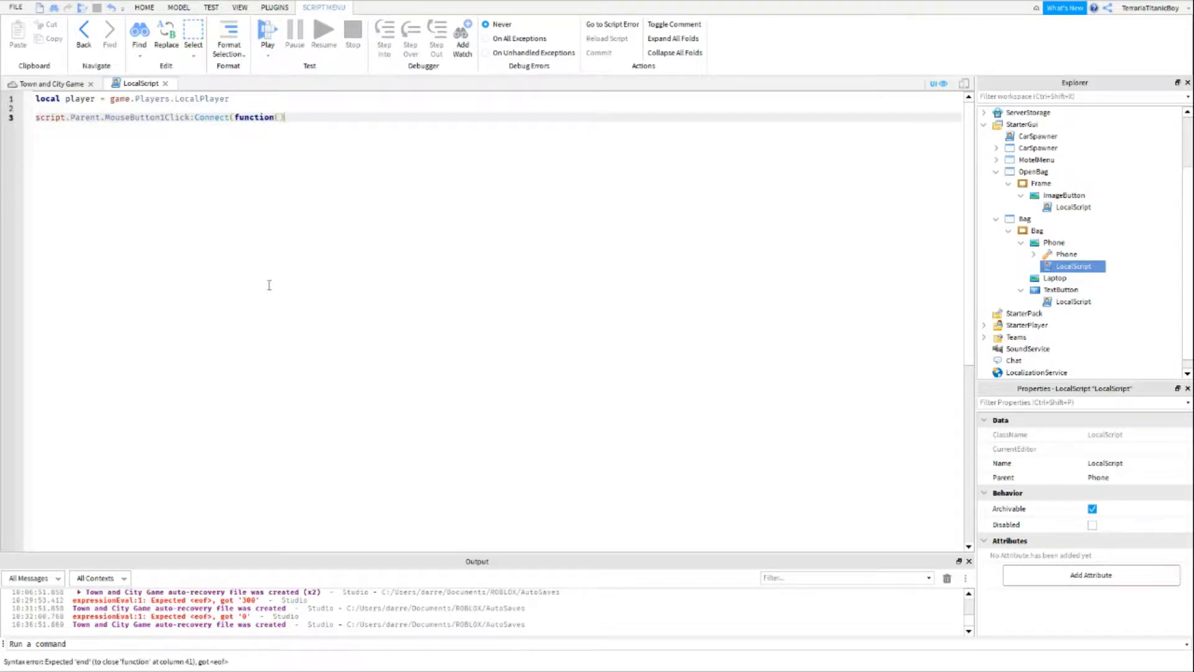
pyautogui.moveTo(308, 226)
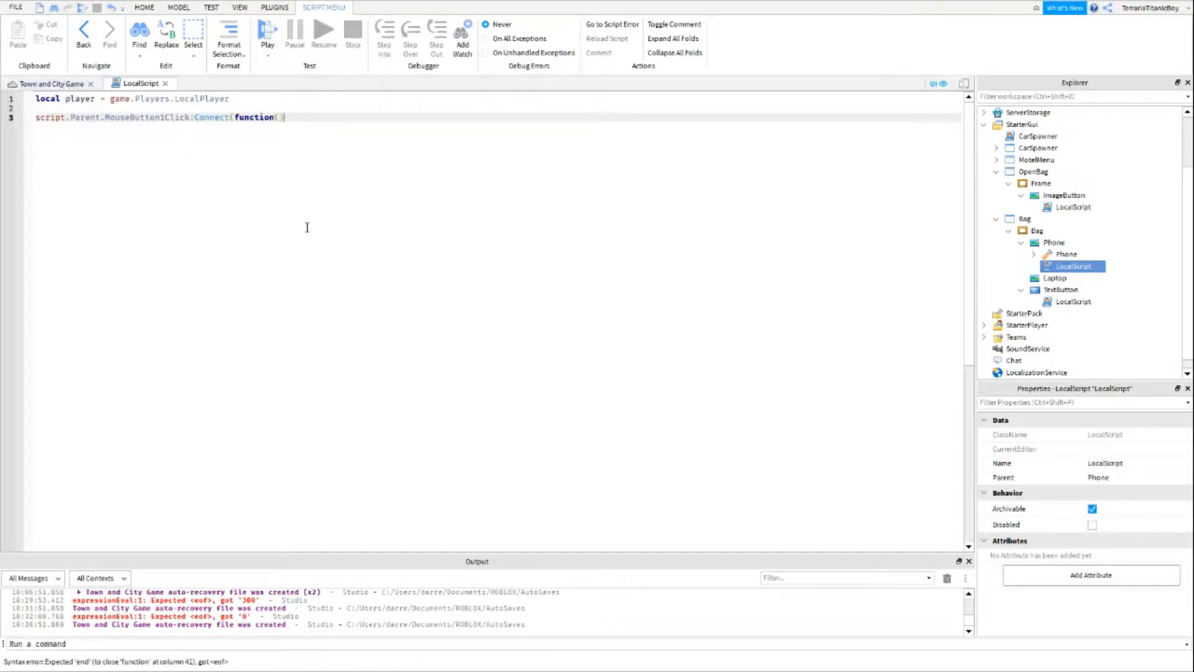
pyautogui.write('local p')
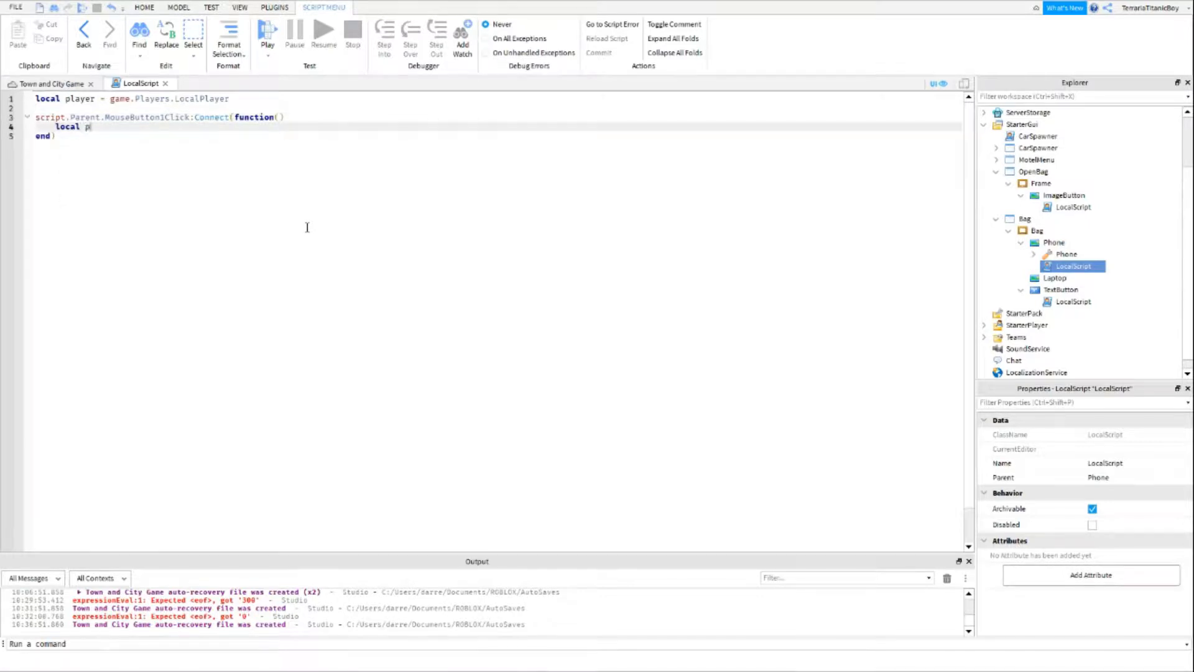
pyautogui.write('hone =')
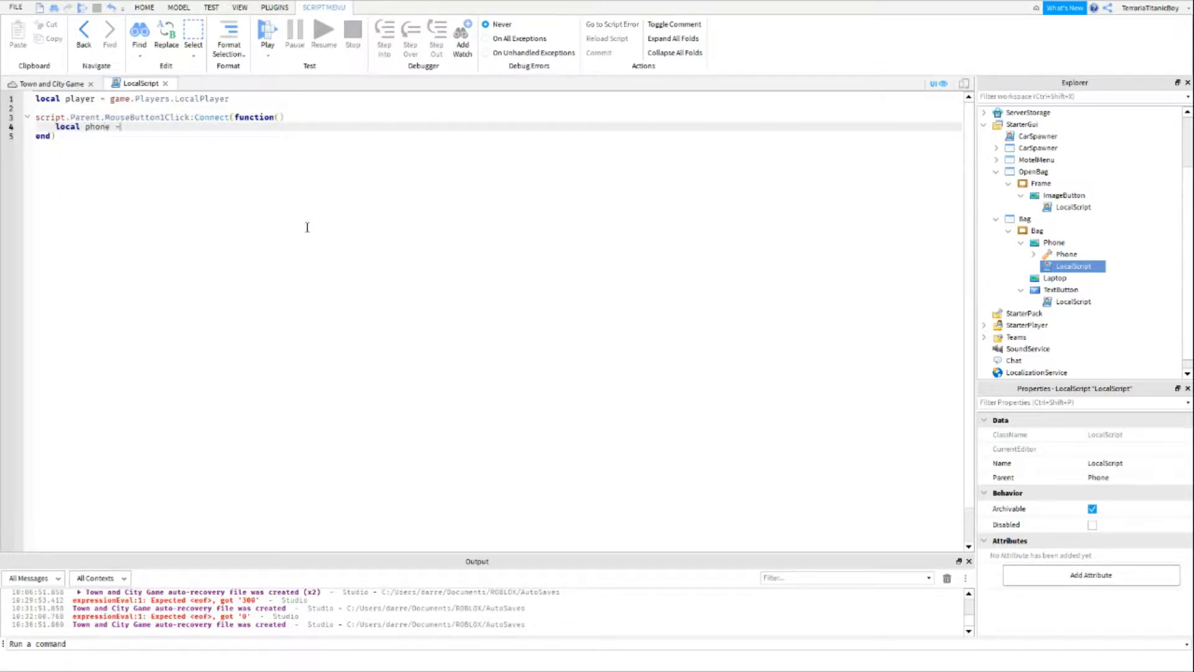
pyautogui.write('script.Parent')
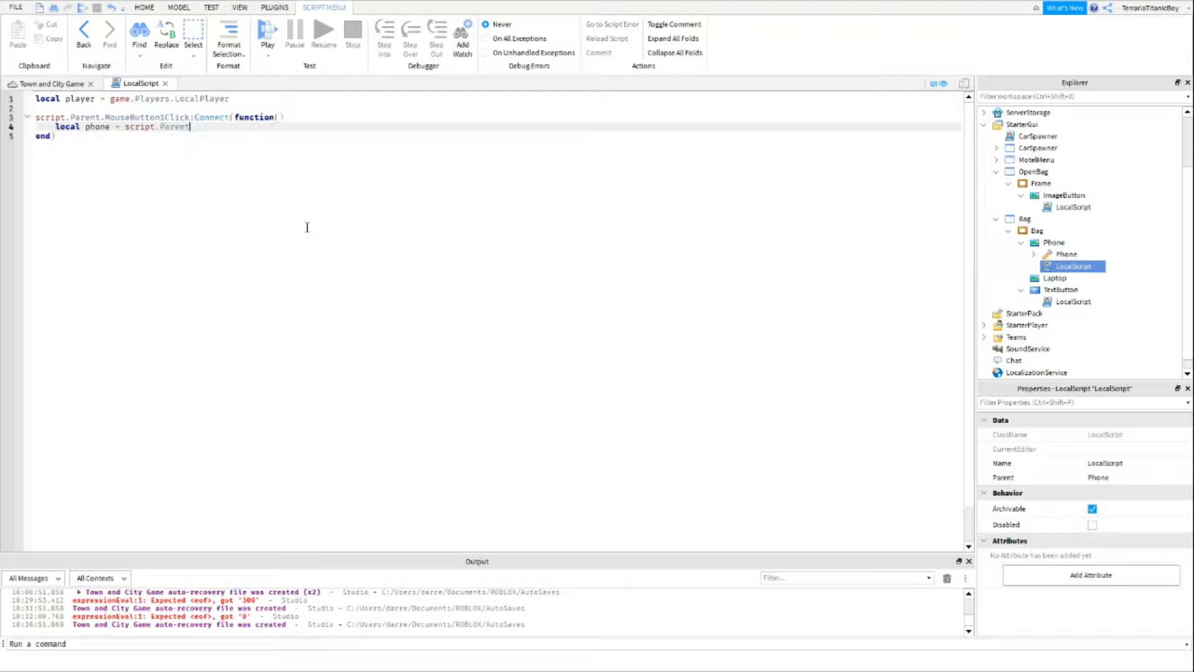
pyautogui.write('.Phone:Clone(')
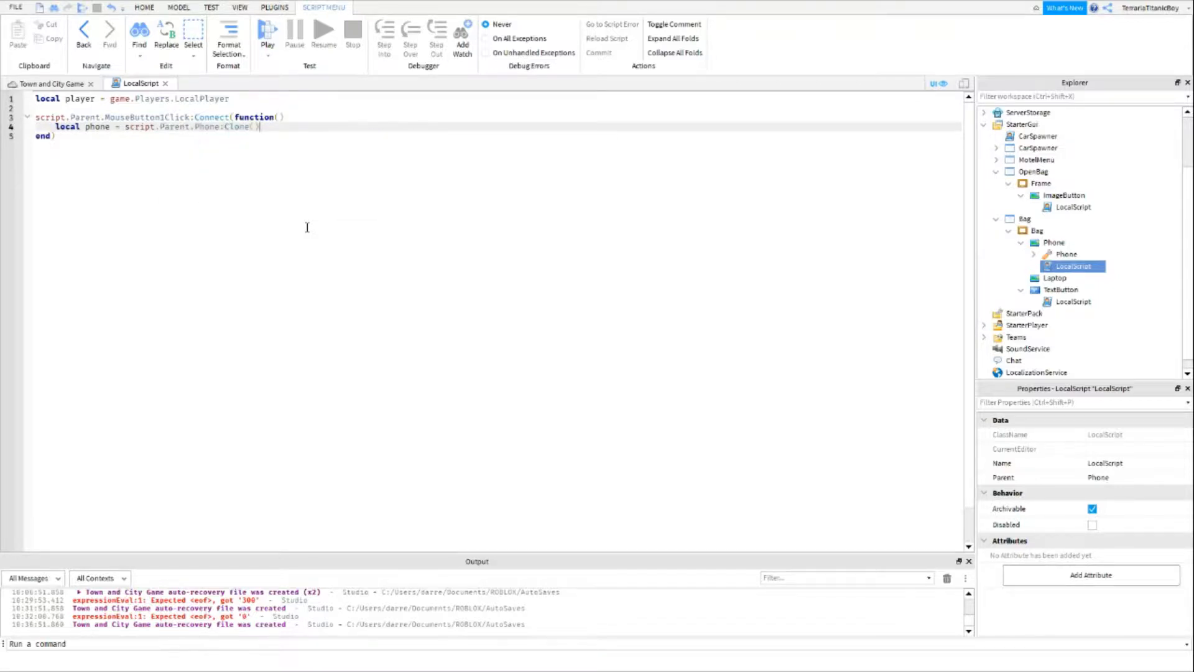
pyautogui.write('phone.Parent')
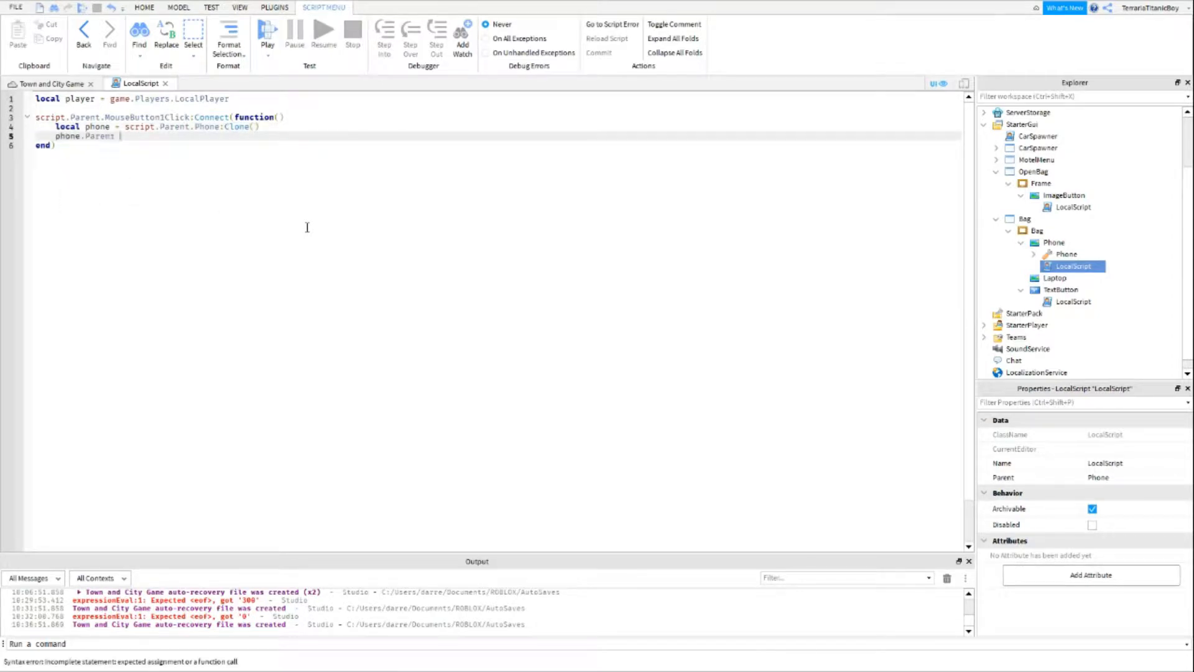
pyautogui.write('= player.')
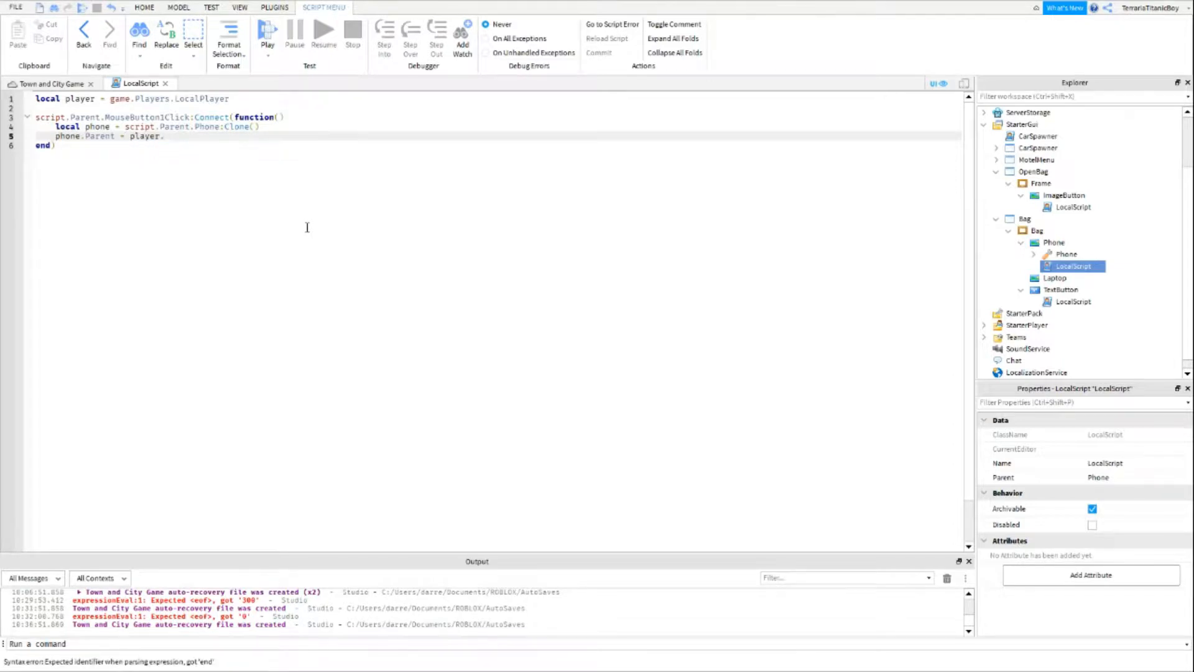
pyautogui.write('.Backp')
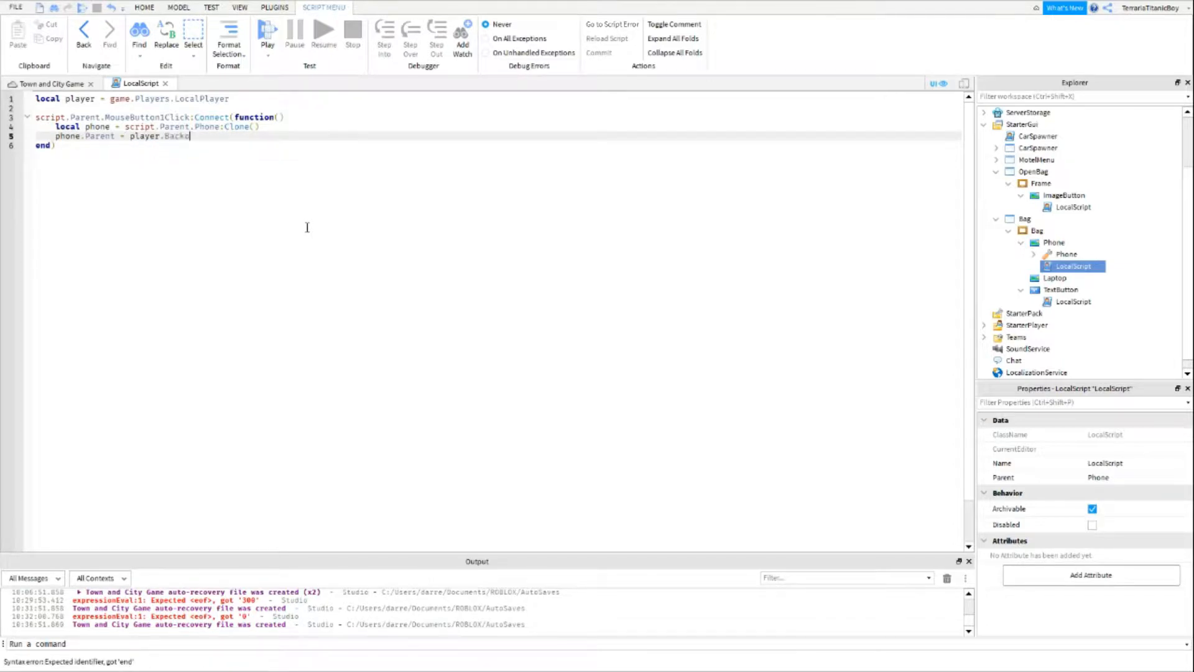
pyautogui.write('pack')
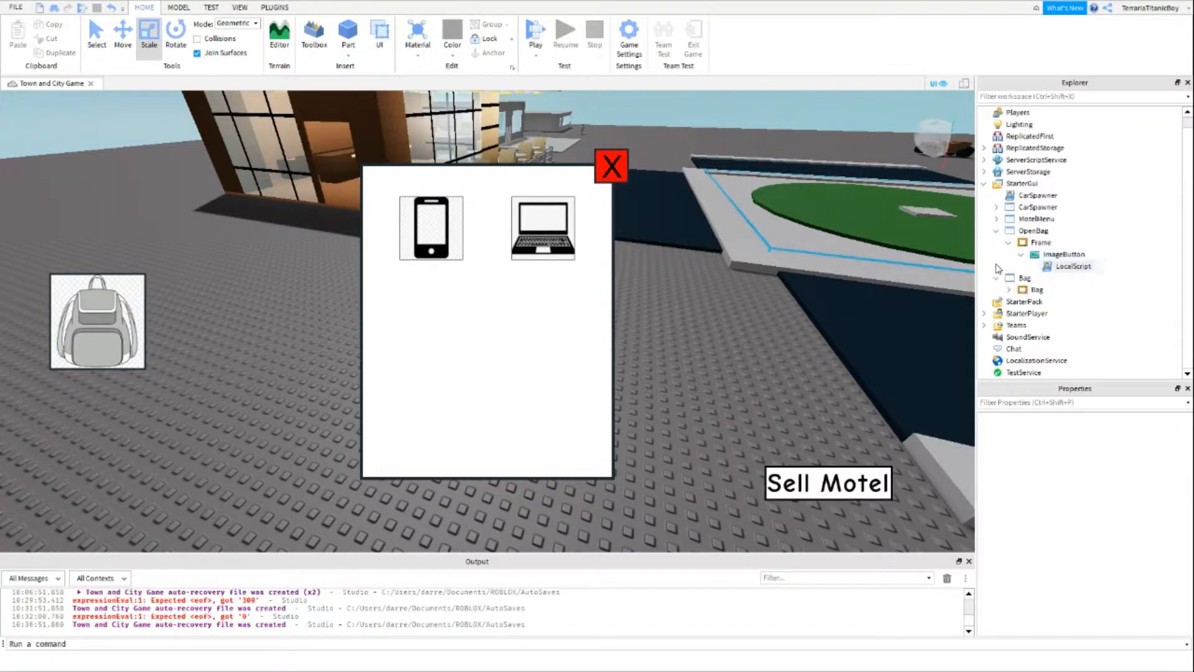
# - Disable the Bag ScreenGui so it starts hidden and collapse the OpenBag hierarchy
pyautogui.click(1024, 290)
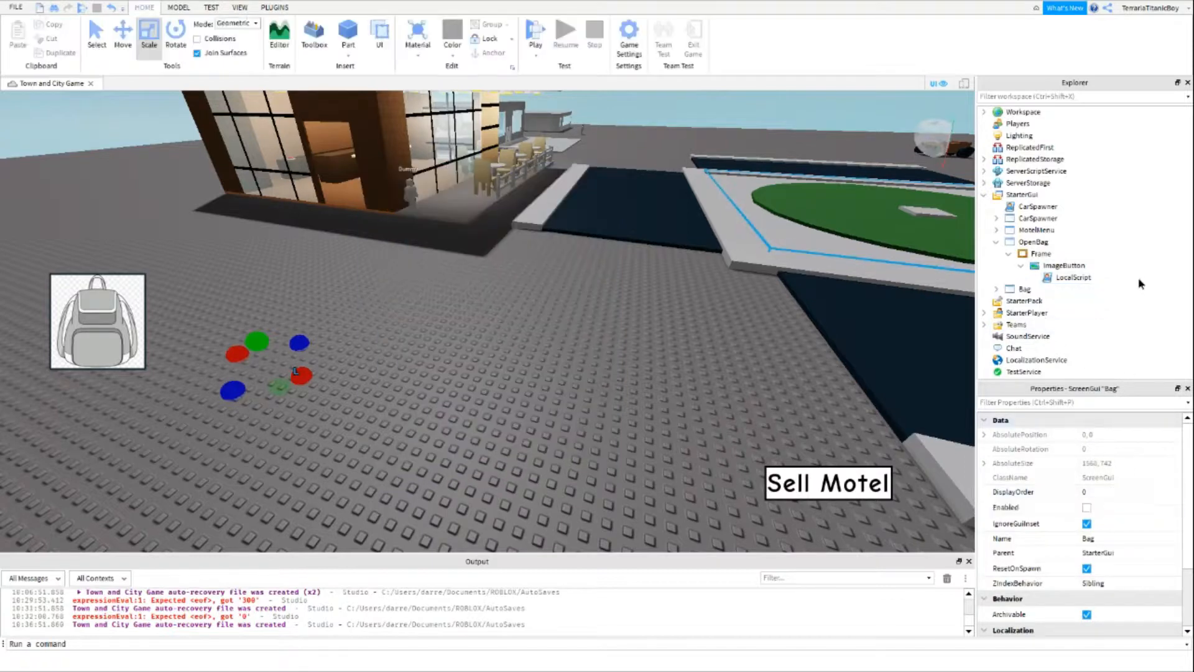
pyautogui.click(1007, 254)
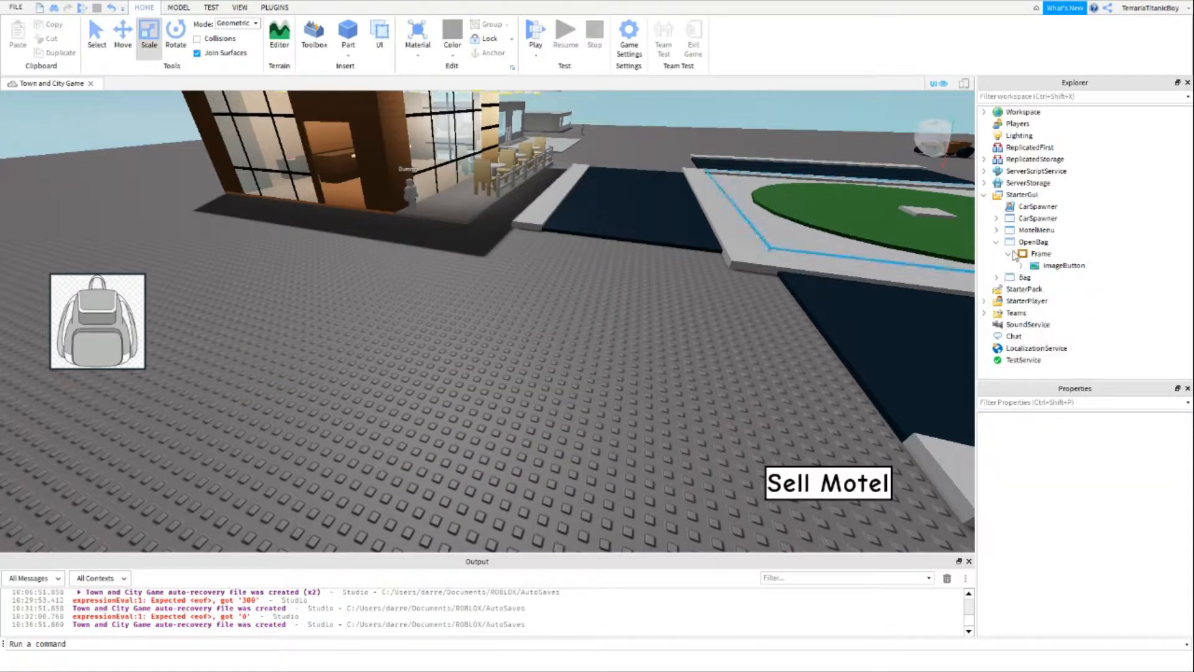
pyautogui.click(997, 241)
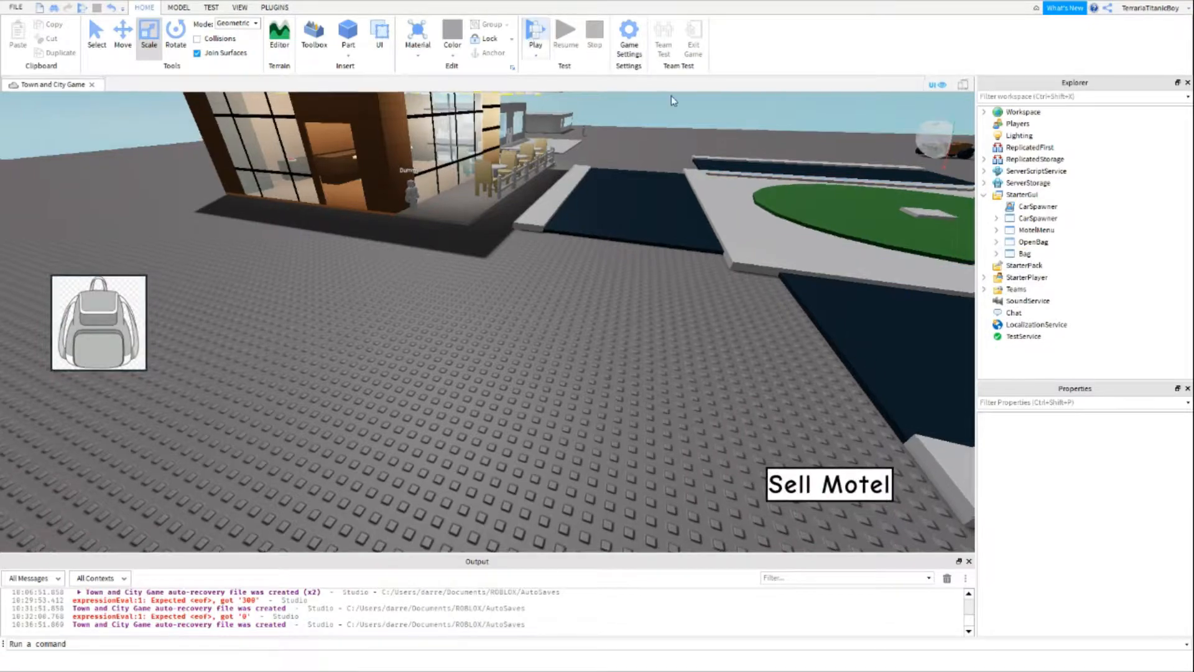
# - Play-test, click the bag's phone button and equip the Phone tool from the hotbar
pyautogui.click(535, 34)
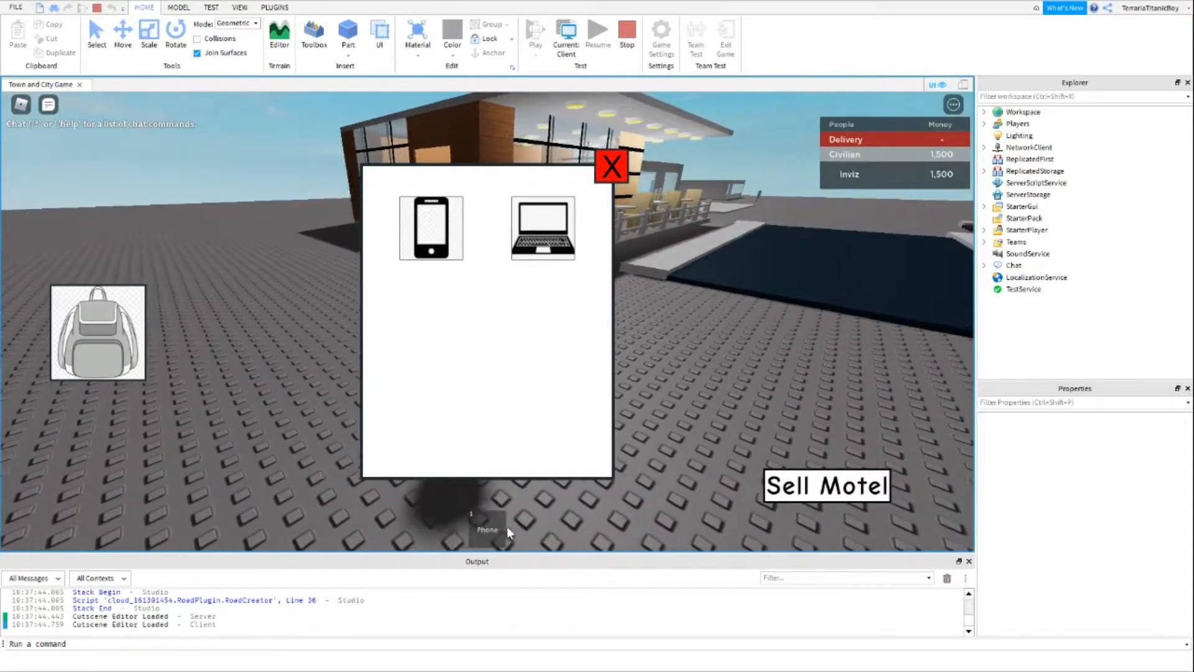
pyautogui.click(612, 167)
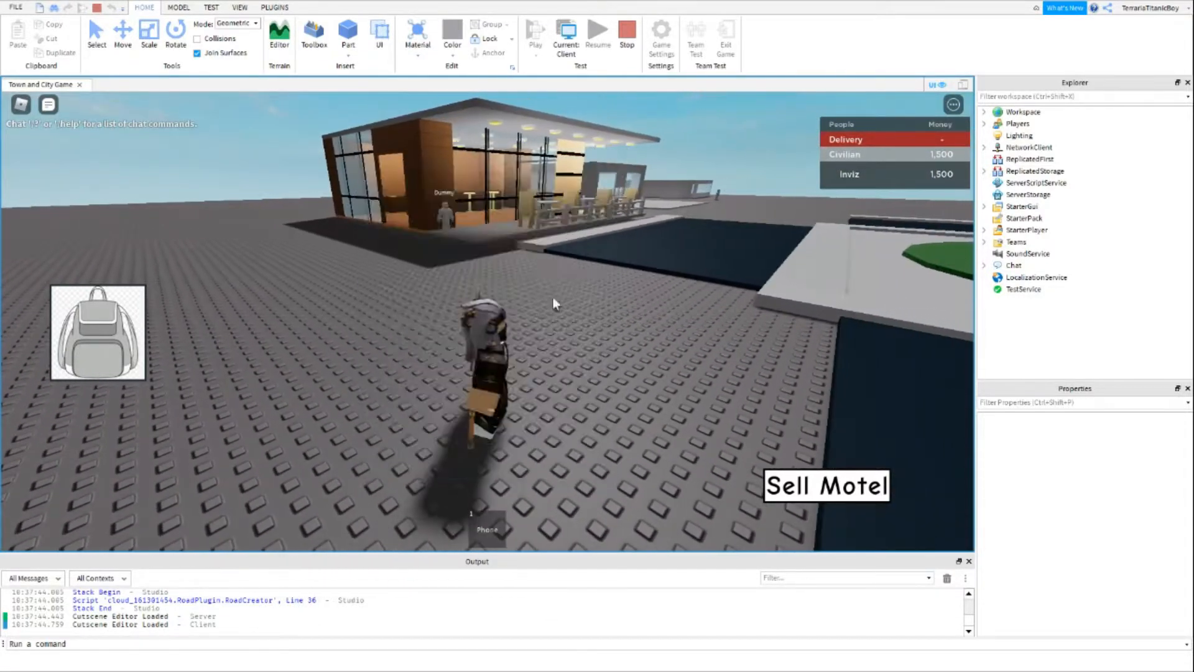